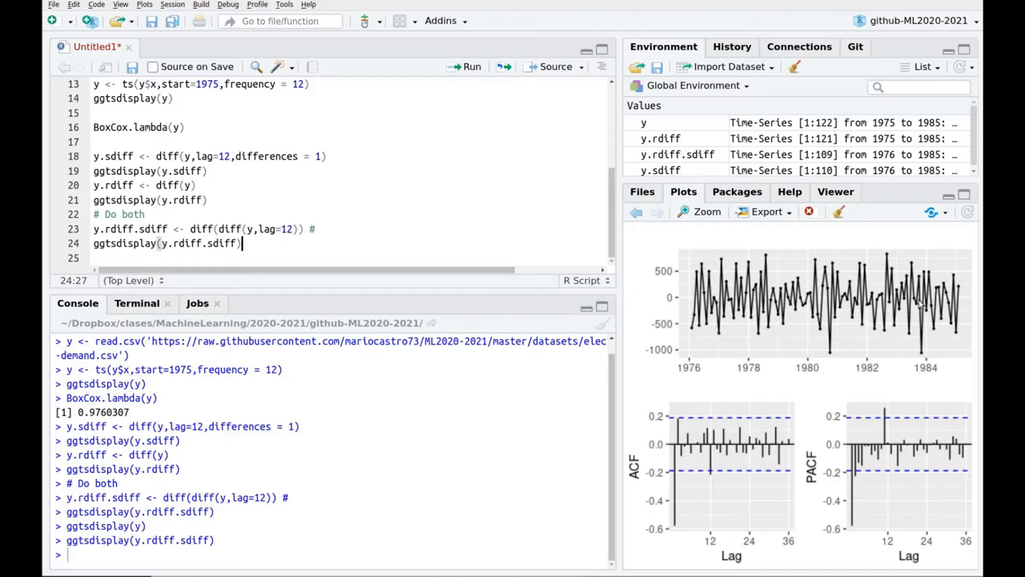
mouse_move(775, 417)
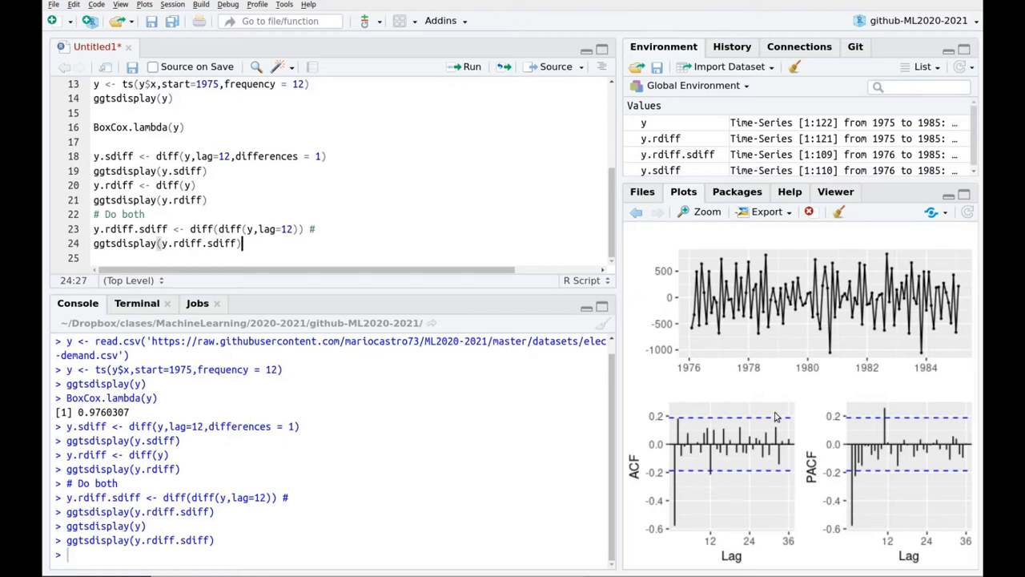
mouse_move(842, 435)
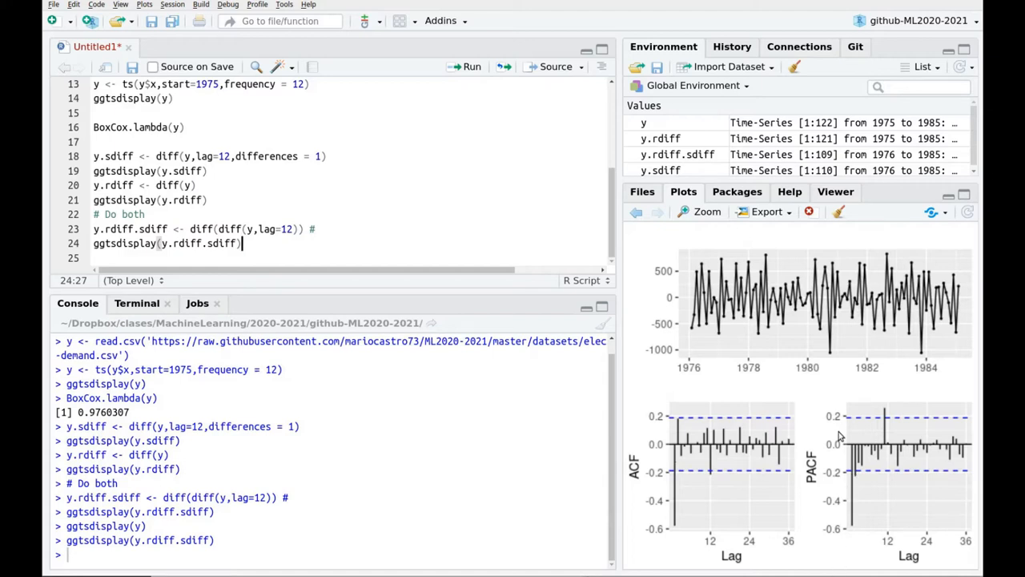
mouse_move(702, 445)
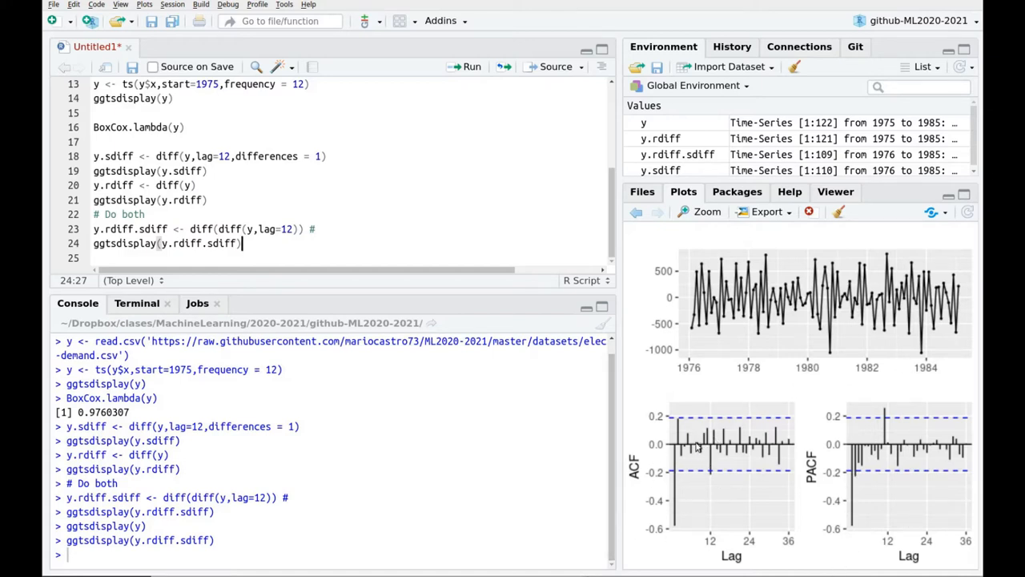
mouse_move(890, 413)
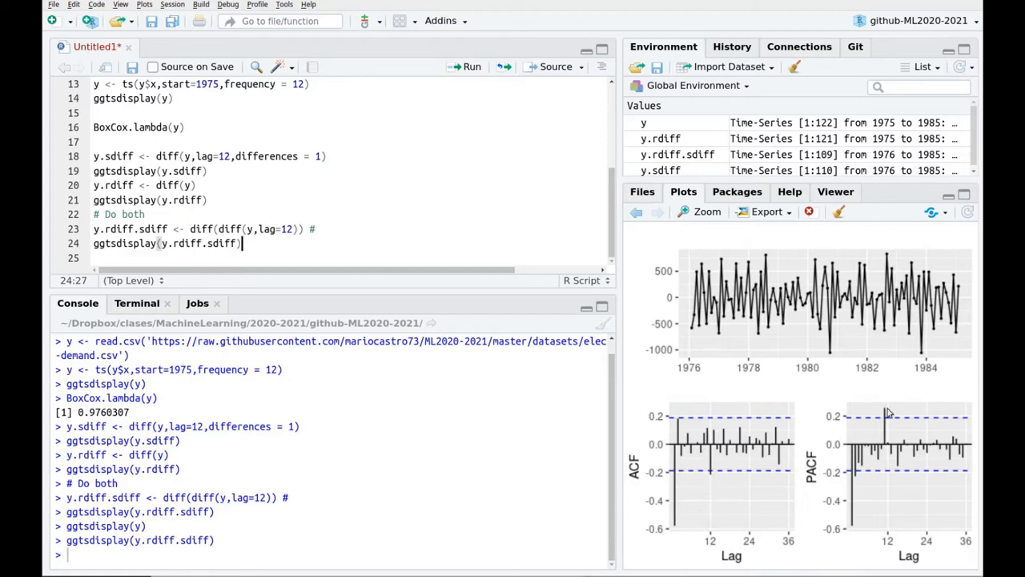
mouse_move(866, 420)
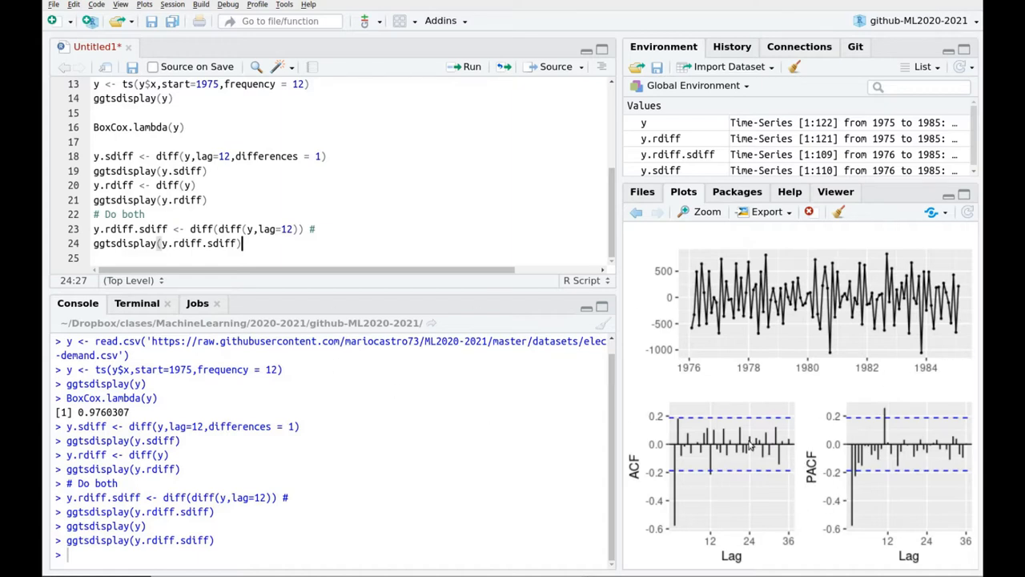
Begin fit1 as Arima(y, order=c(0,1,0)), checking the double differencing on line 23.
type("f")
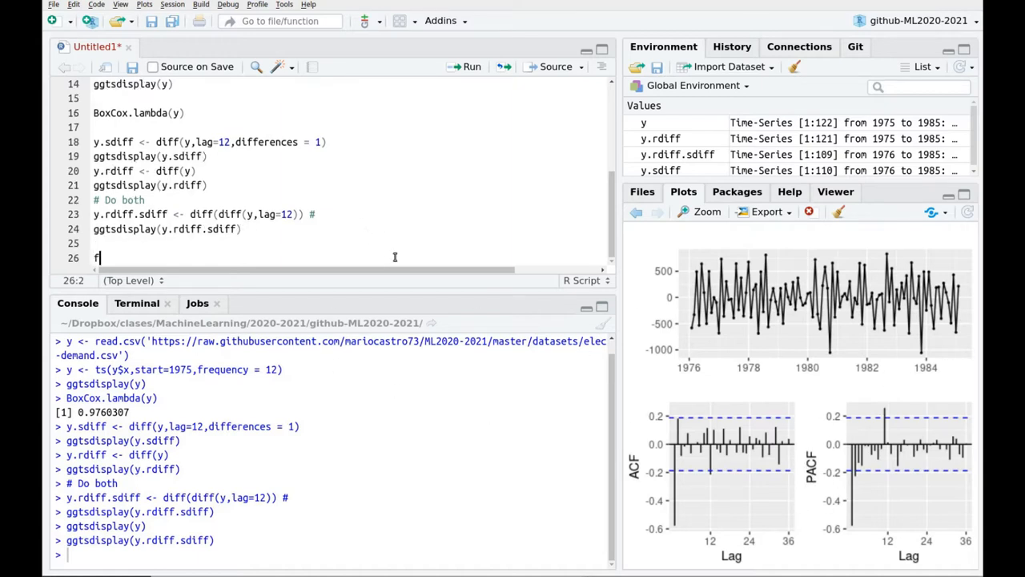
type("it1 <-")
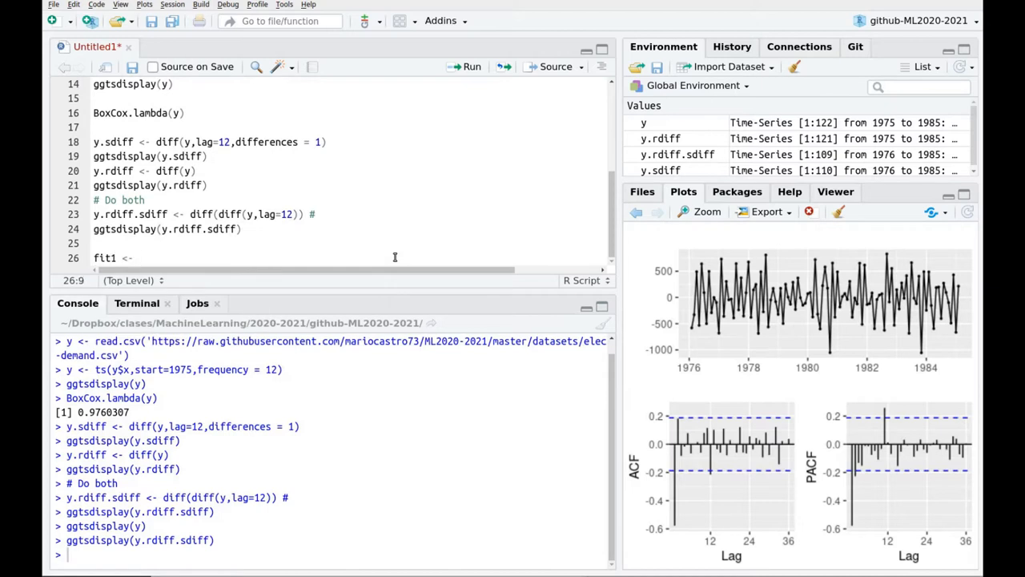
type("Arima(")
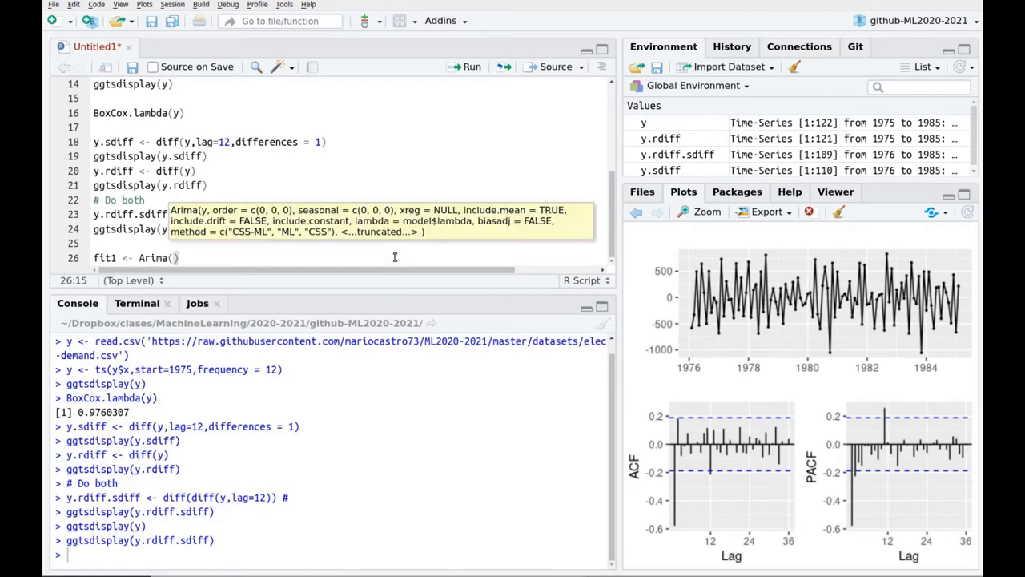
type("y.r")
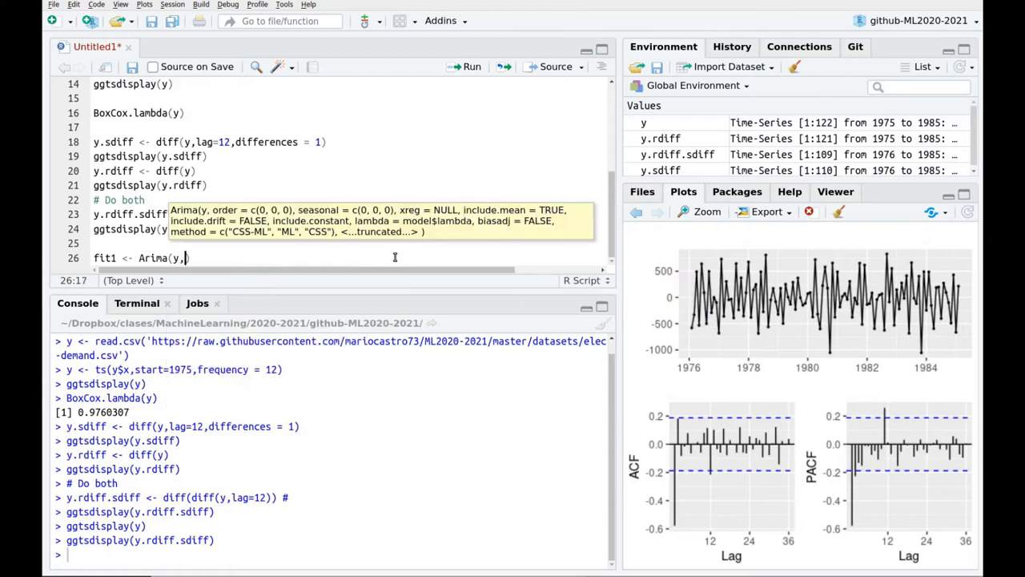
type("order")
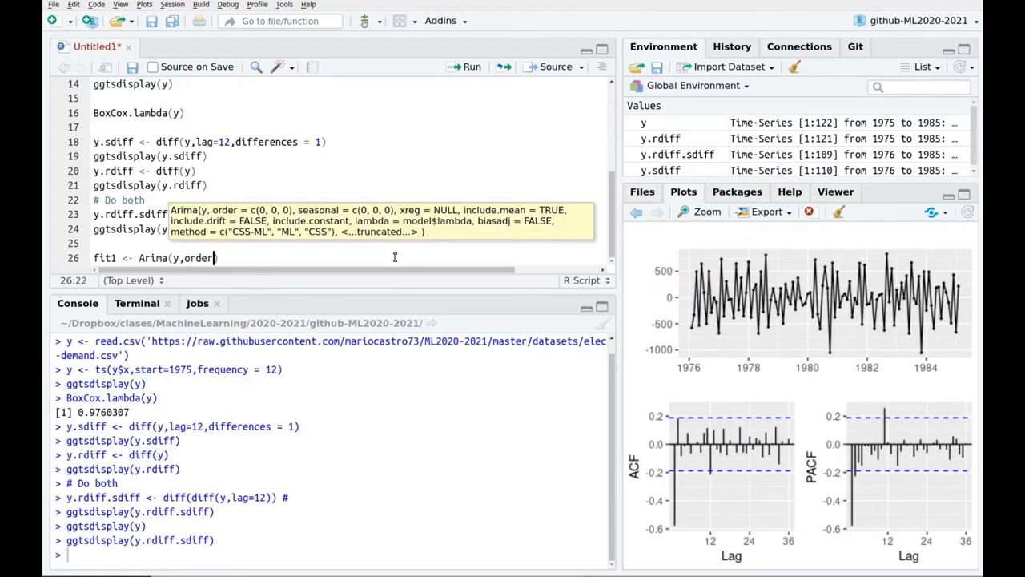
type("=c(0,")
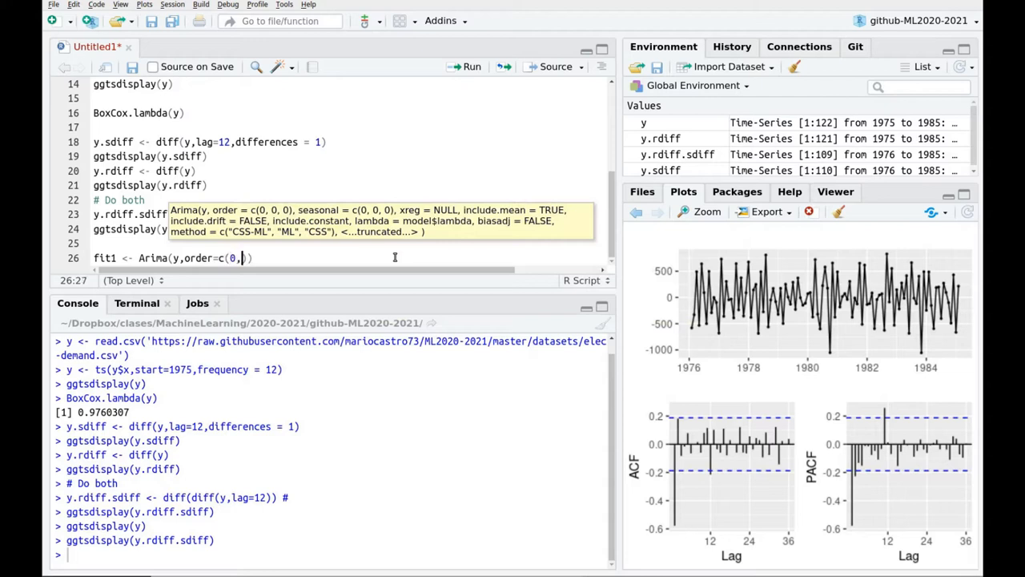
type("1,0")
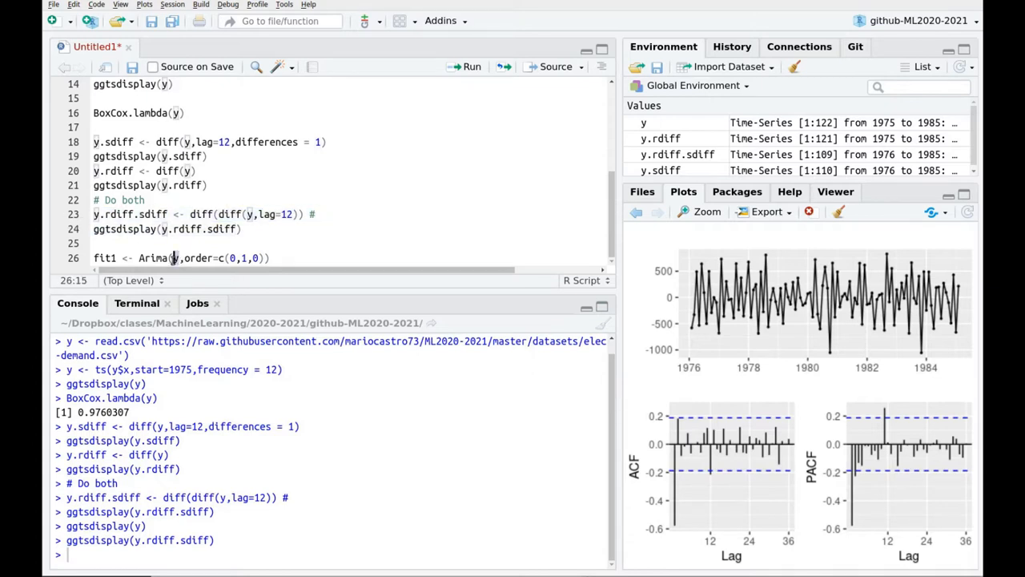
left_click(272, 258)
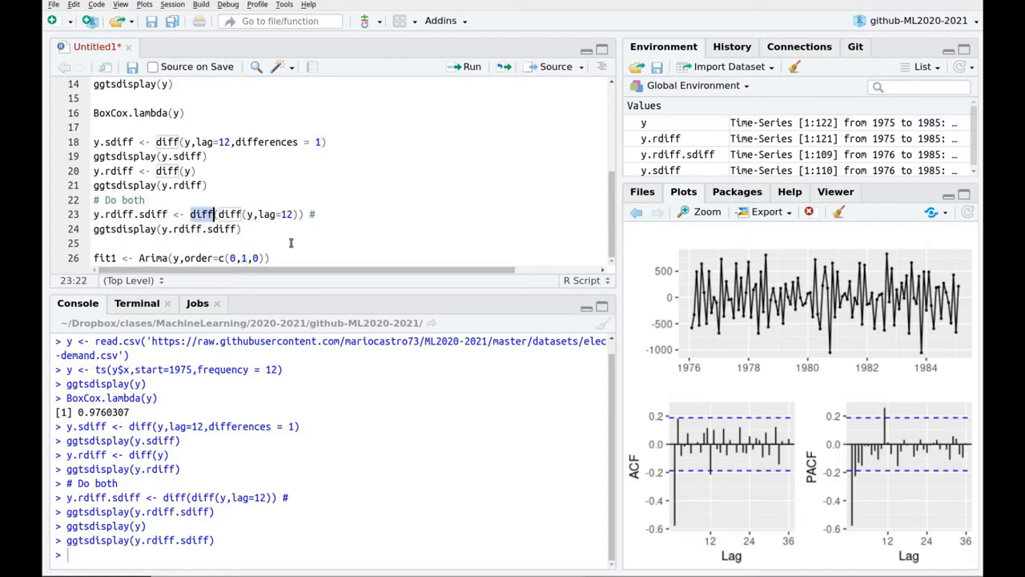
Complete fit1 with seasonal=c(1,1,0), lambda=NULL and include.constant=TRUE.
type(",")
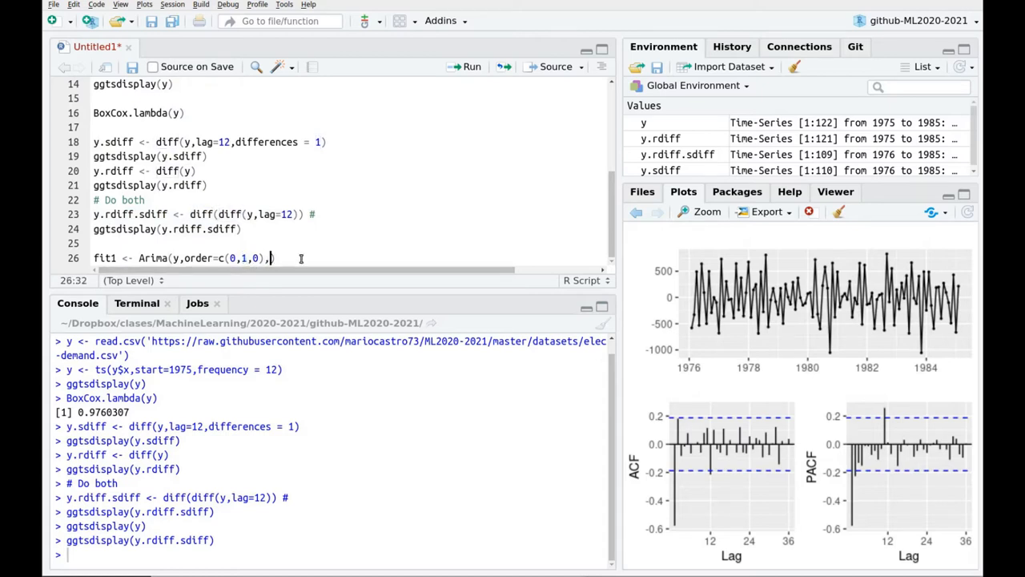
type("seasonal=c(")
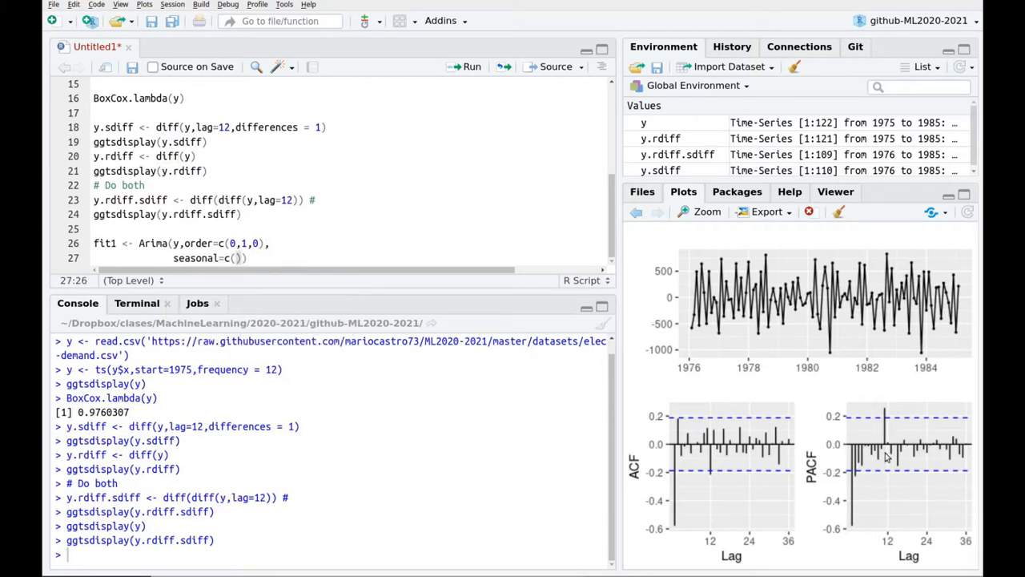
type("1,")
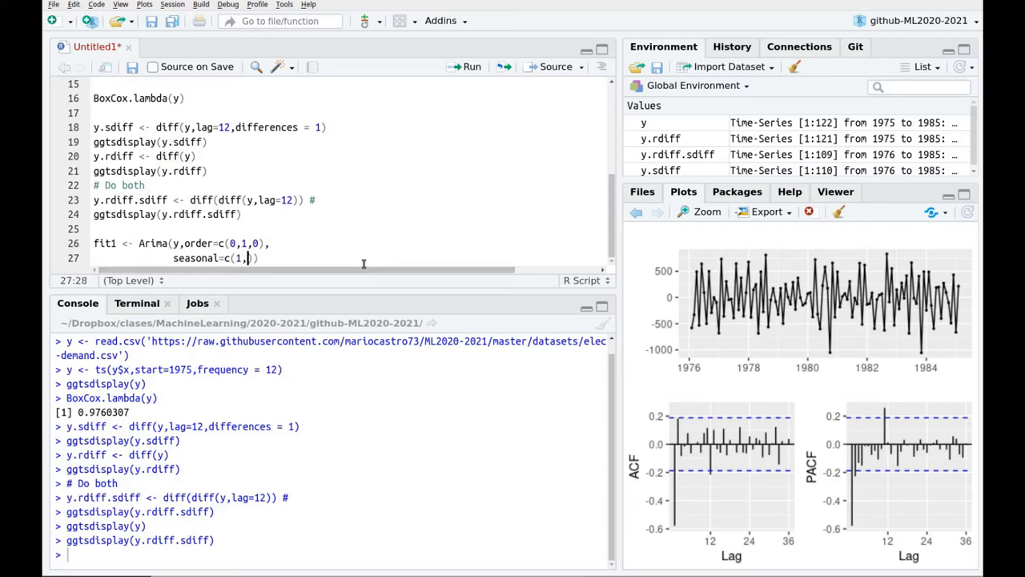
type("1,0))")
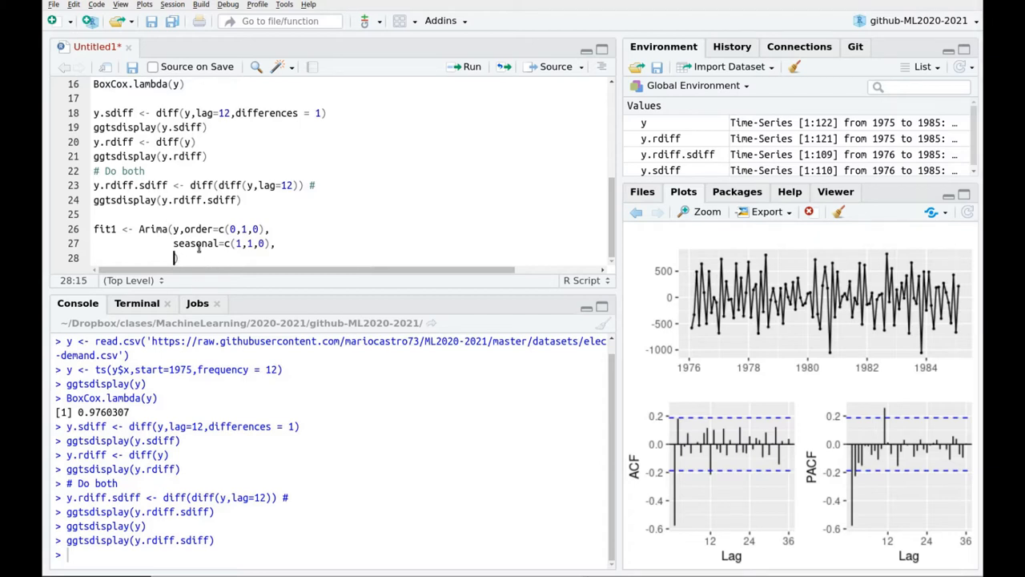
type("lambda")
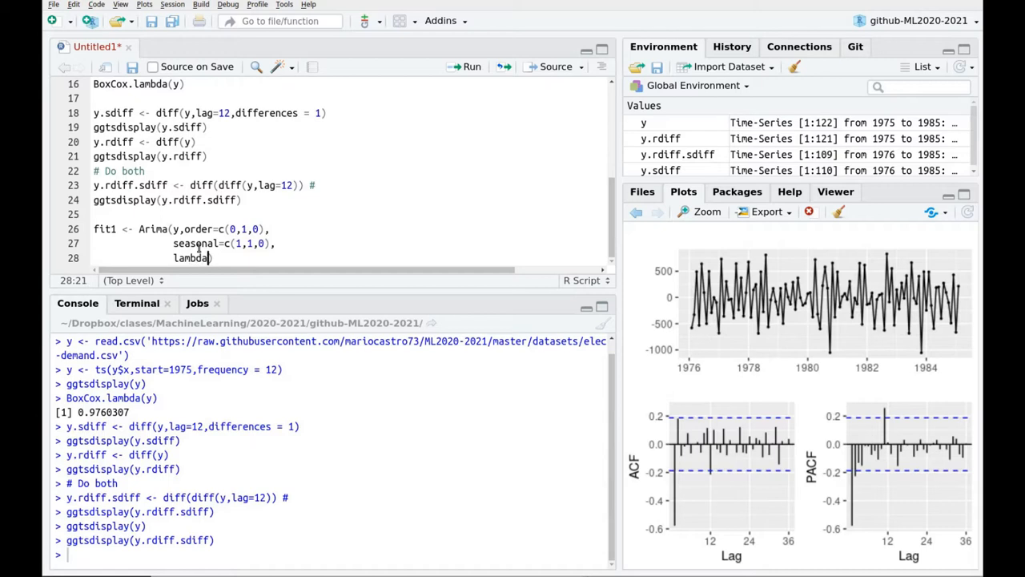
type("=NU")
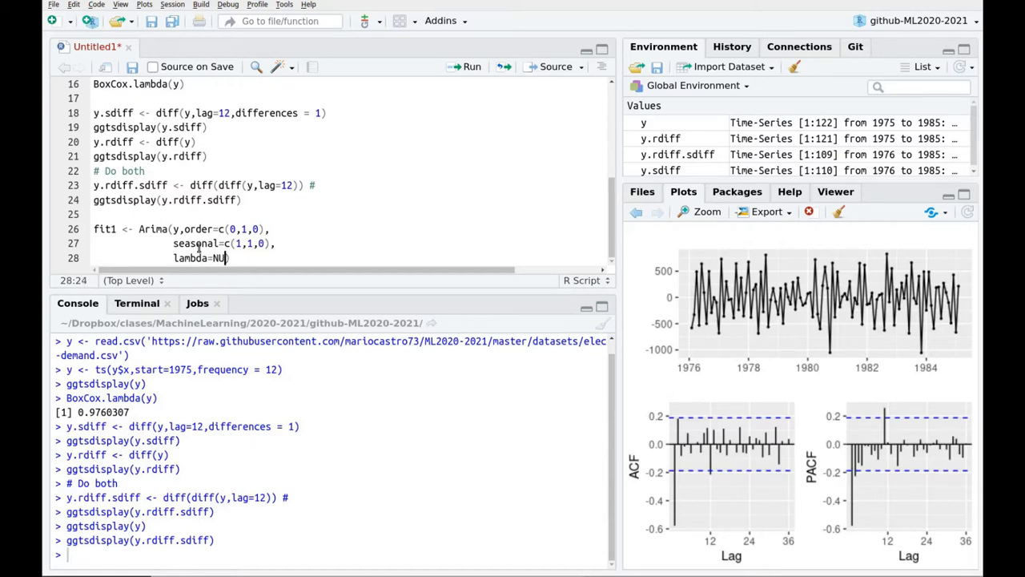
type("LL")
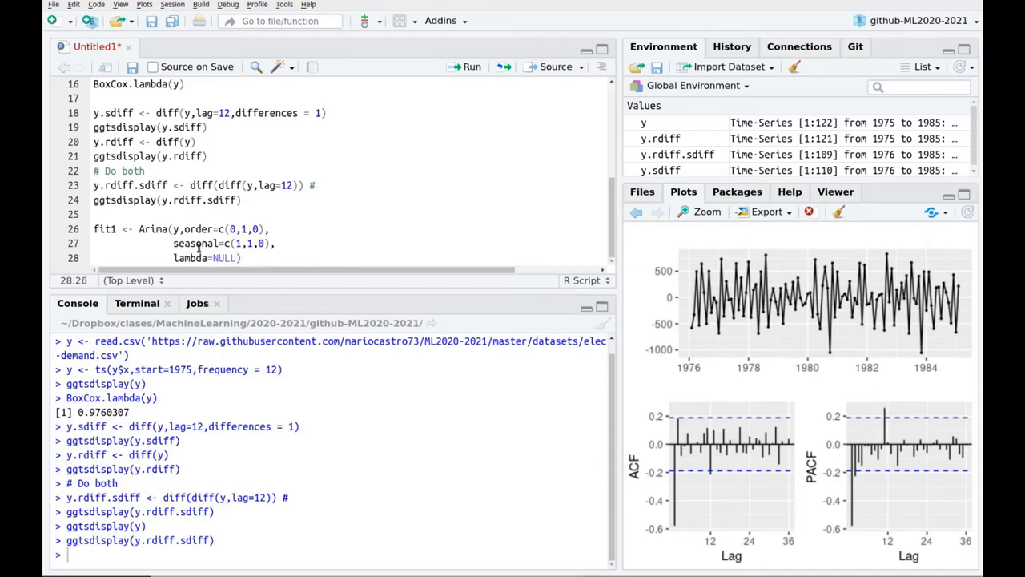
type("include.constant = )")
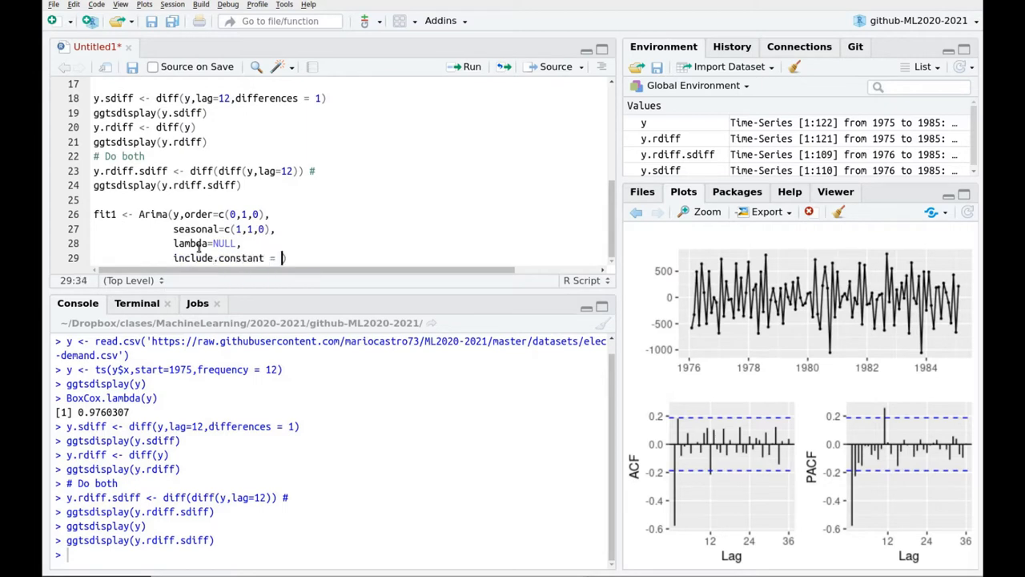
type("TRUE")
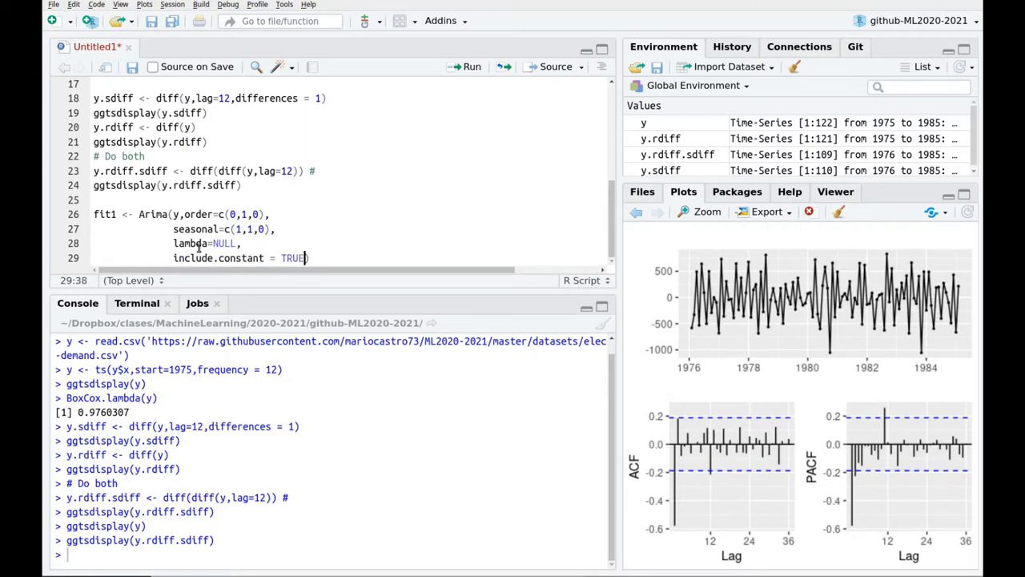
mouse_move(272, 323)
type(" # \"c\"")
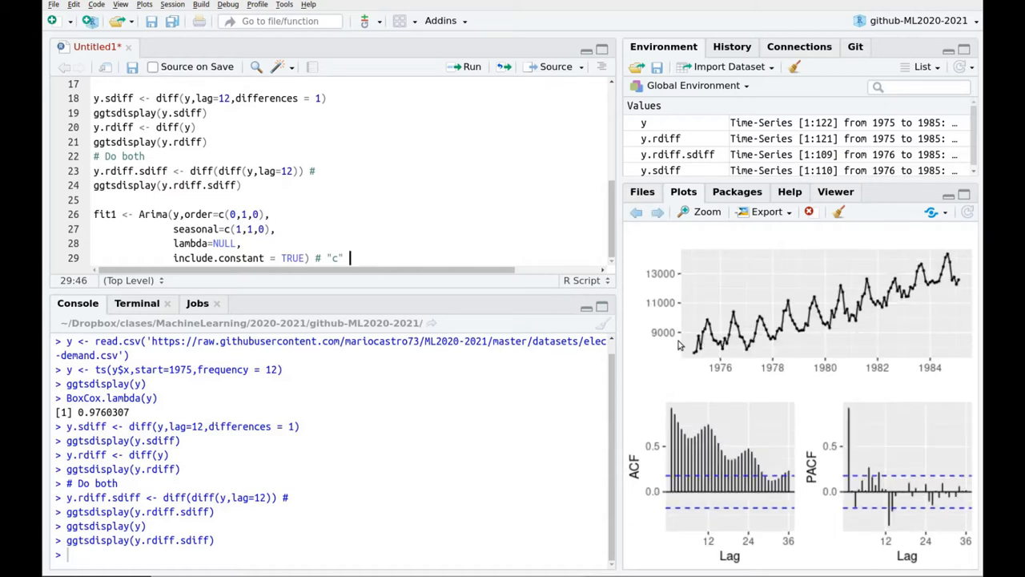
mouse_move(729, 359)
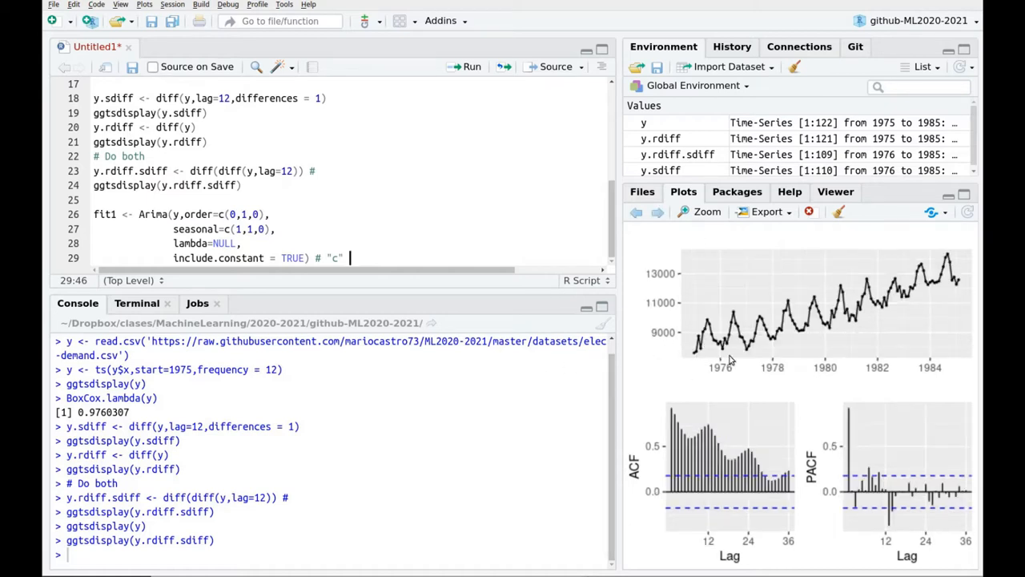
mouse_move(634, 247)
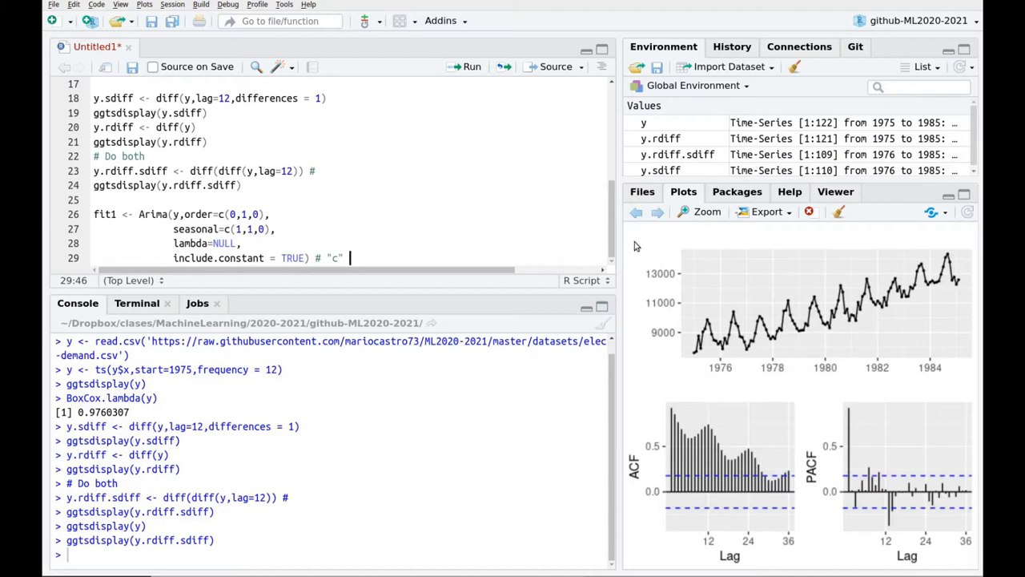
mouse_move(782, 269)
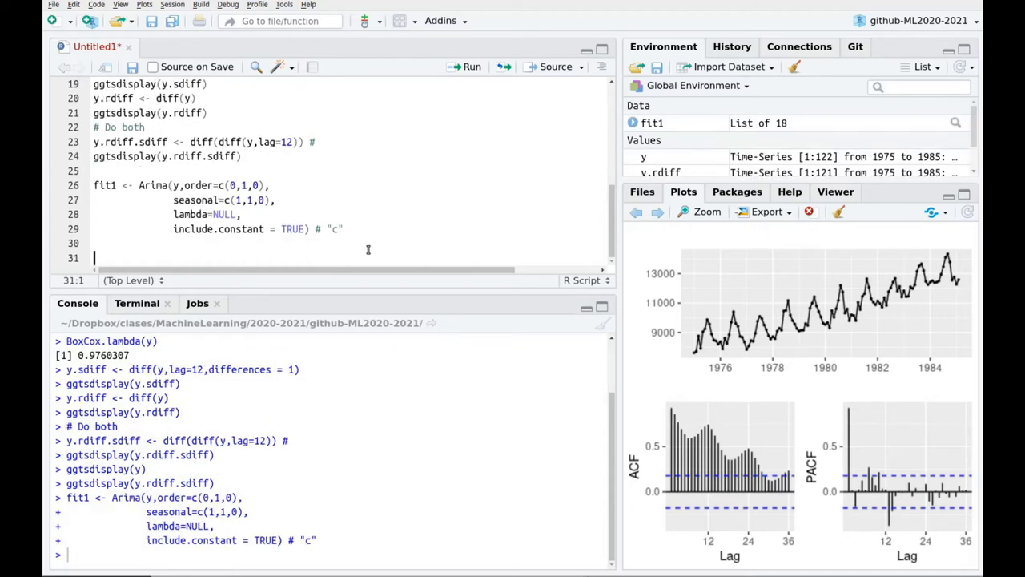
type("autoplot(fit1")
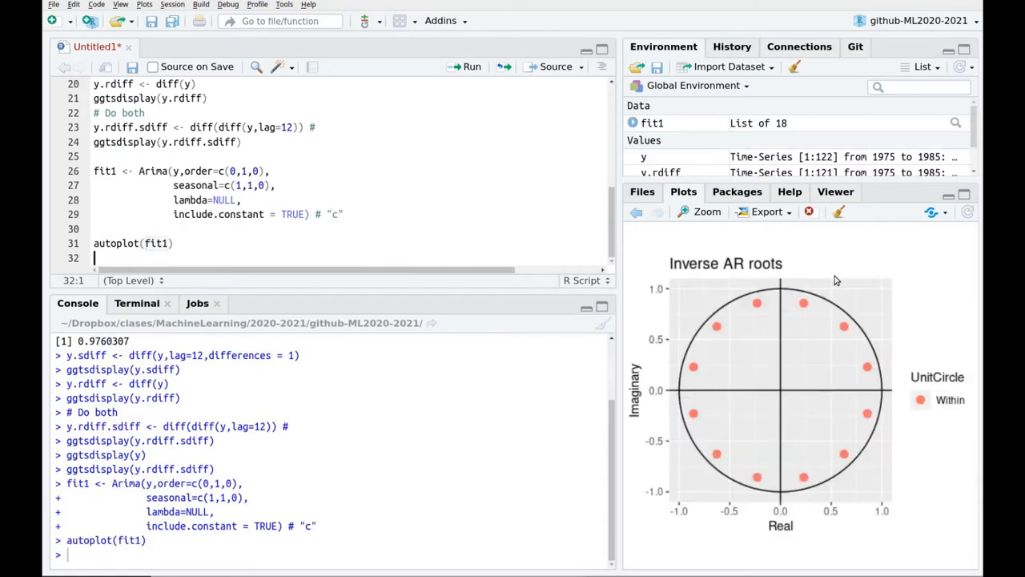
mouse_move(825, 289)
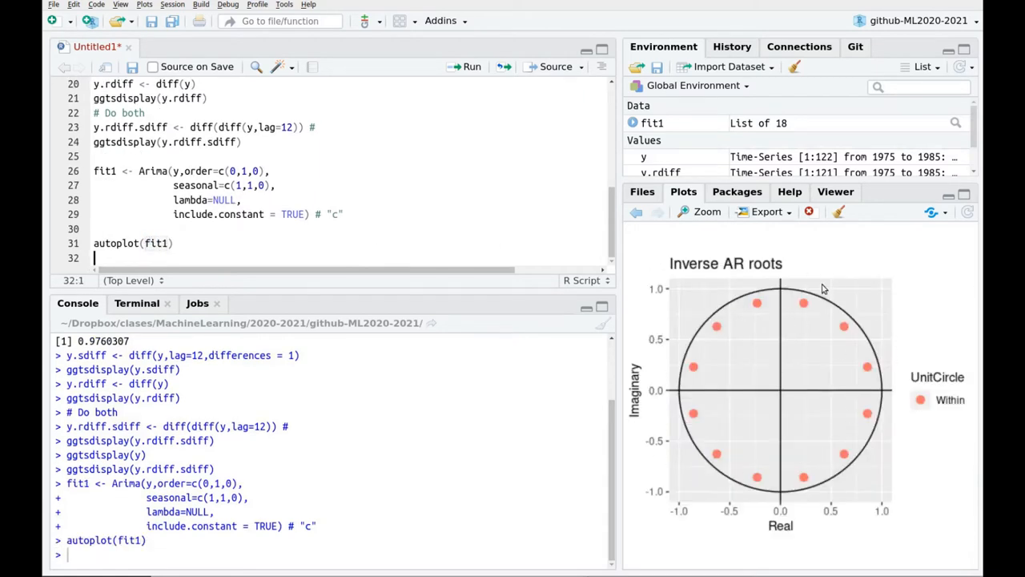
mouse_move(716, 279)
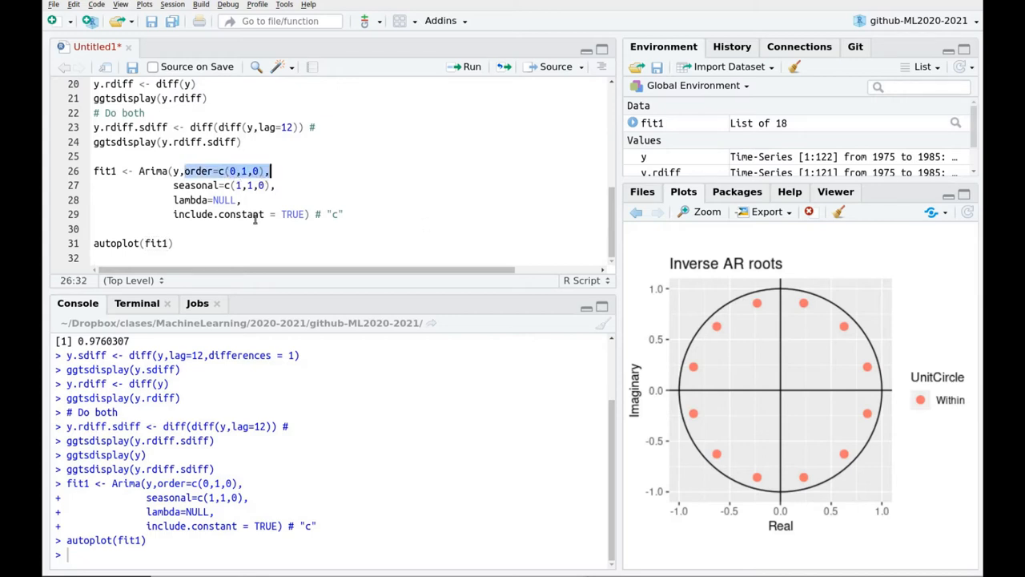
Load lmtest and run coeftest(fit1), noting sar1 -0.2397 with p-value 0.01409.
left_click(238, 243)
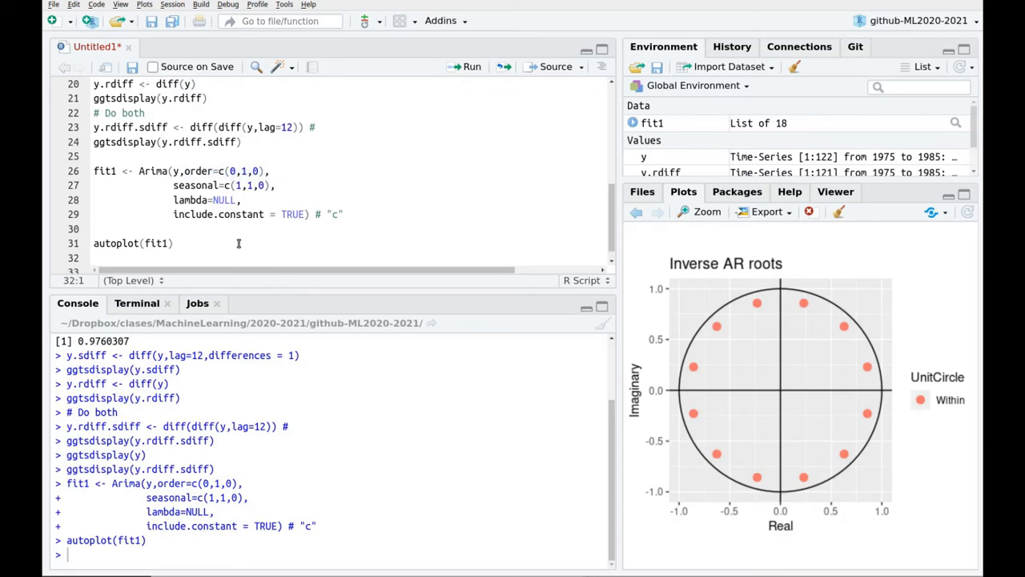
type("library(lm")
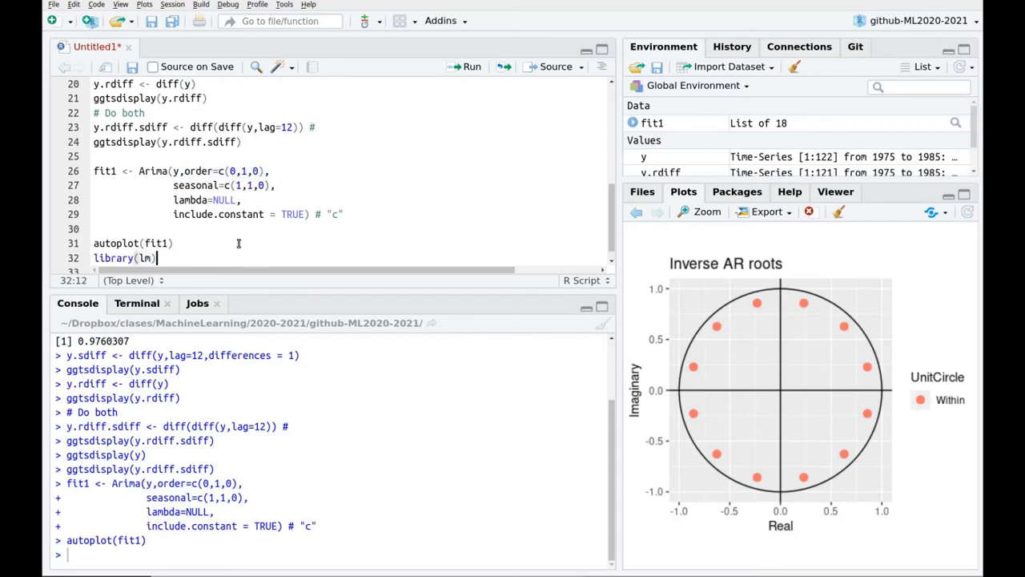
type("test")
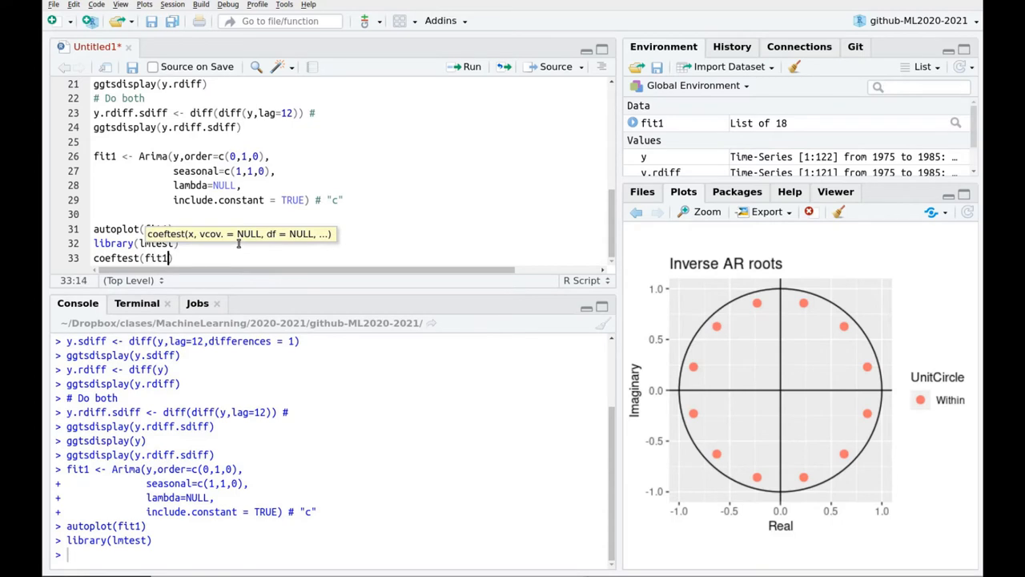
key("enter")
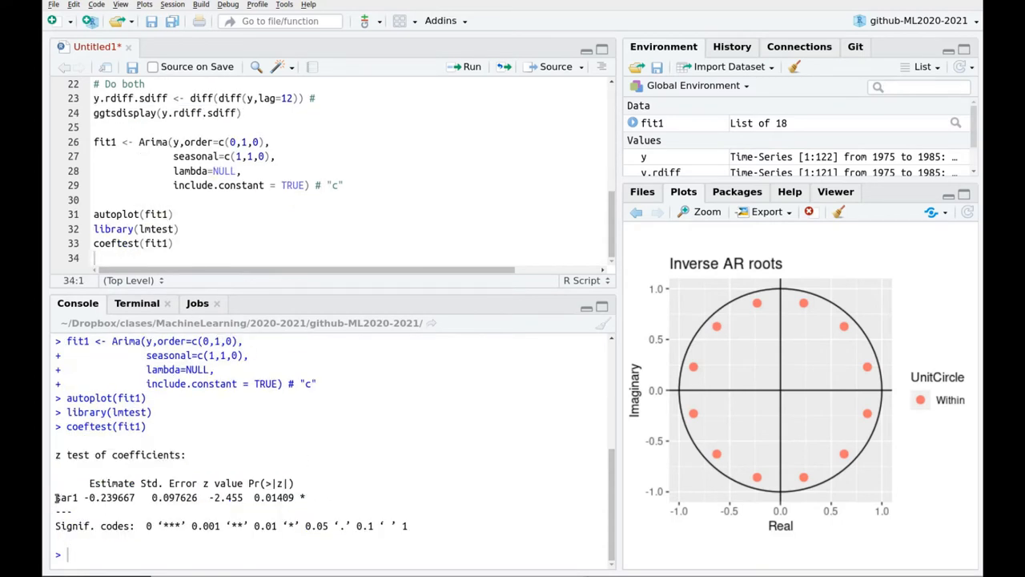
double_click(66, 497)
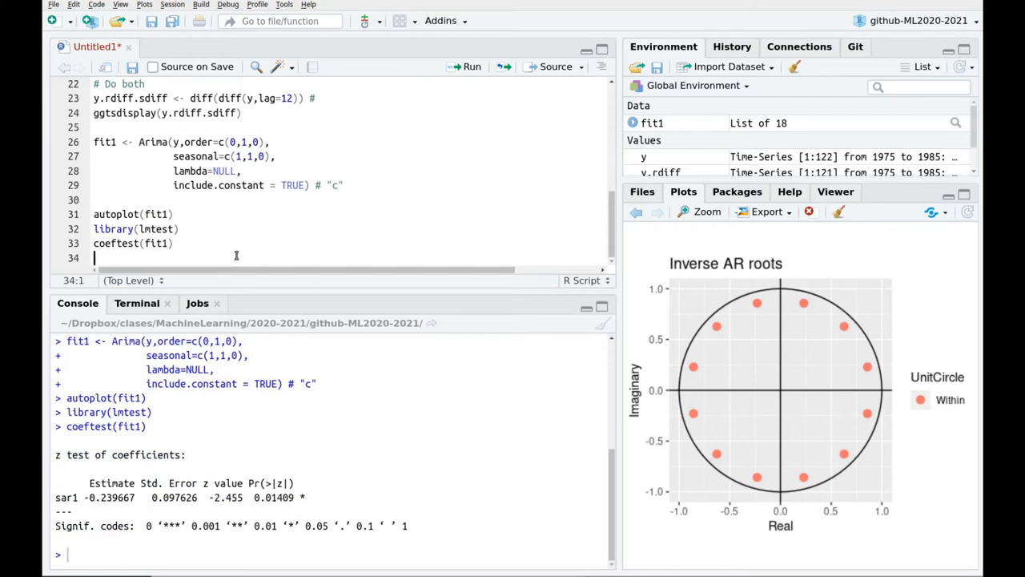
Add checkresiduals(fit1) to get residual plots and the Ljung-Box test.
type("chech")
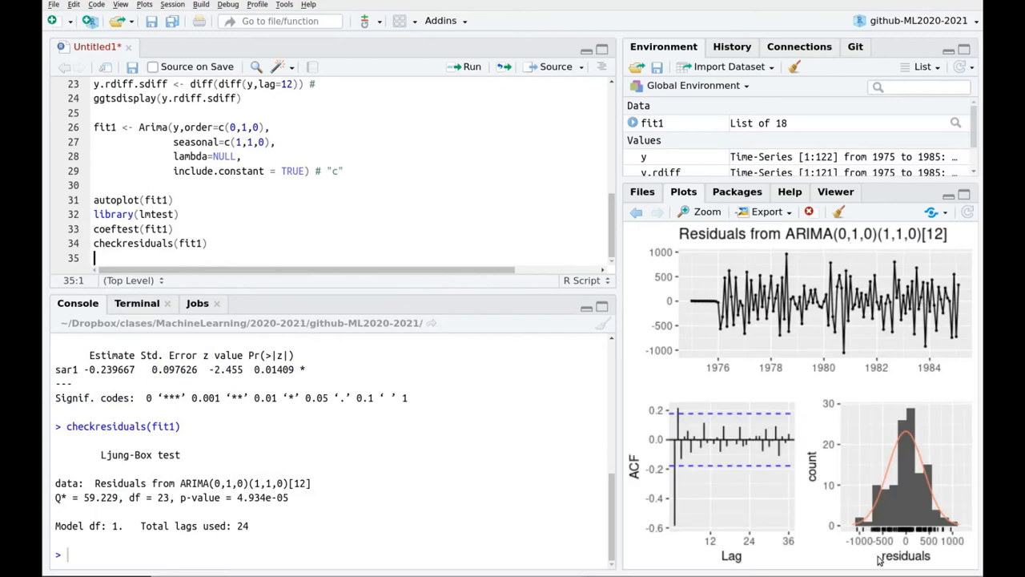
mouse_move(664, 402)
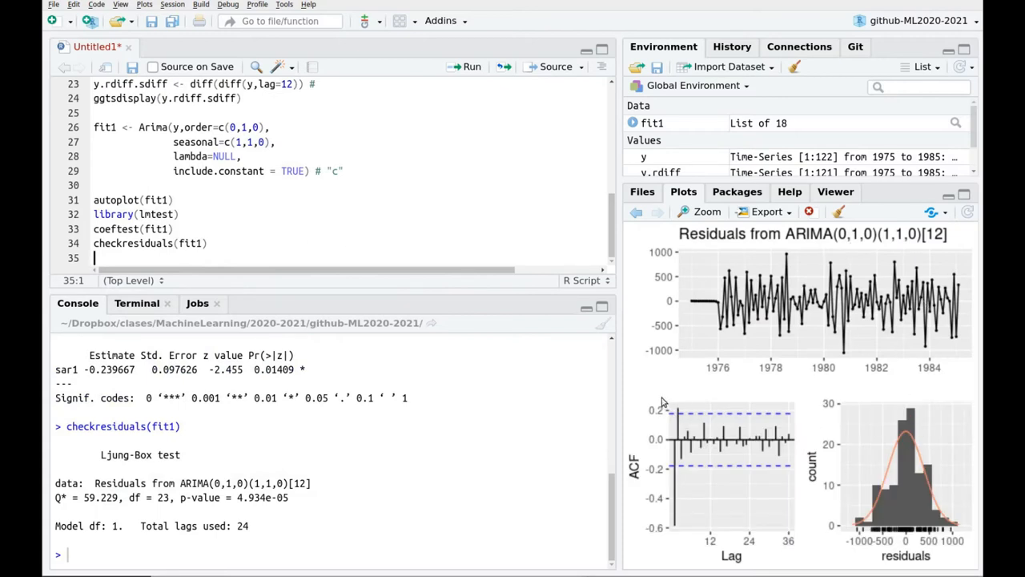
mouse_move(644, 384)
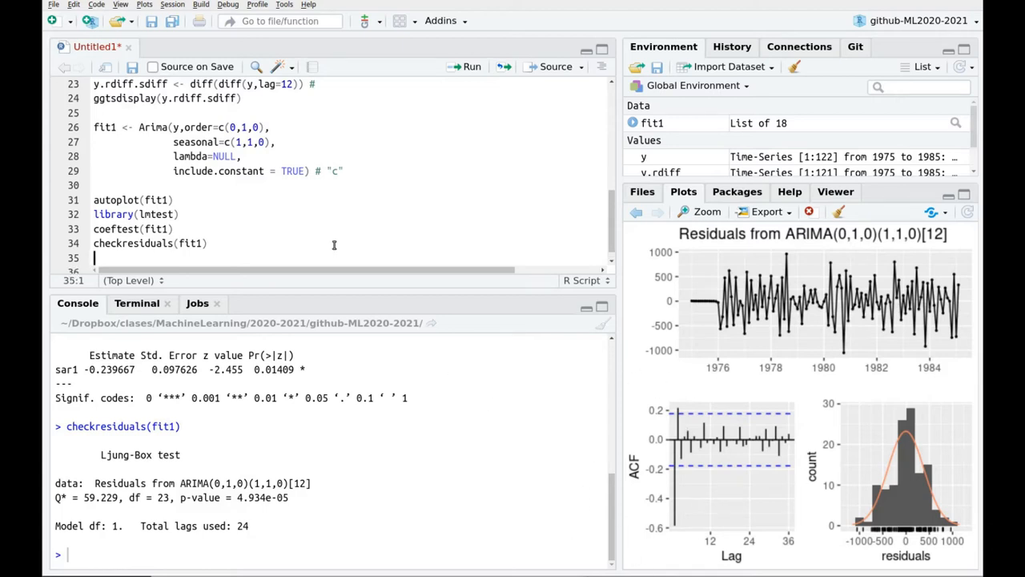
mouse_move(564, 493)
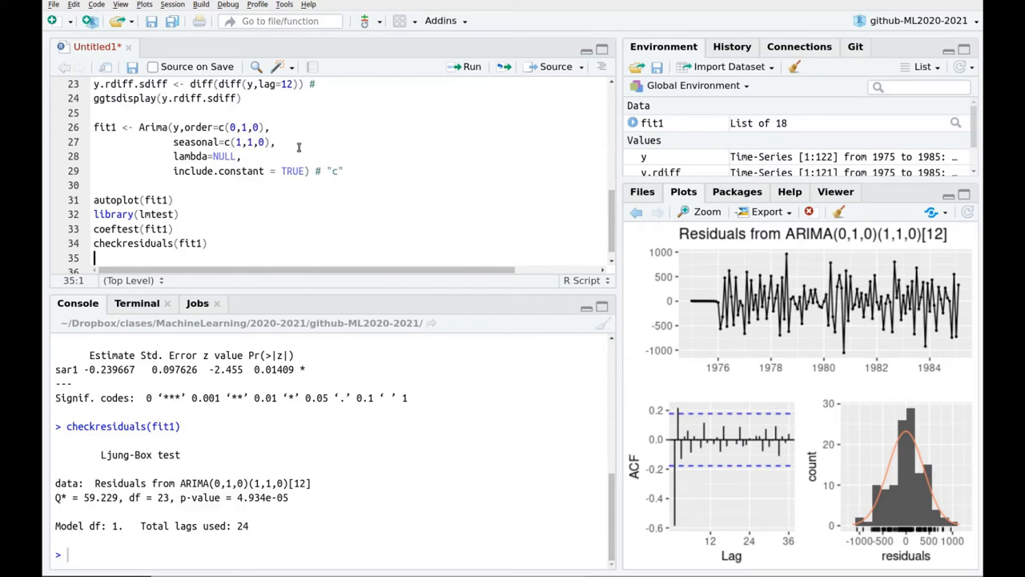
Run ggtsdisplay(fit1$residuals) to plot the residual series with ACF and PACF.
type("ggtsdisplay(")
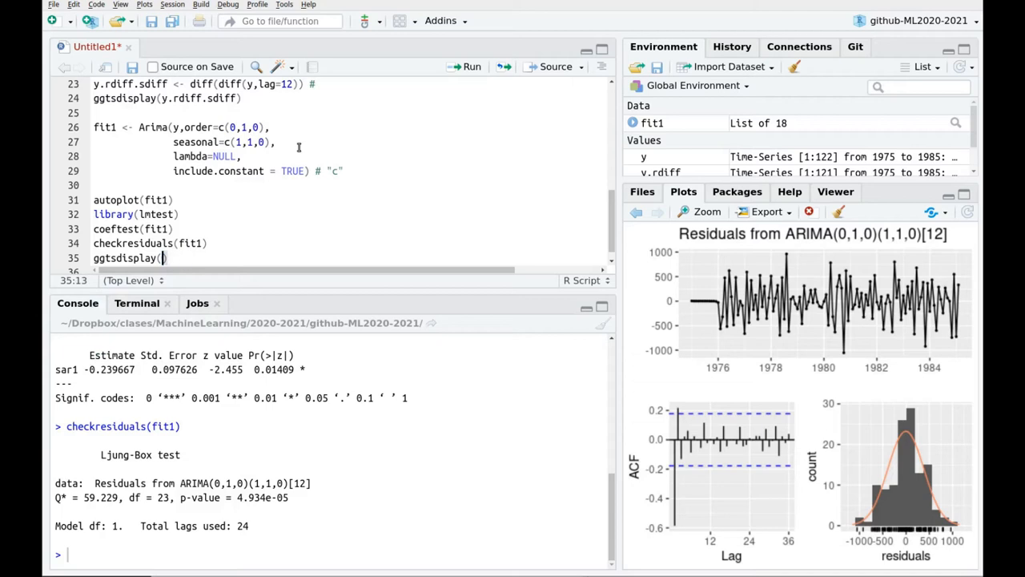
type("$residuals")
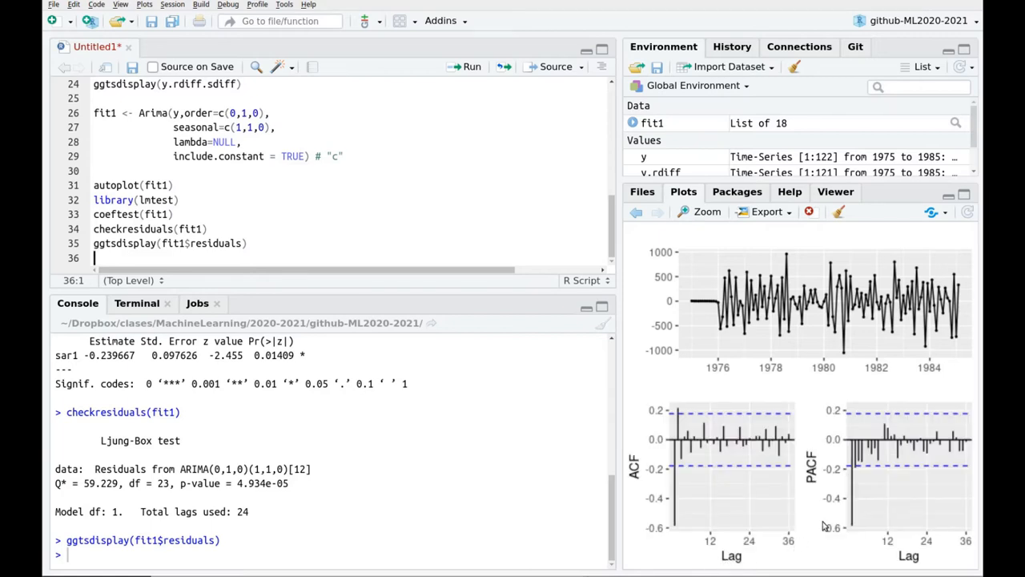
mouse_move(858, 431)
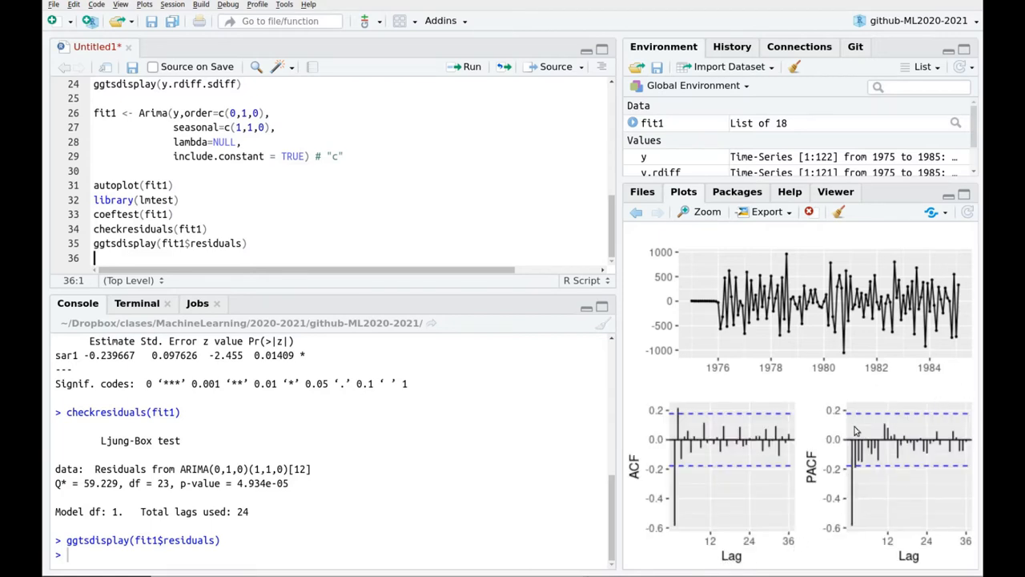
mouse_move(843, 431)
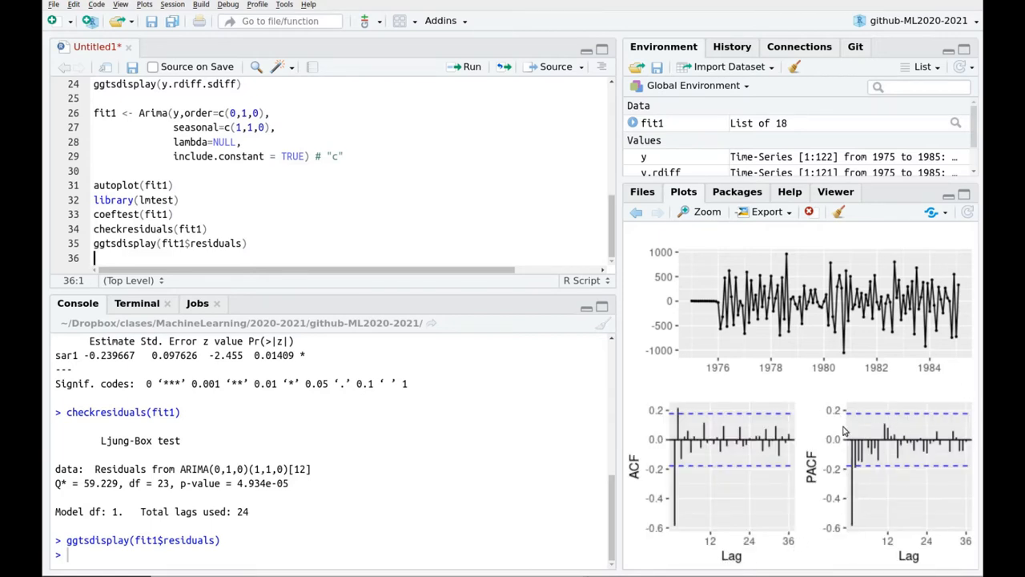
mouse_move(853, 497)
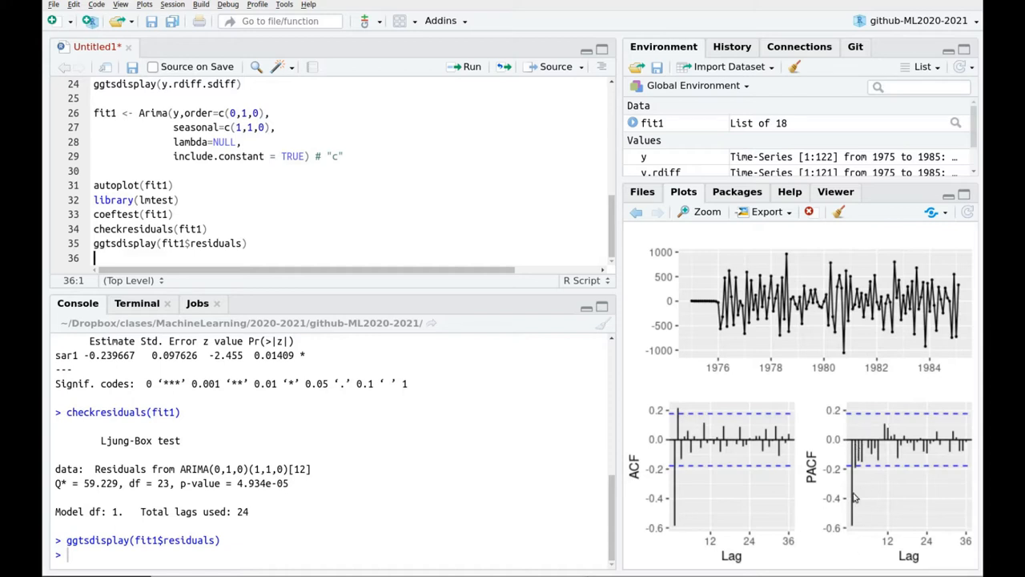
mouse_move(767, 373)
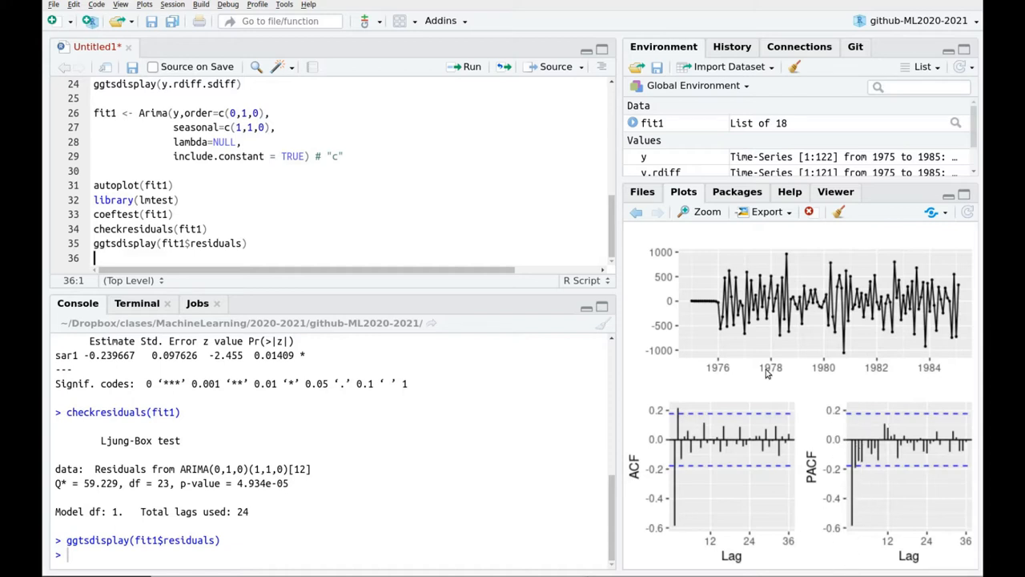
mouse_move(731, 420)
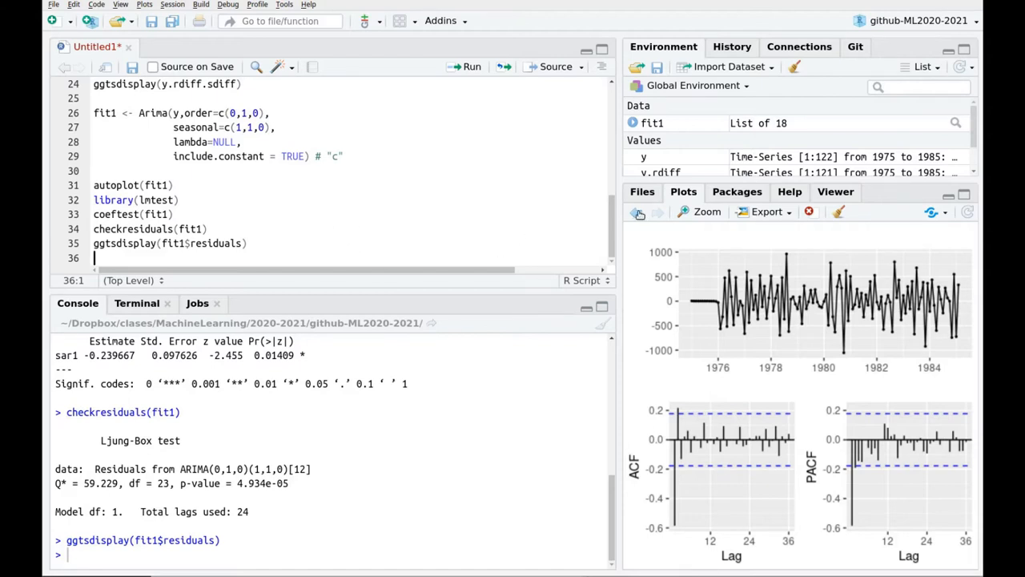
left_click(657, 212)
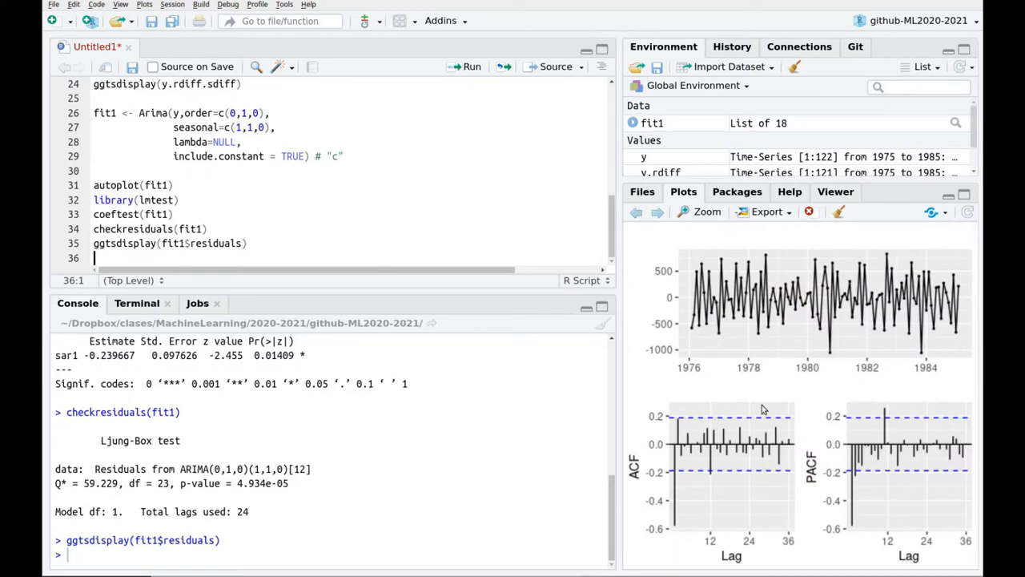
mouse_move(694, 481)
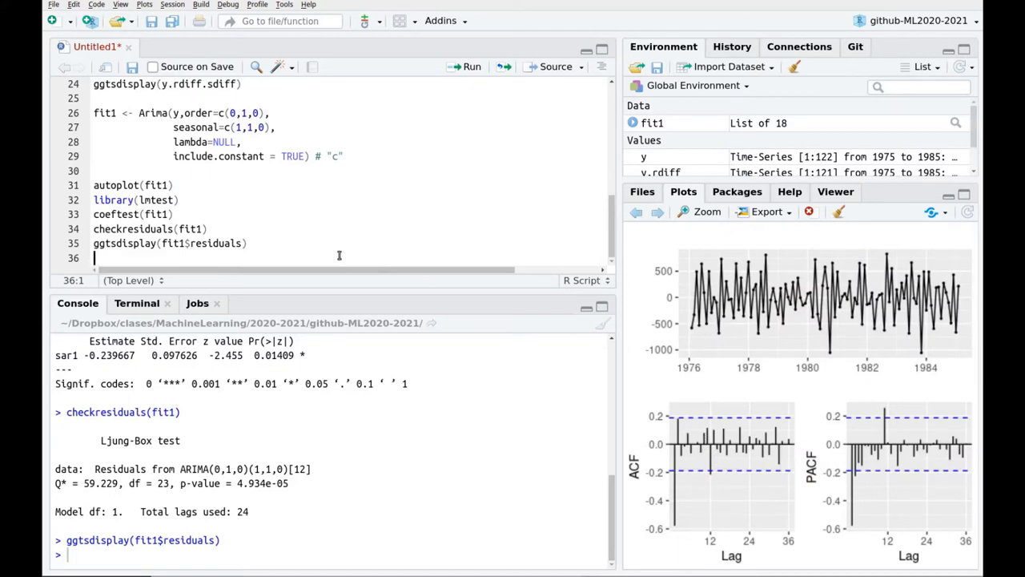
Fit fit2 with seasonal c(0,1,1), plot its MA roots and reuse fit1's diagnostic lines for fit2.
type("fit2 <- Arima(y,order=c(0,1,0),")
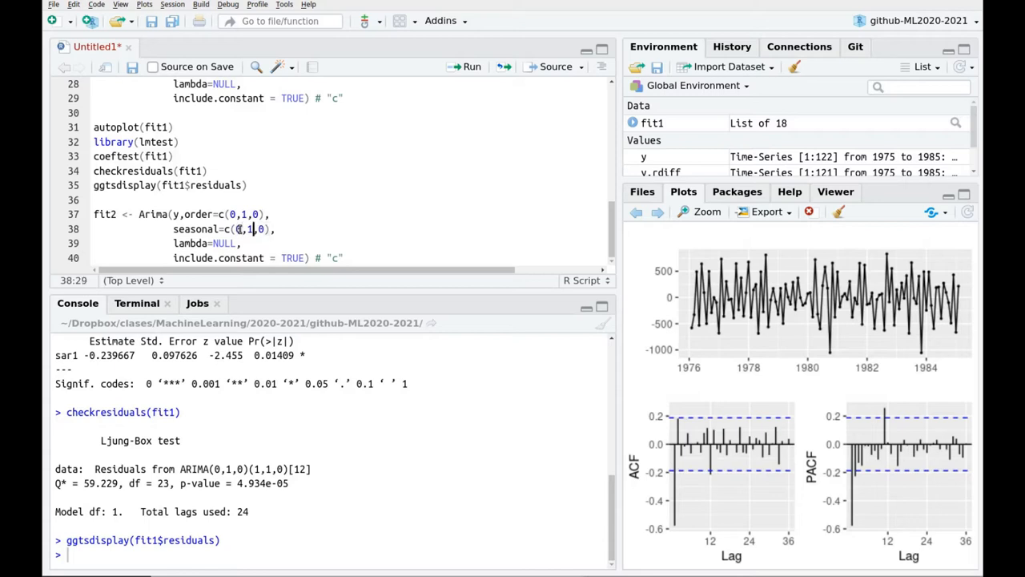
type("1")
type("autoplot(fit)")
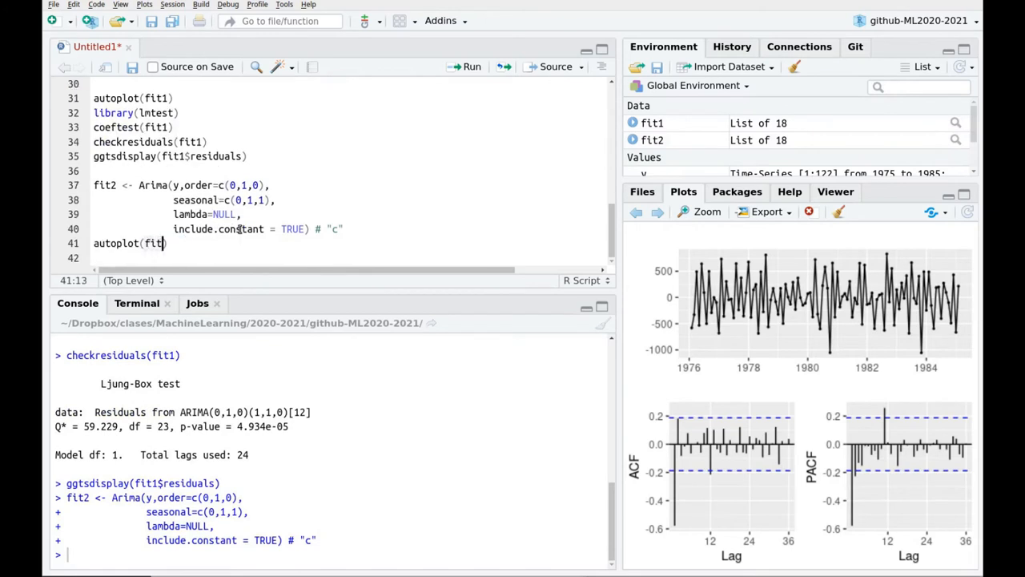
type("2")
key("Return")
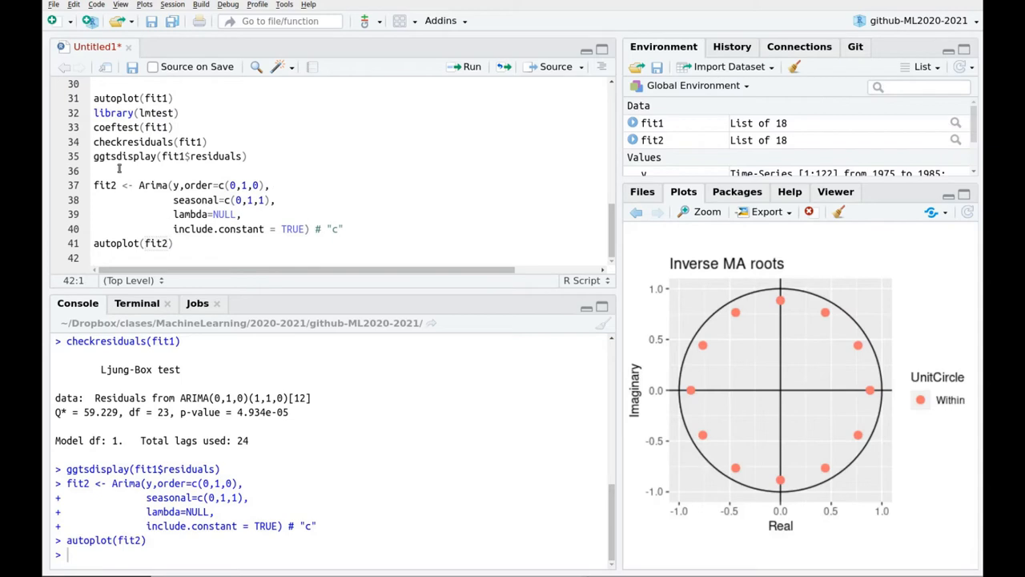
left_click_drag(93, 126, 246, 157)
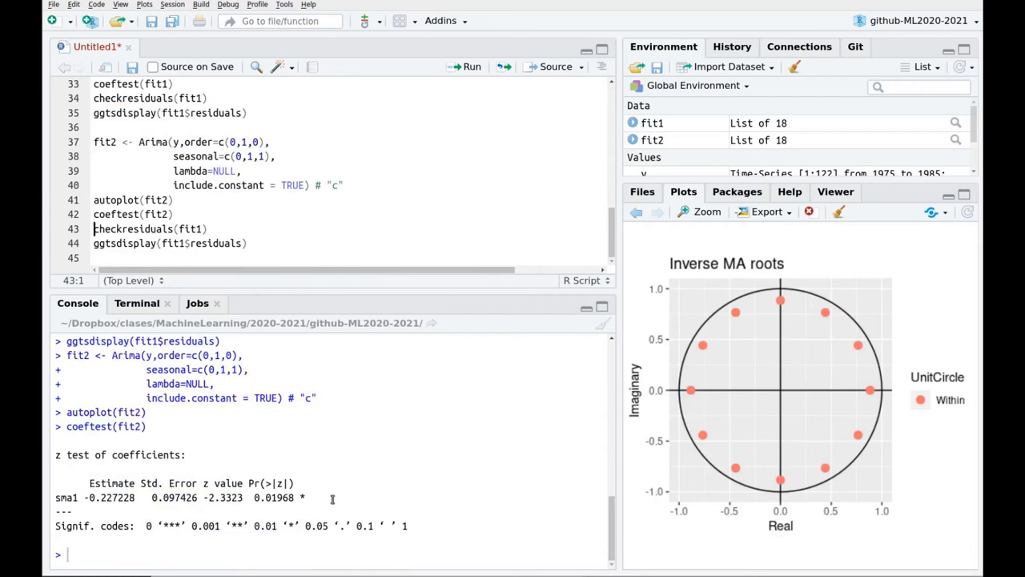
left_click_drag(83, 497, 304, 496)
type("2")
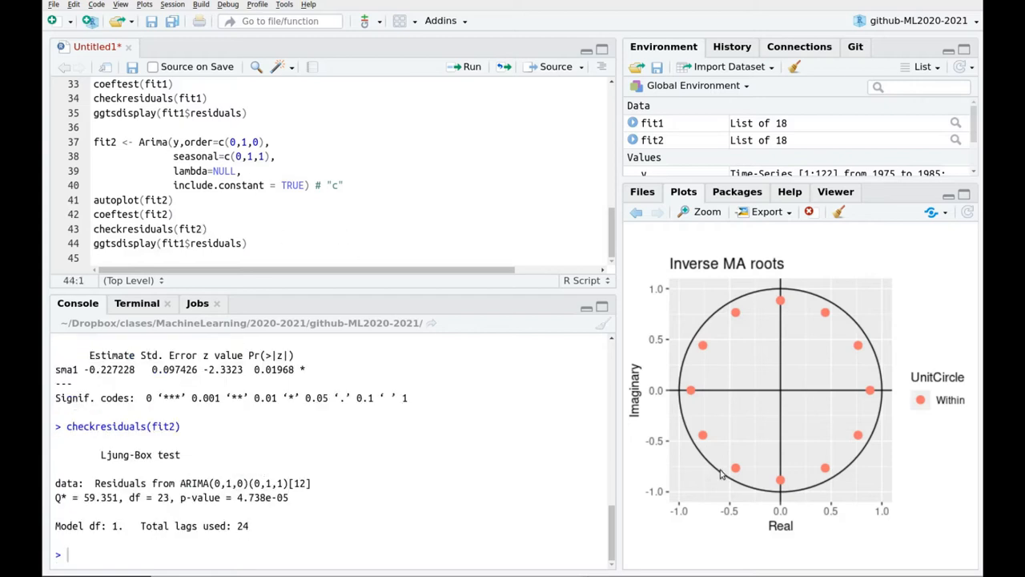
left_click(635, 211)
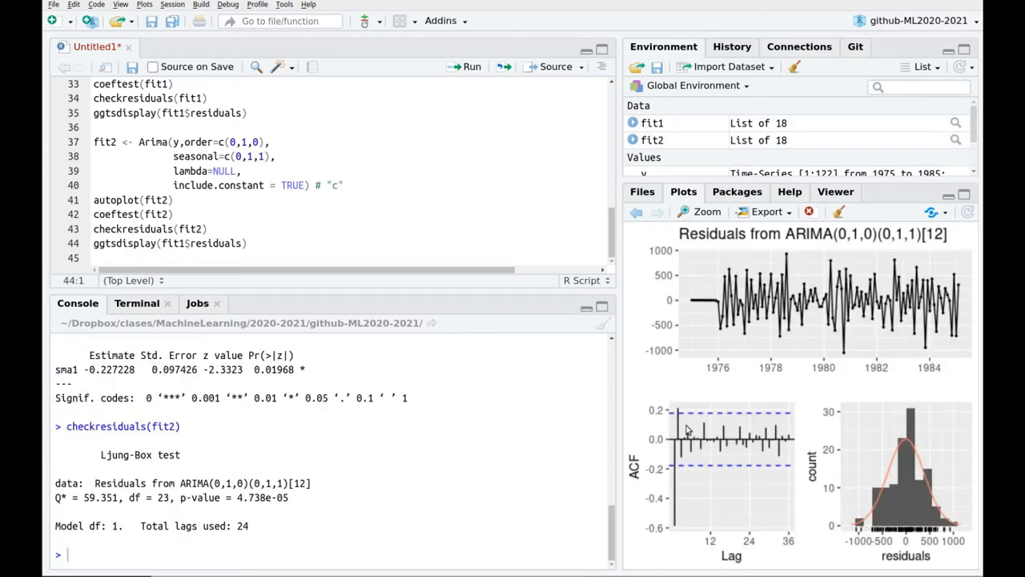
left_click(178, 244)
type("2")
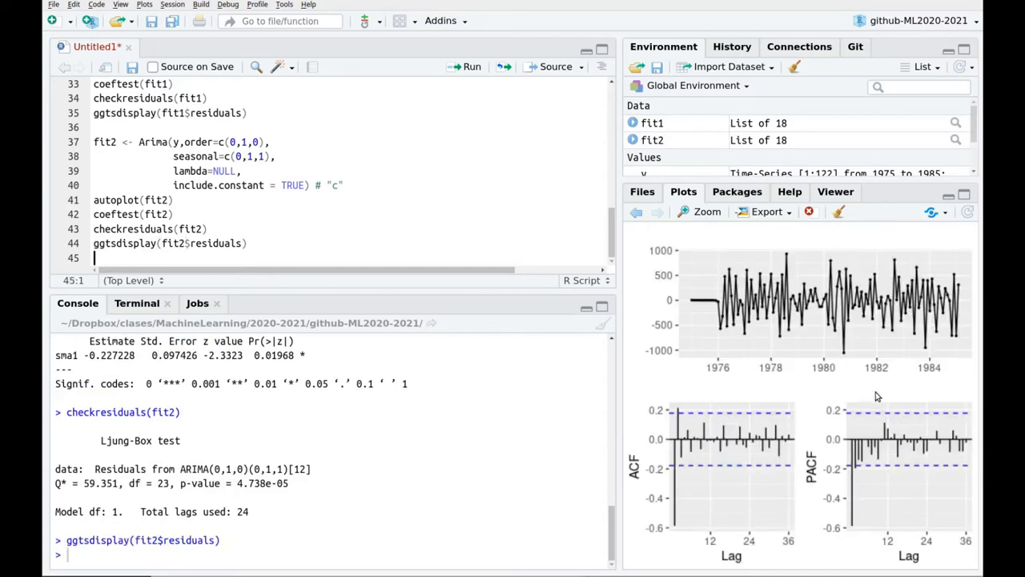
mouse_move(852, 519)
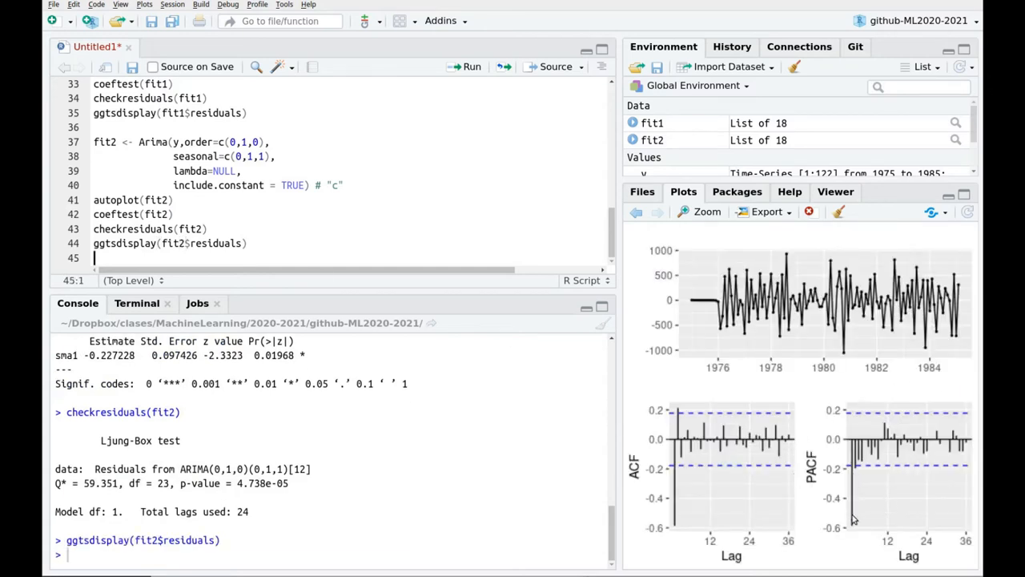
mouse_move(857, 432)
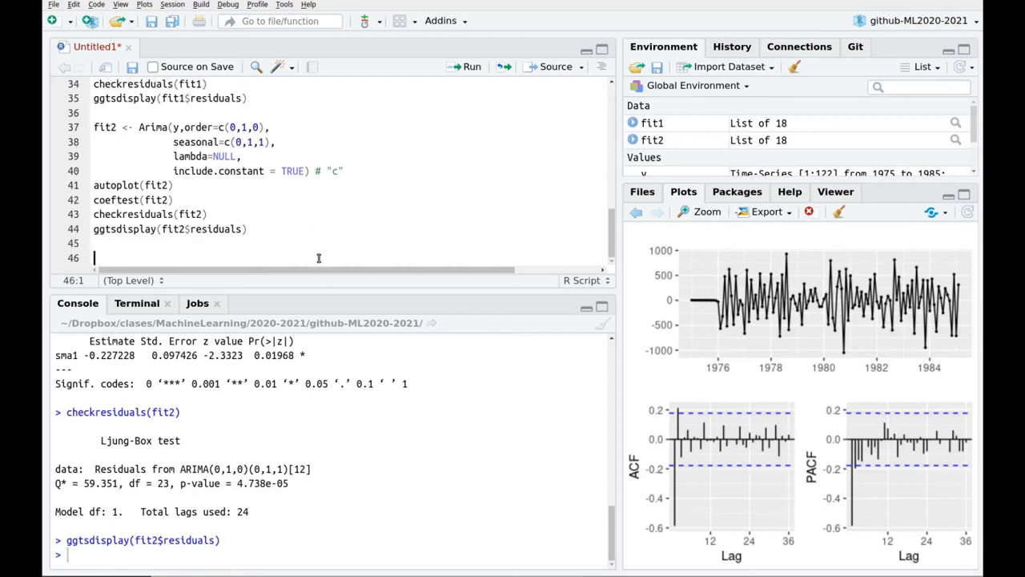
Add summary(fit1) and summary(fit2) and print fit2's AIC and training errors.
type("sum")
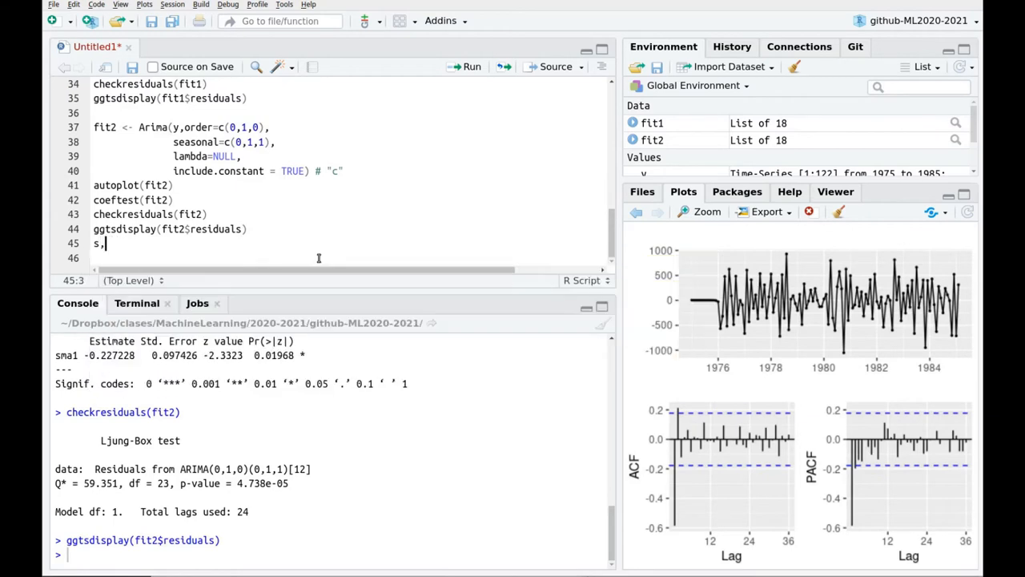
type("ummary(fit1)")
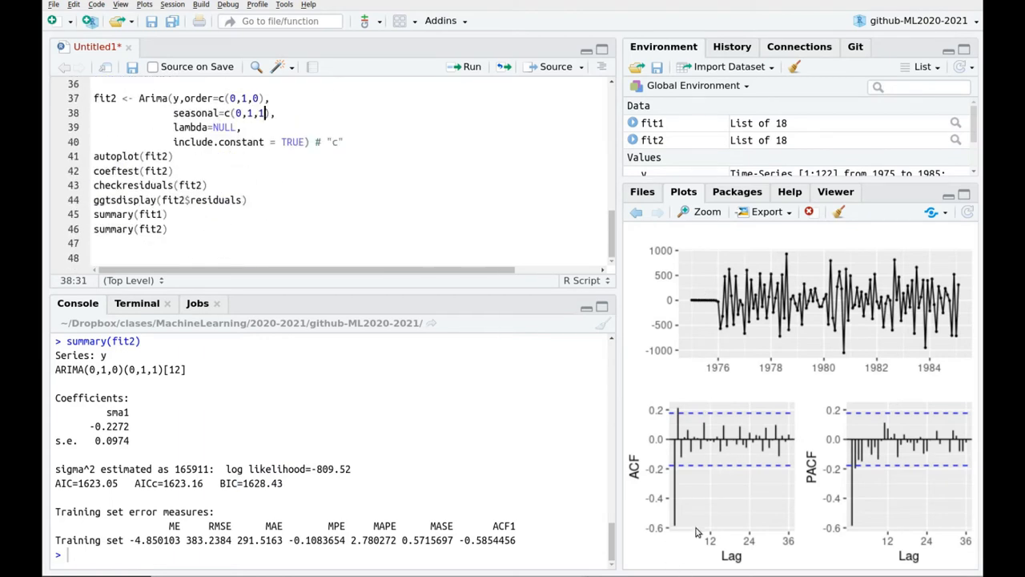
mouse_move(673, 471)
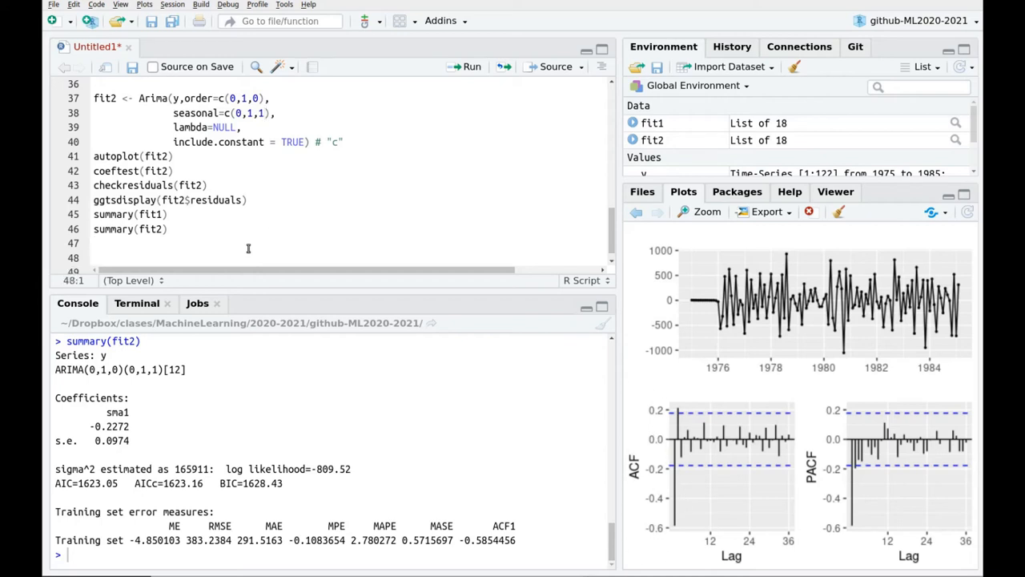
Write fit3 <- Arima(y, order=c(0,1,1), seasonal=c(0,1,1), lambda=NULL, include.constant=TRUE).
type("fit3 <-")
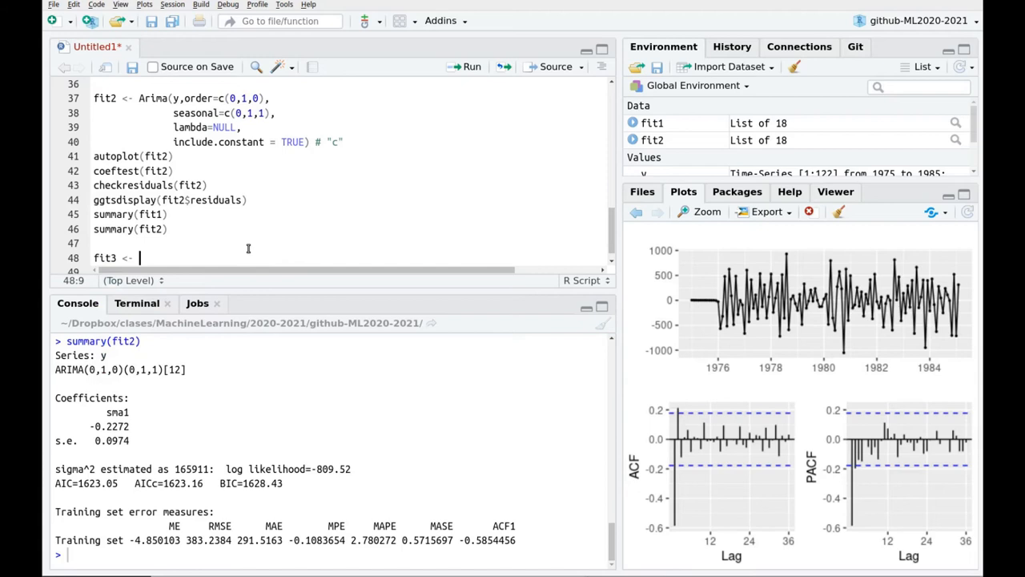
type("Arima(y,")
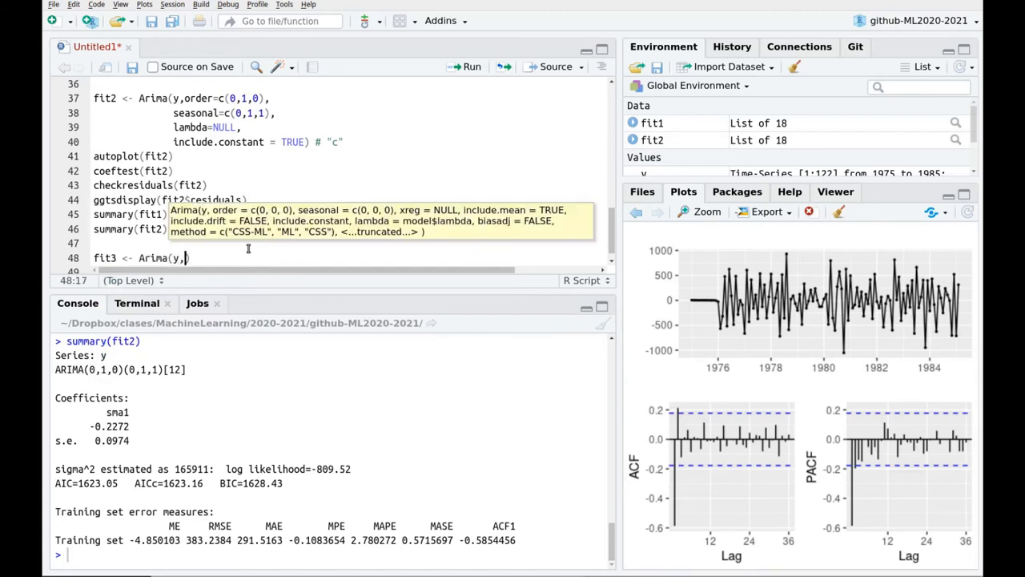
type("order")
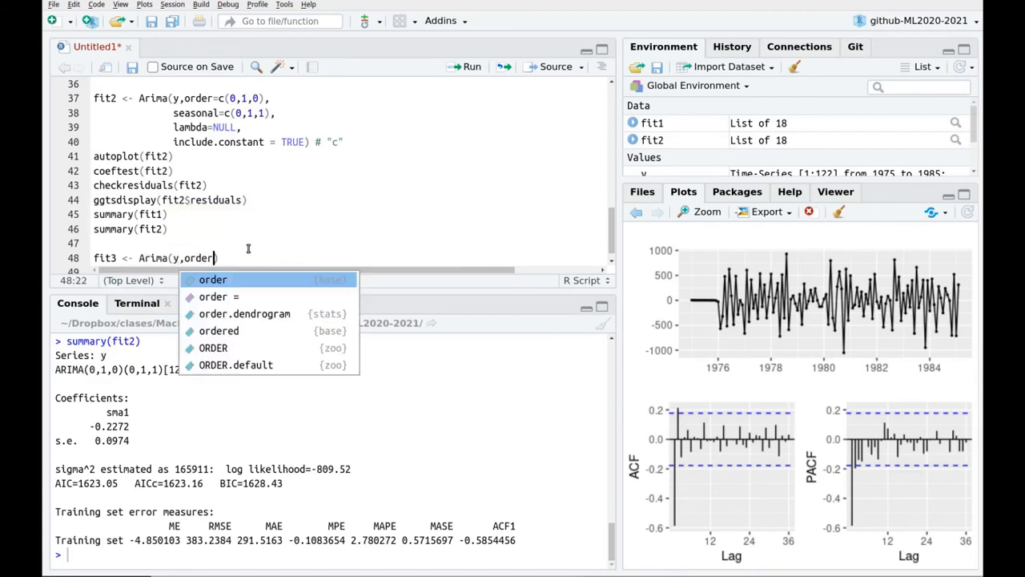
mouse_move(212, 279)
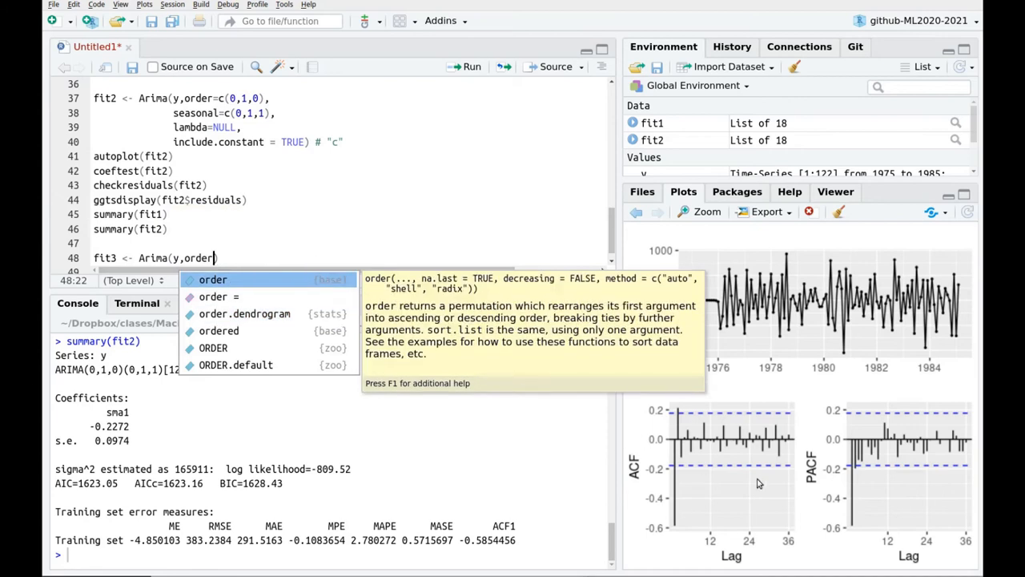
mouse_move(728, 478)
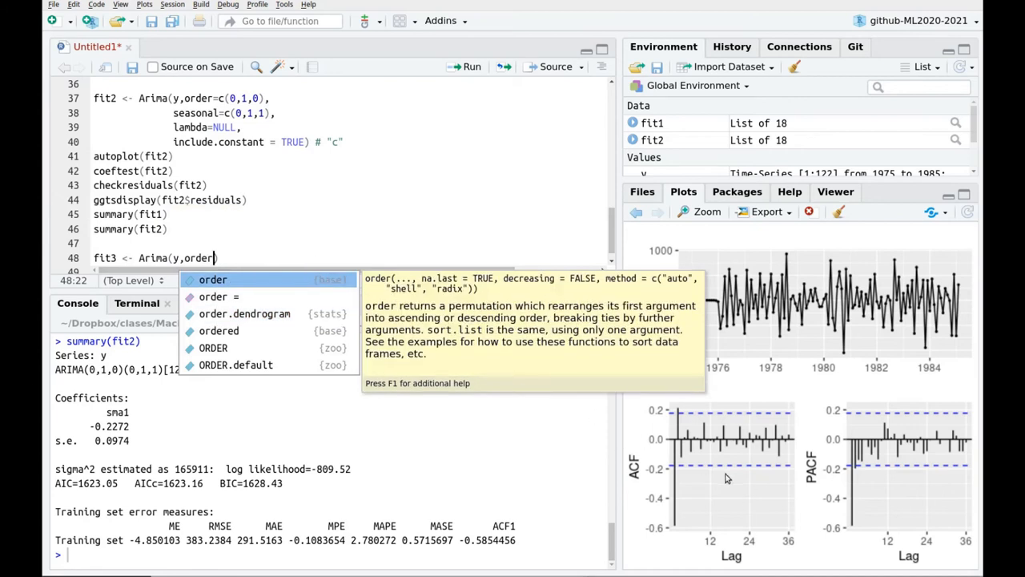
mouse_move(679, 367)
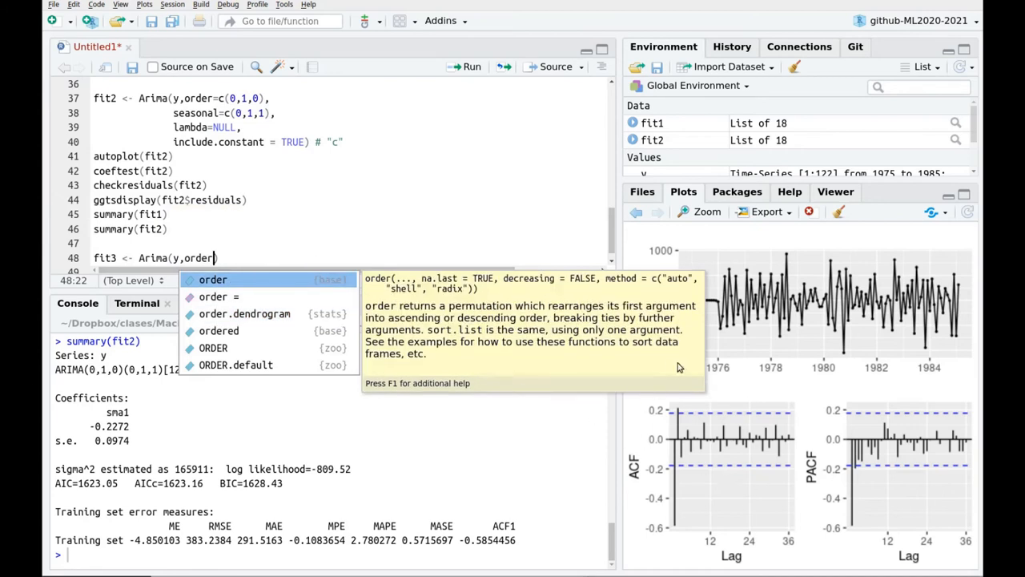
type("=c(")
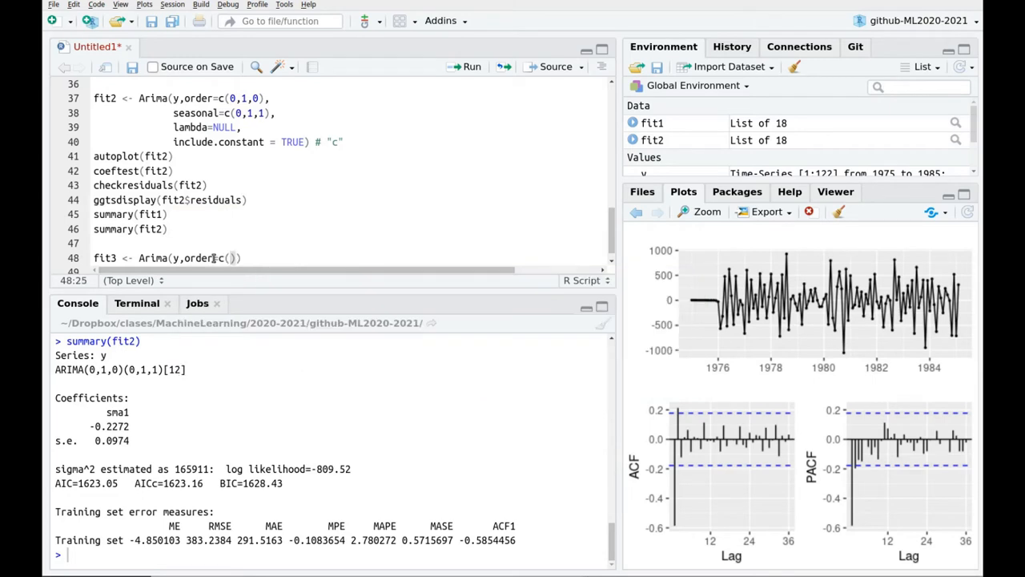
type("0,1,1")
type("seasonal=c()")
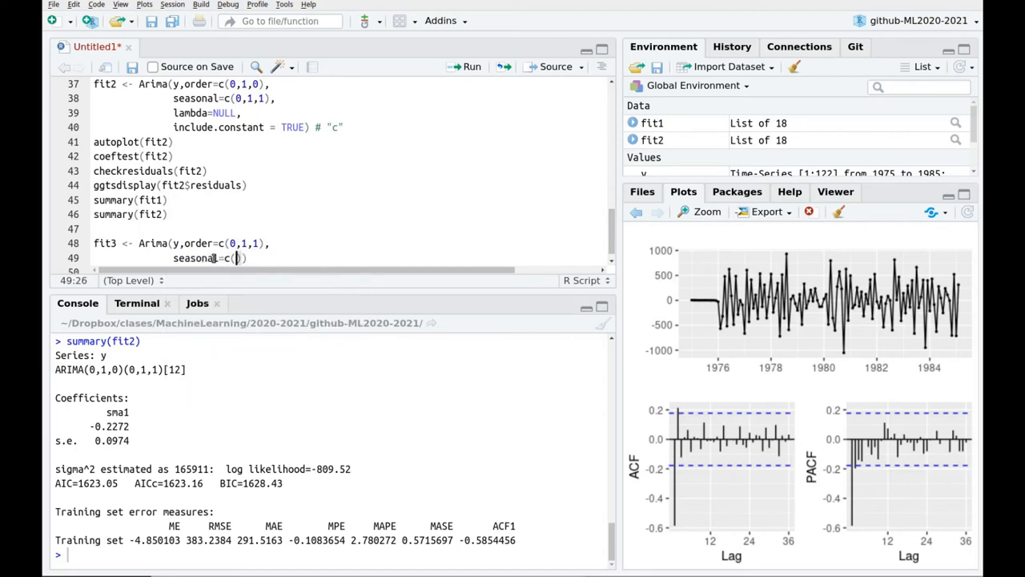
mouse_move(427, 230)
type("lambda=")
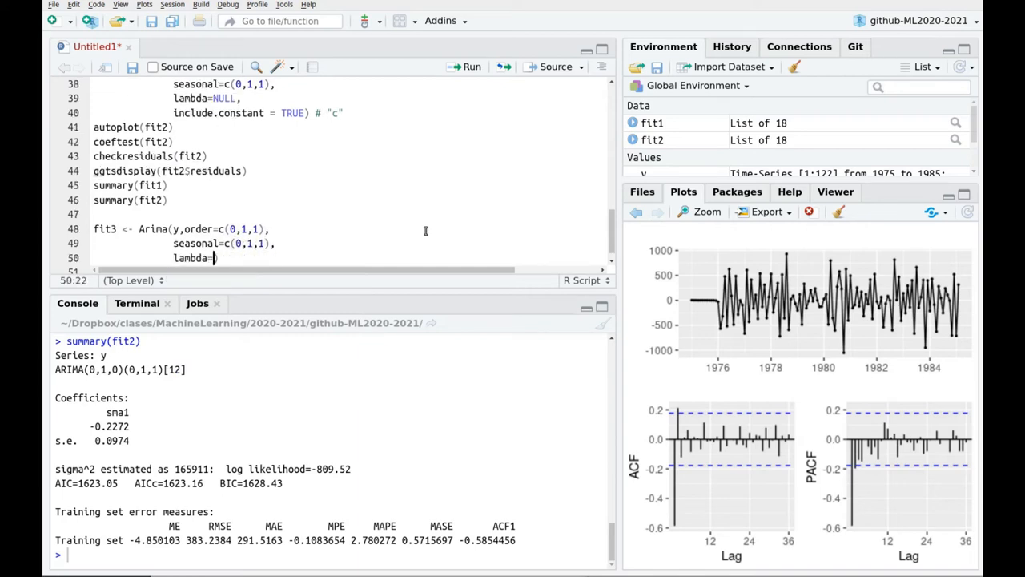
type("NULL,")
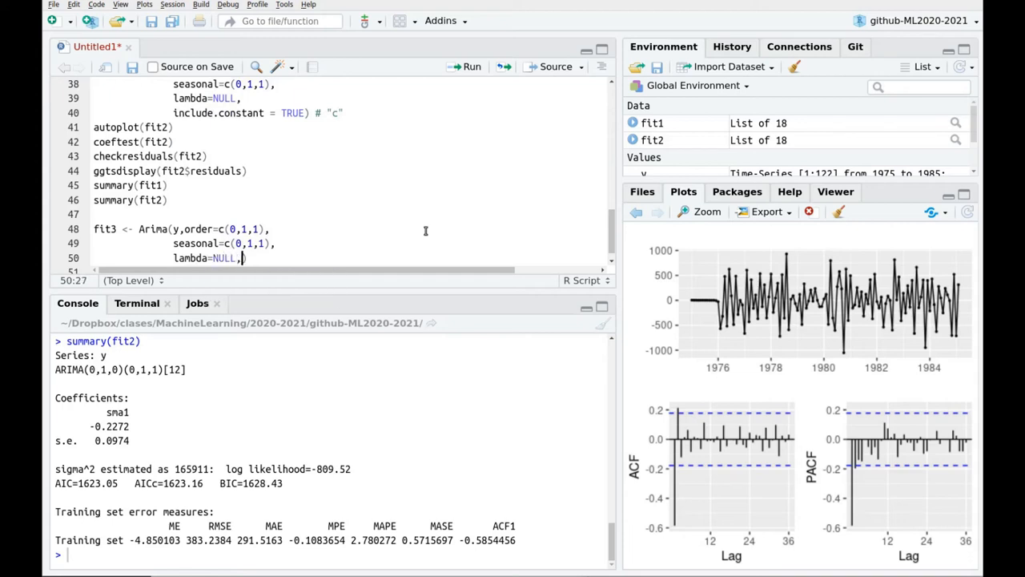
type("include.constant")
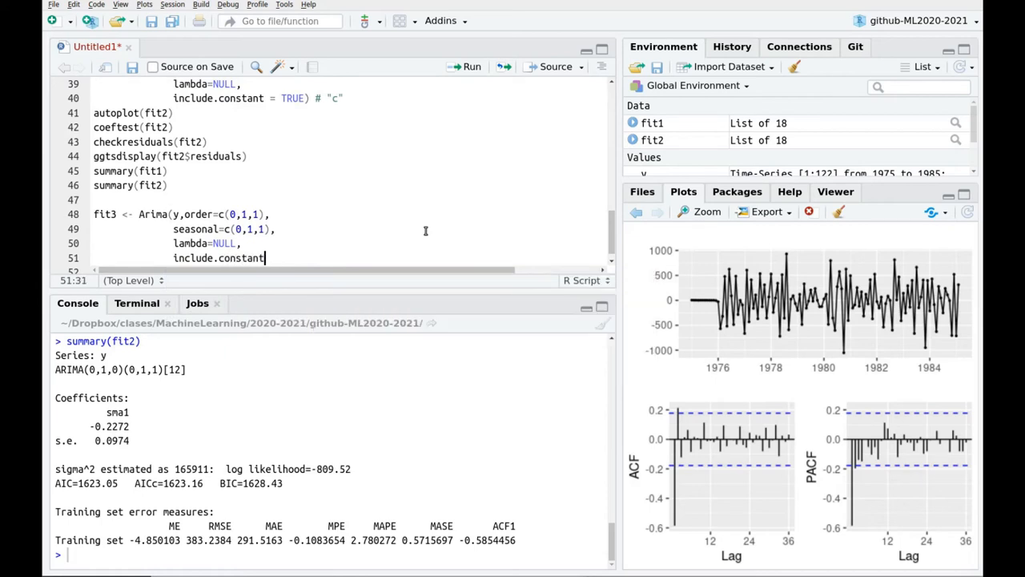
type("=TRUE)")
left_click(349, 269)
type("ao")
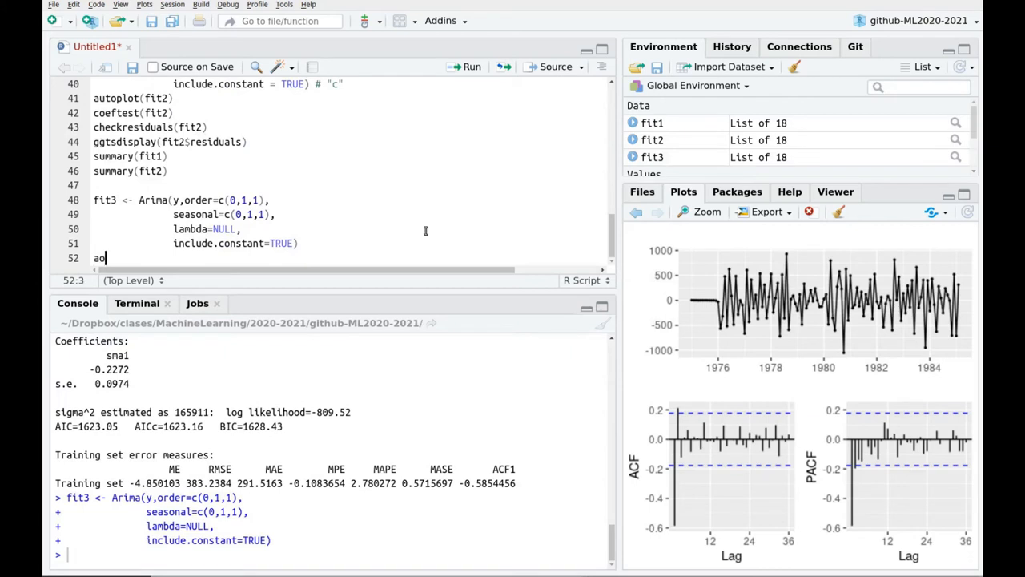
Plot fit3's inverse MA roots with autoplot and begin coeftest(fit3).
type("utoplot(fit3)")
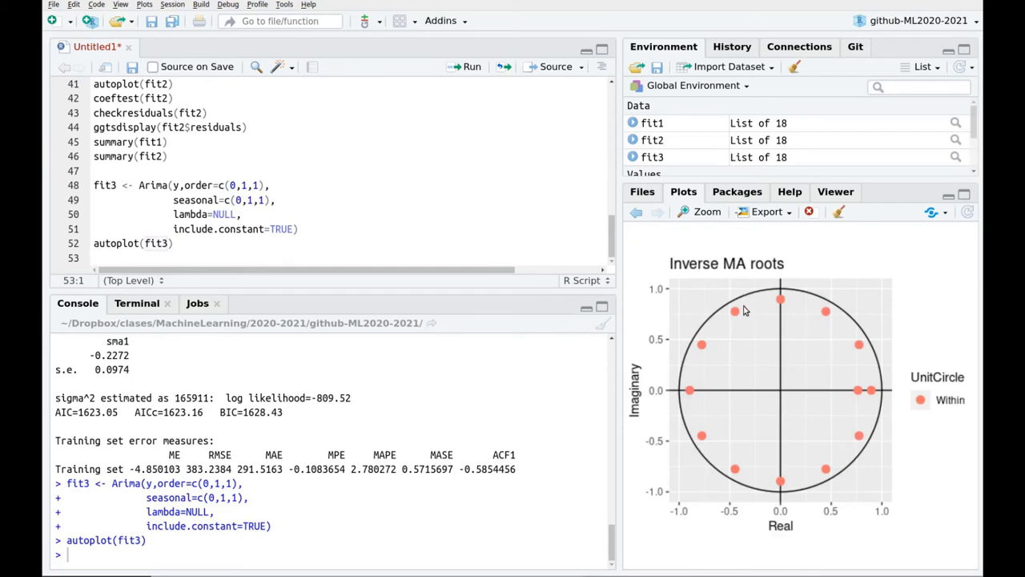
mouse_move(805, 343)
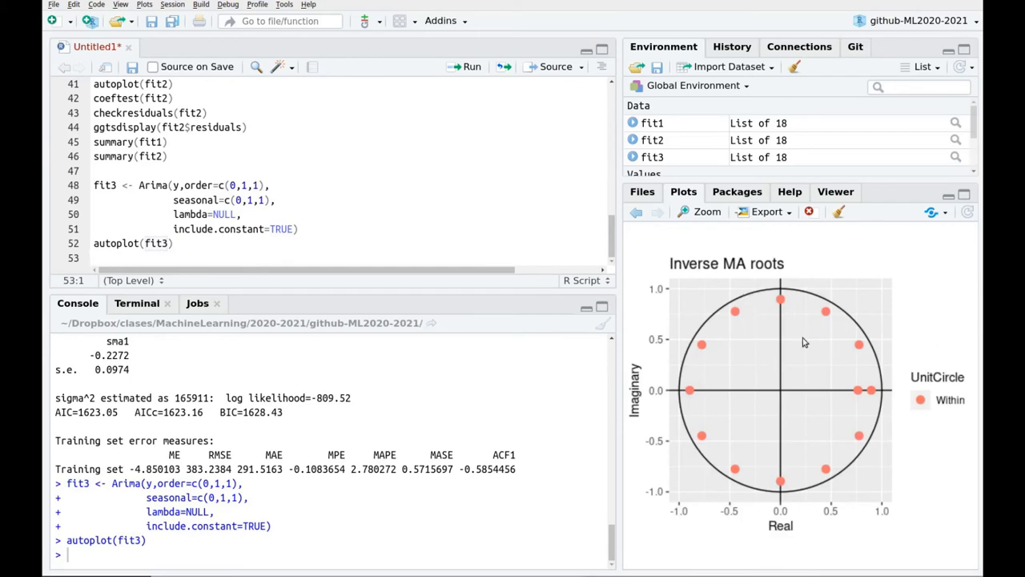
mouse_move(887, 385)
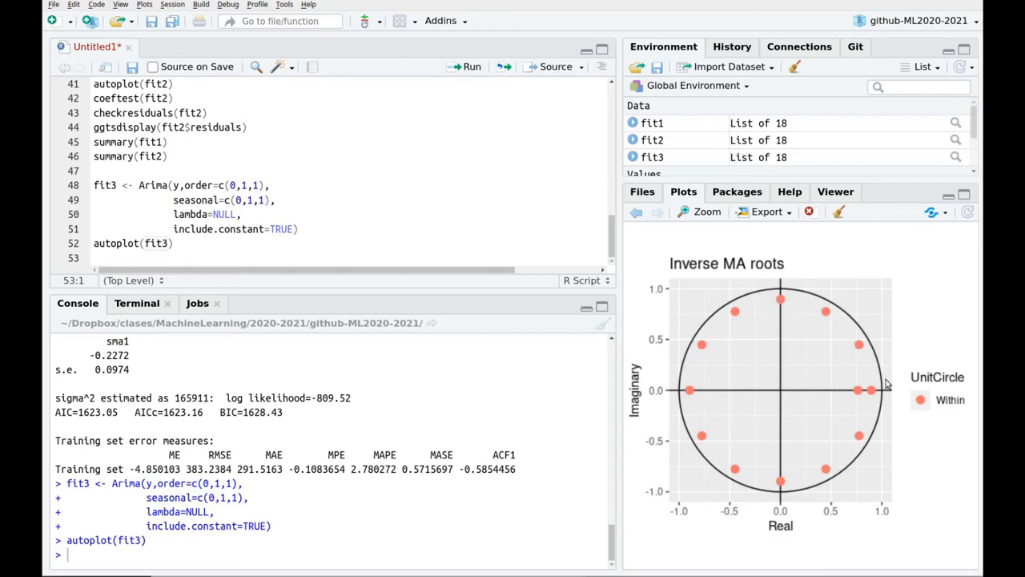
mouse_move(891, 429)
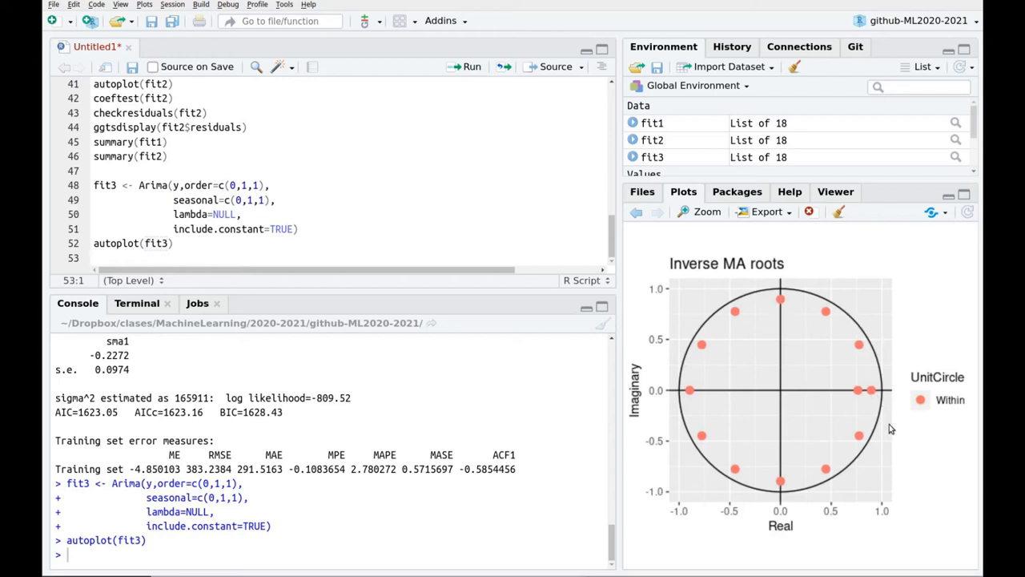
mouse_move(827, 314)
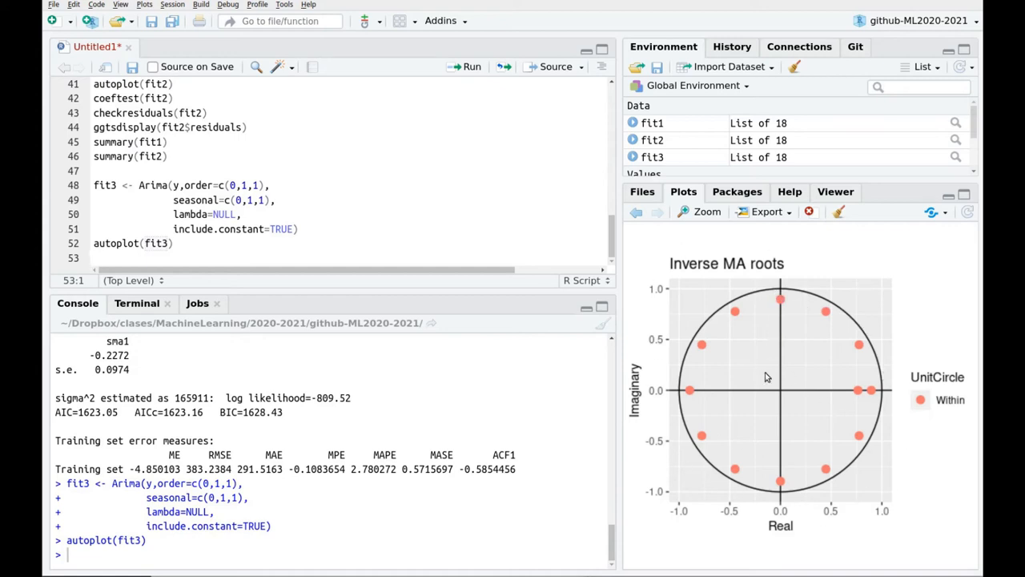
mouse_move(381, 305)
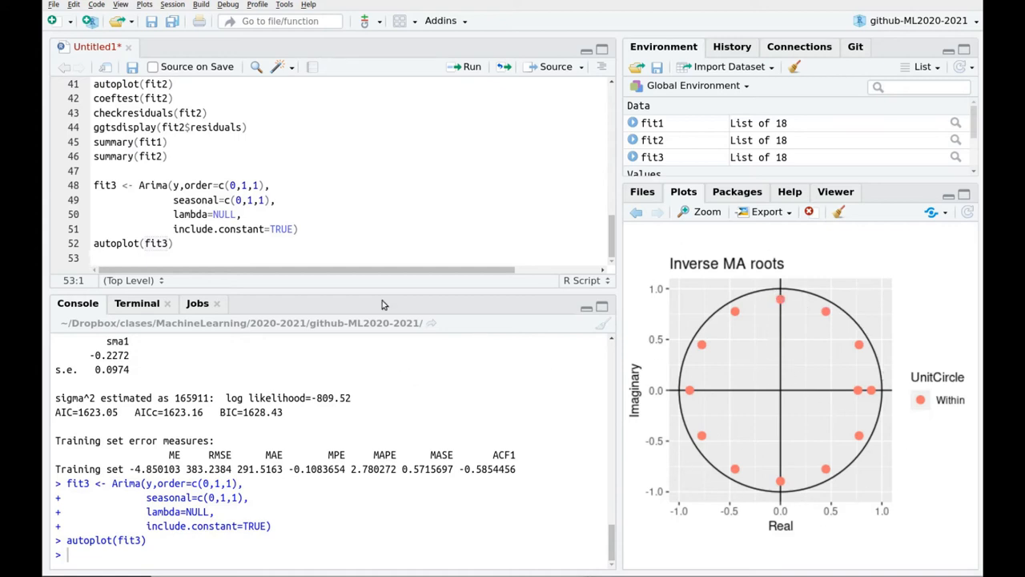
type("coeftest(fit3")
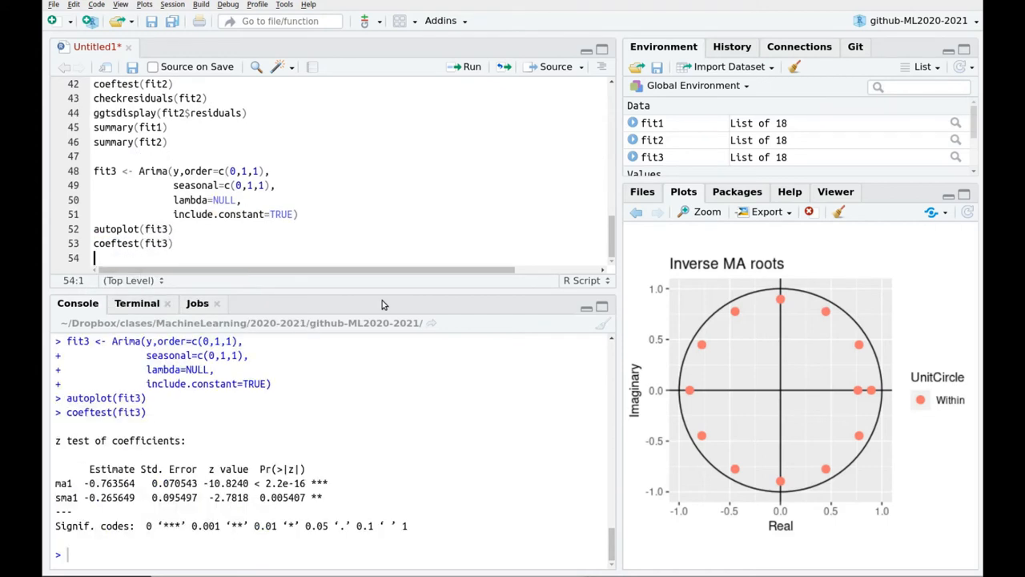
Note fit3's significant ma1 and sma1 rows, then start a ggtsdisplay call.
left_click_drag(152, 484, 324, 496)
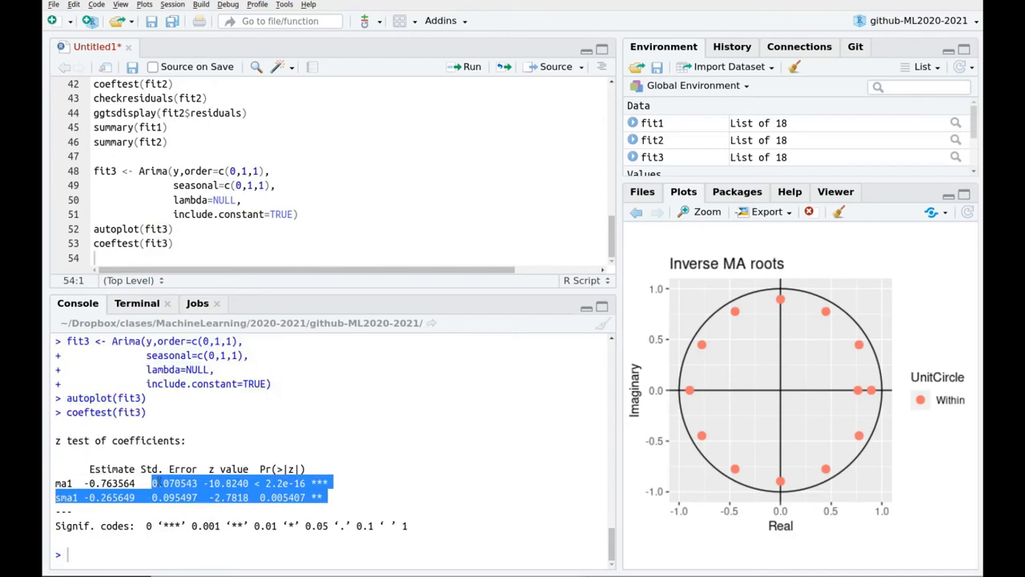
left_click(224, 254)
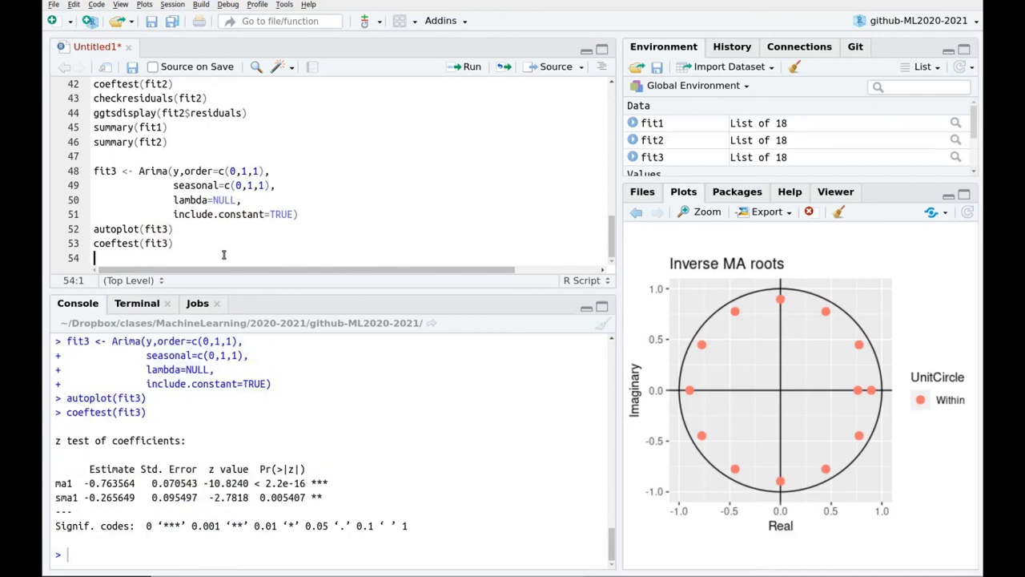
type("ggtsdisplay(git")
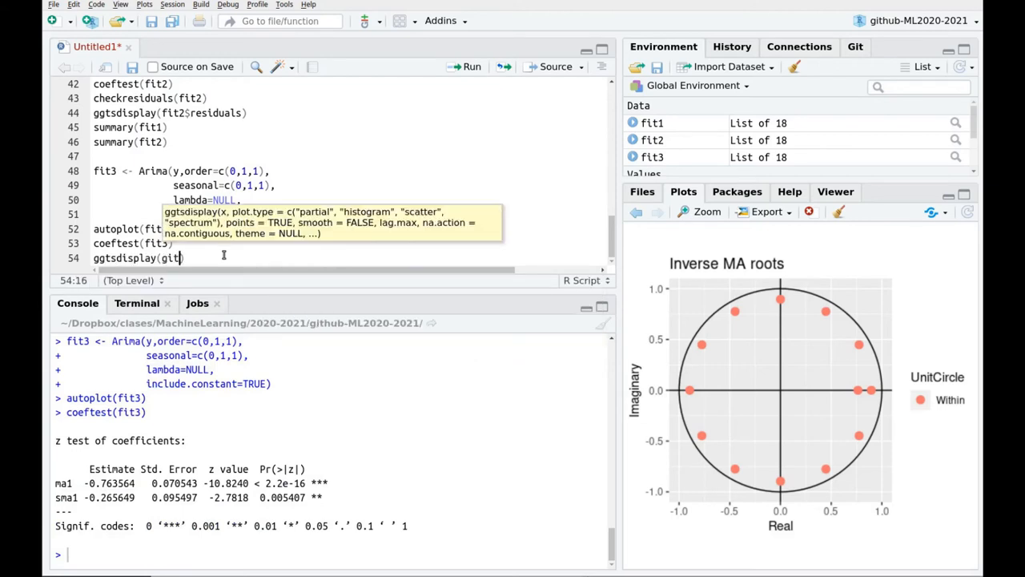
Run ggtsdisplay(fit3$residuals) and review the fit3 model definition.
type("fig")
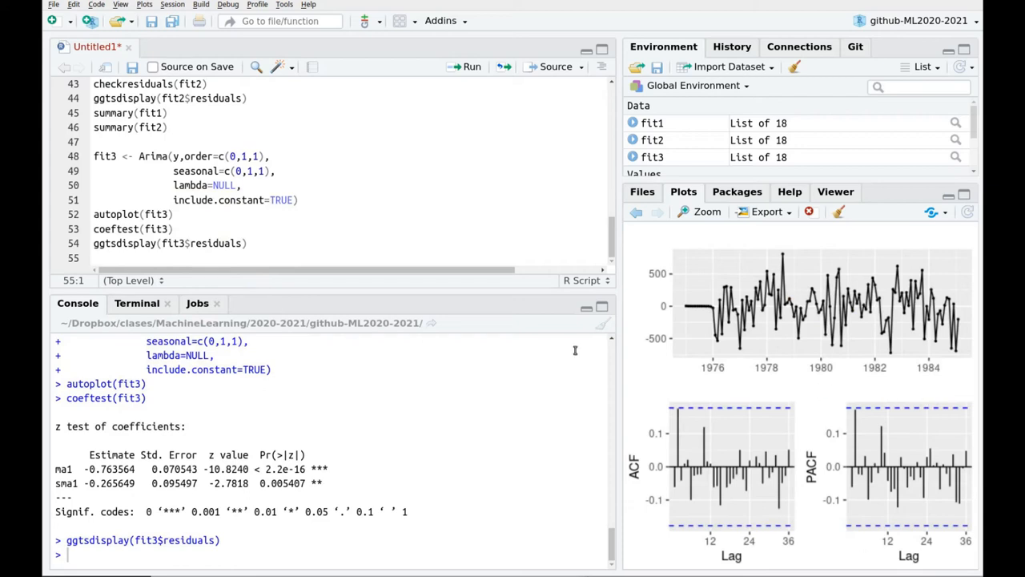
left_click_drag(93, 155, 298, 199)
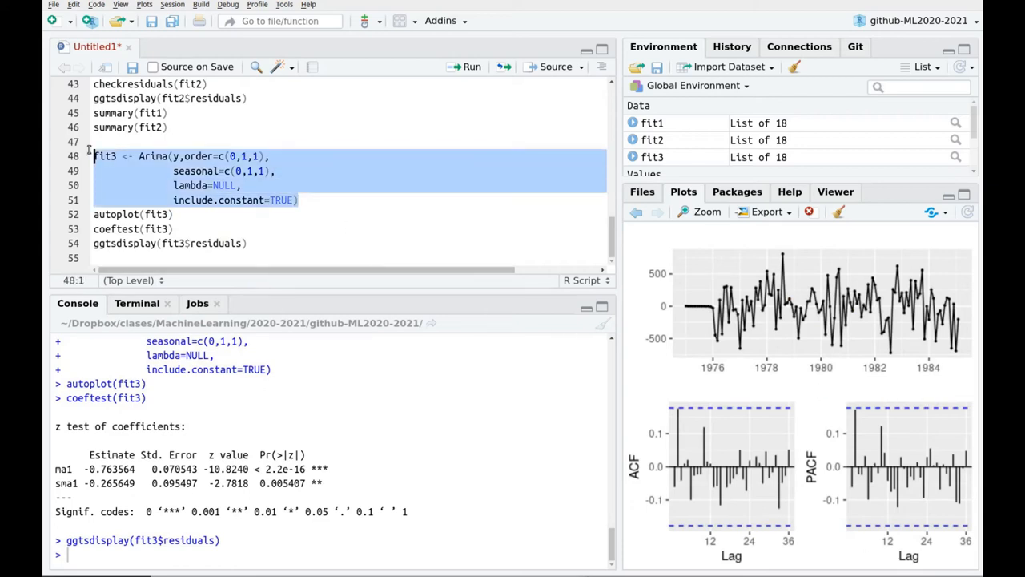
left_click(199, 129)
type("summary(fit3)")
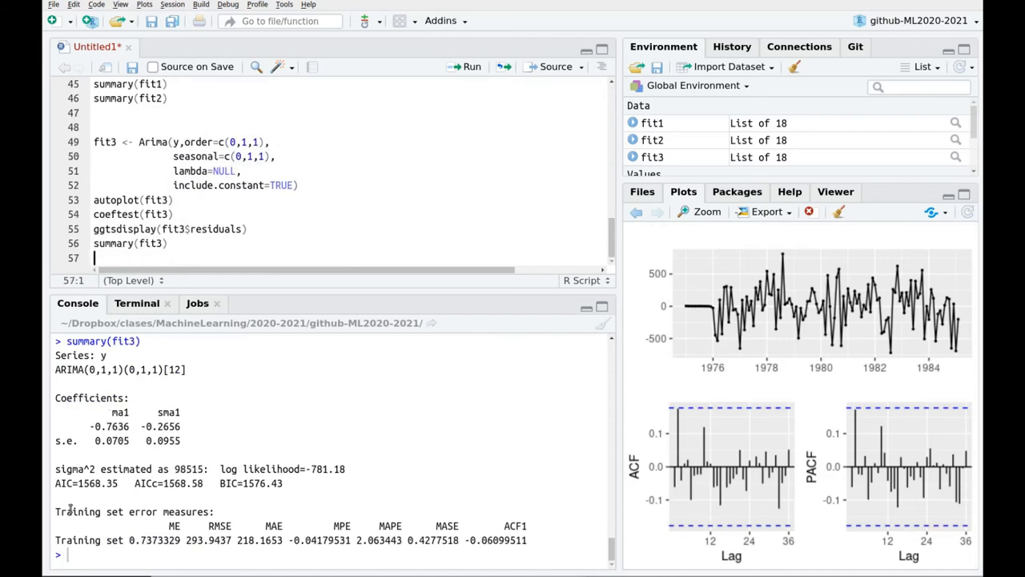
Mark the two AIC values in the console, 1623.05 for the earlier model and 1568.35 for fit3.
double_click(89, 484)
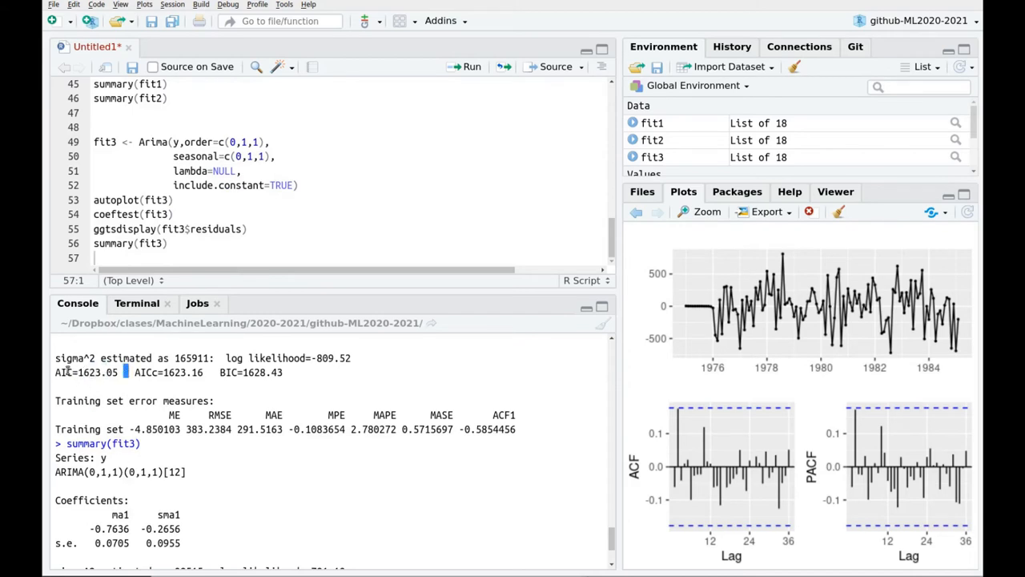
double_click(96, 372)
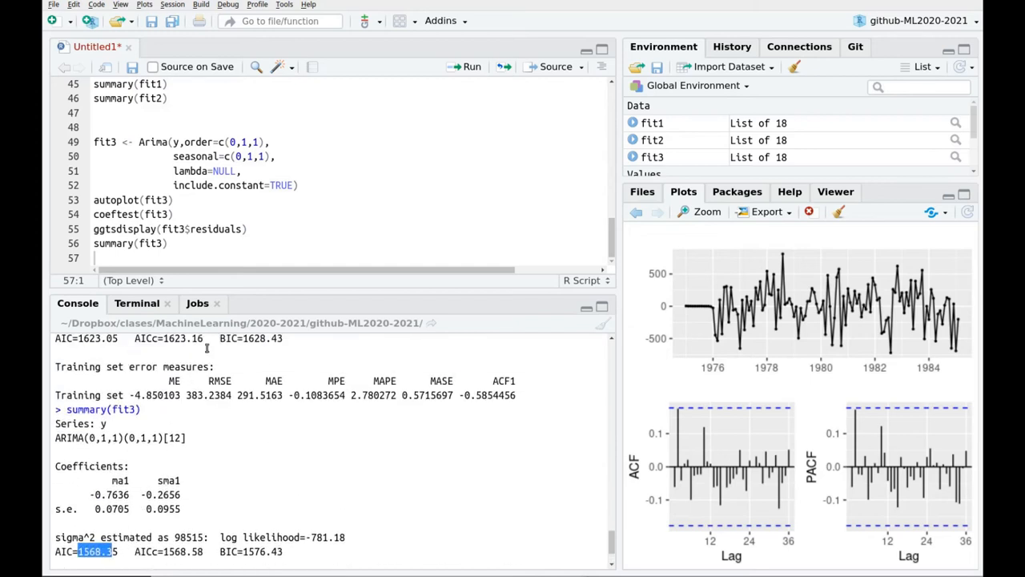
left_click(109, 244)
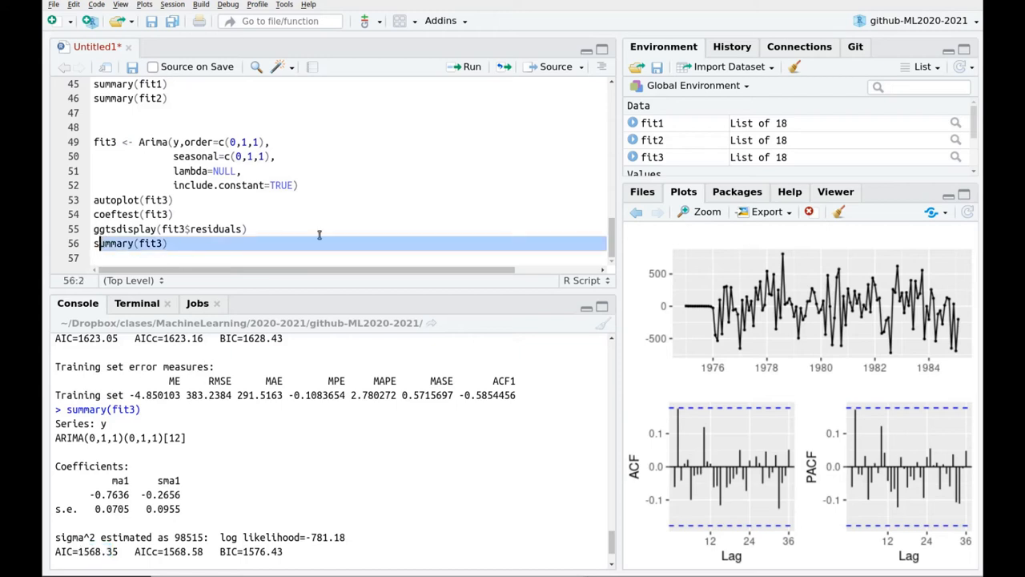
Add checkresiduals(fit3) to the script for a Ljung-Box test and residual plots.
type("c")
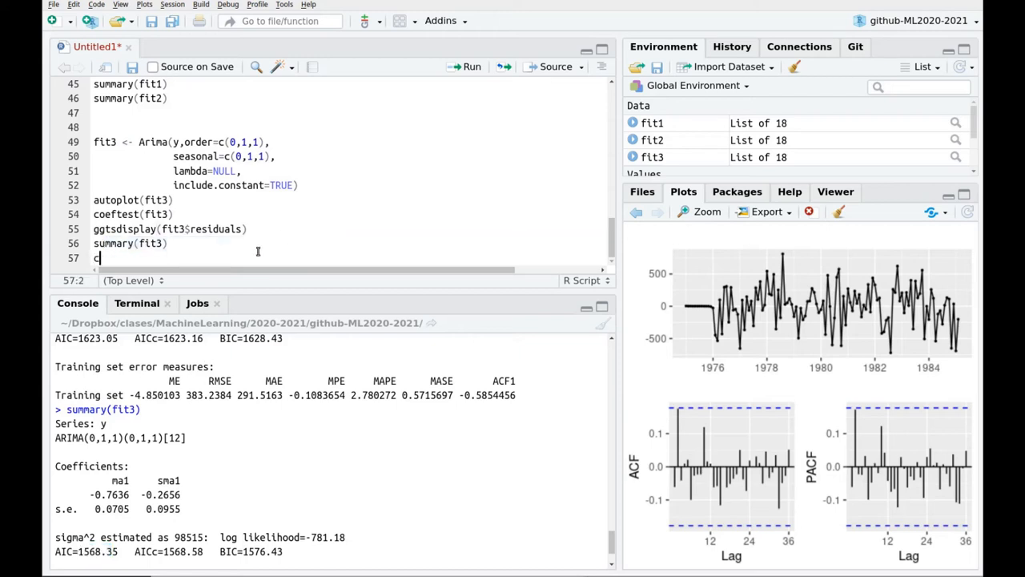
type("heckresiduals(fit3")
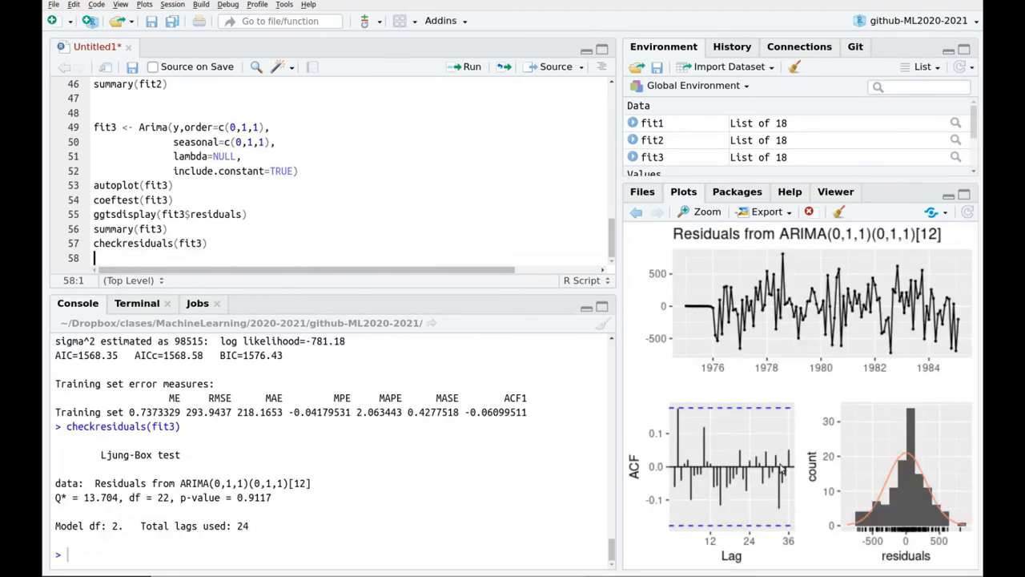
mouse_move(902, 522)
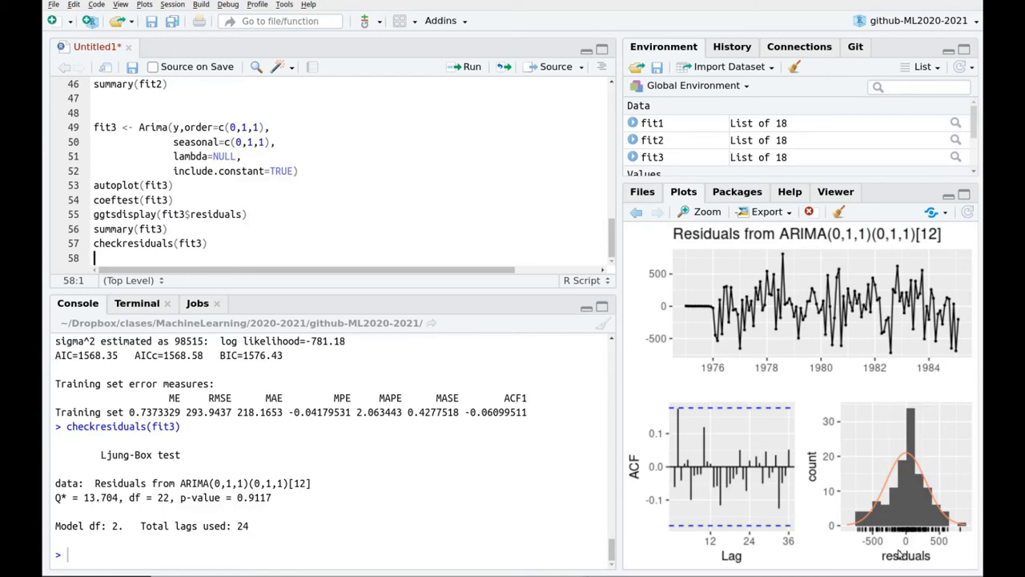
mouse_move(752, 346)
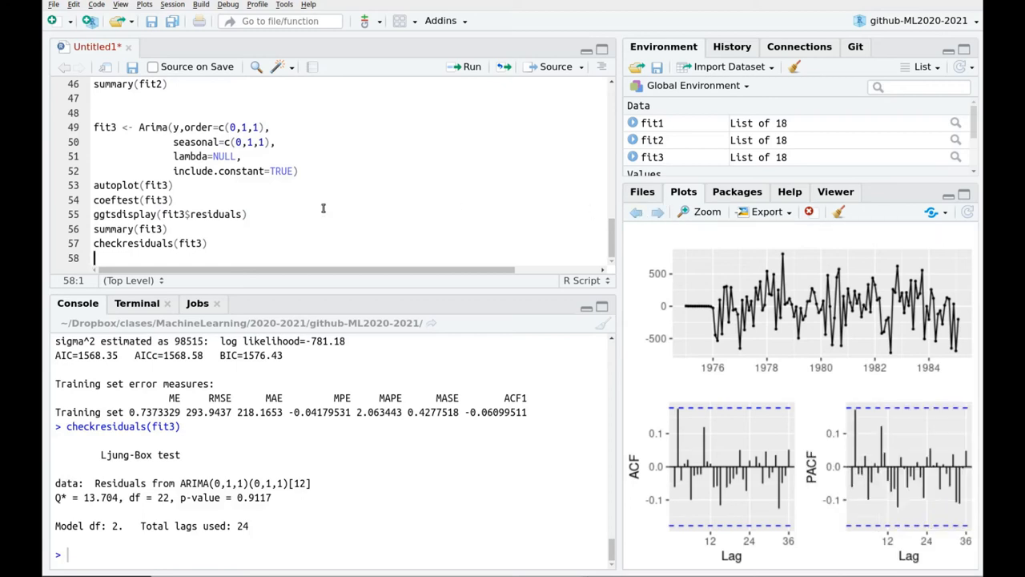
mouse_move(224, 243)
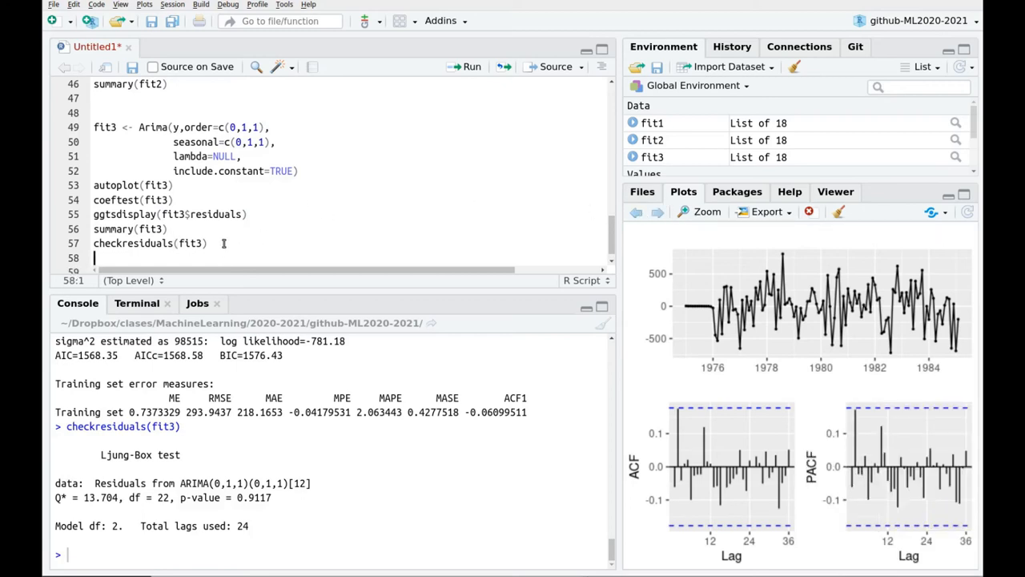
Add ggtsdisplay of the series to show y with its ACF and PACF.
type("ggtsdisplay(data)")
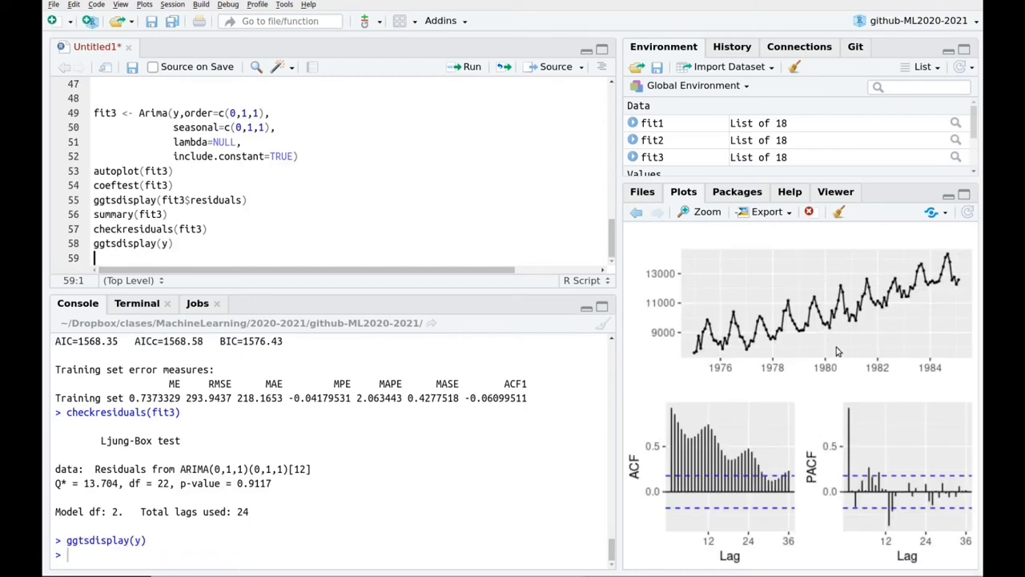
mouse_move(731, 343)
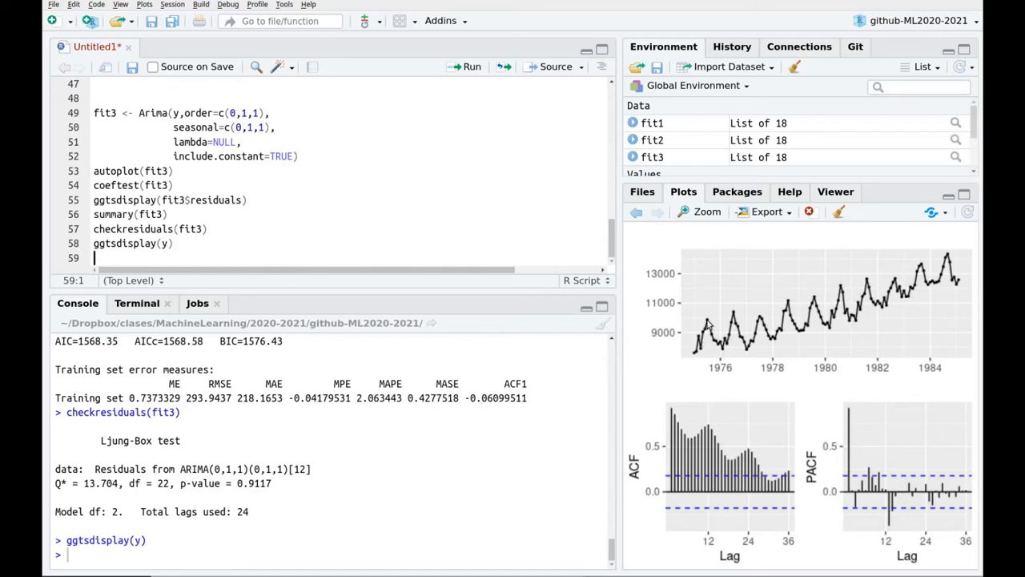
mouse_move(713, 336)
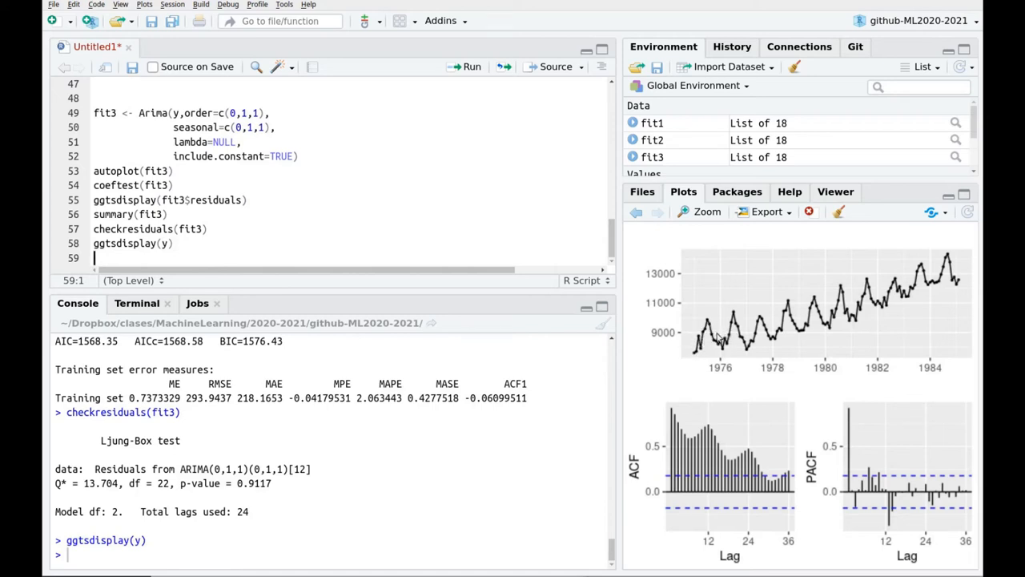
mouse_move(721, 336)
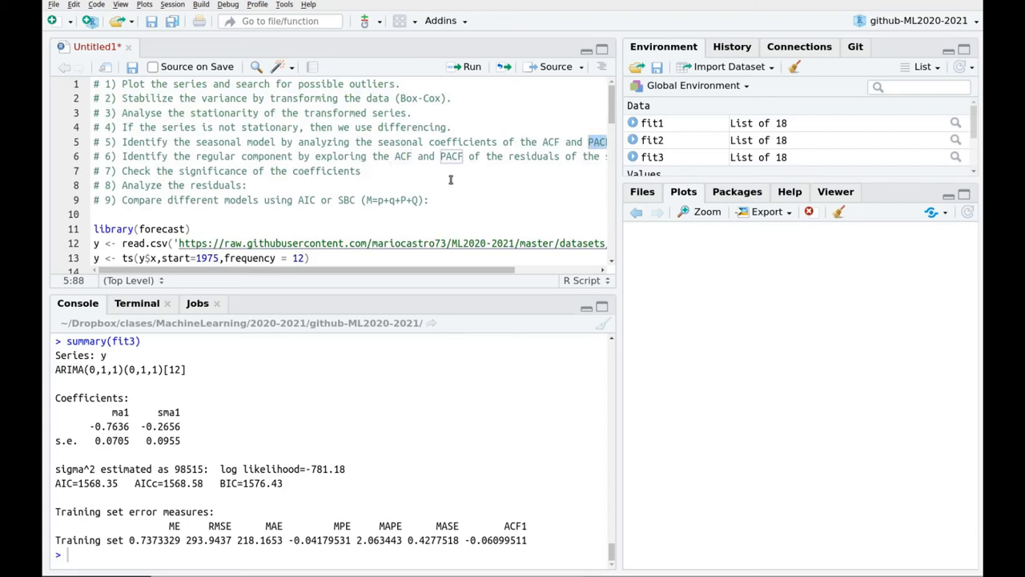
mouse_move(266, 150)
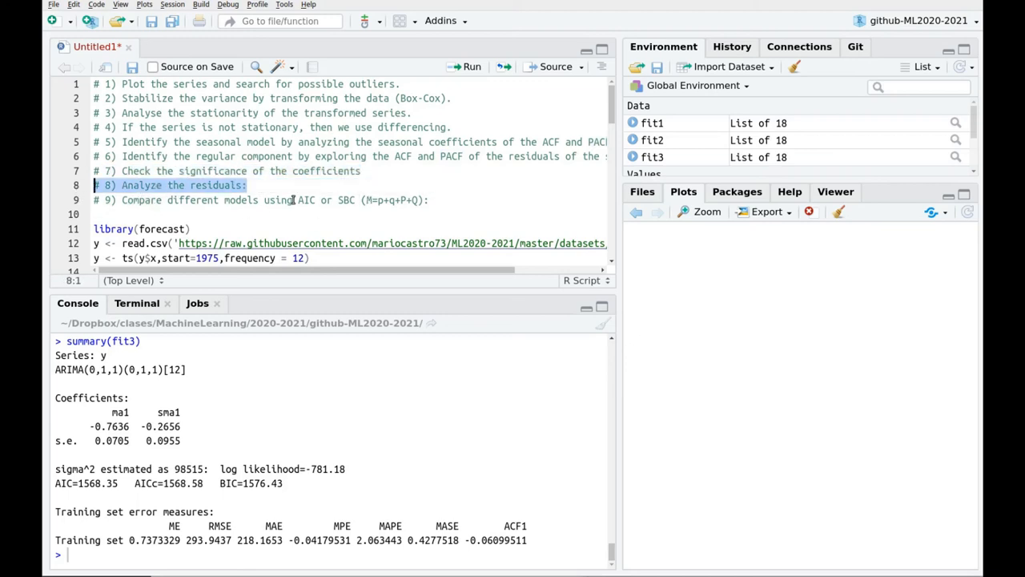
double_click(305, 198)
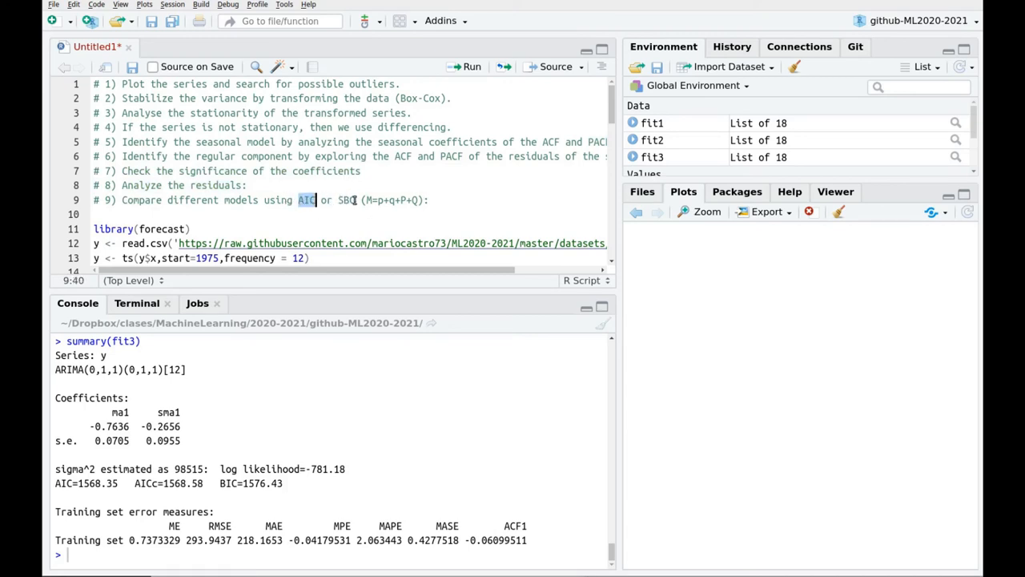
left_click_drag(297, 198, 356, 199)
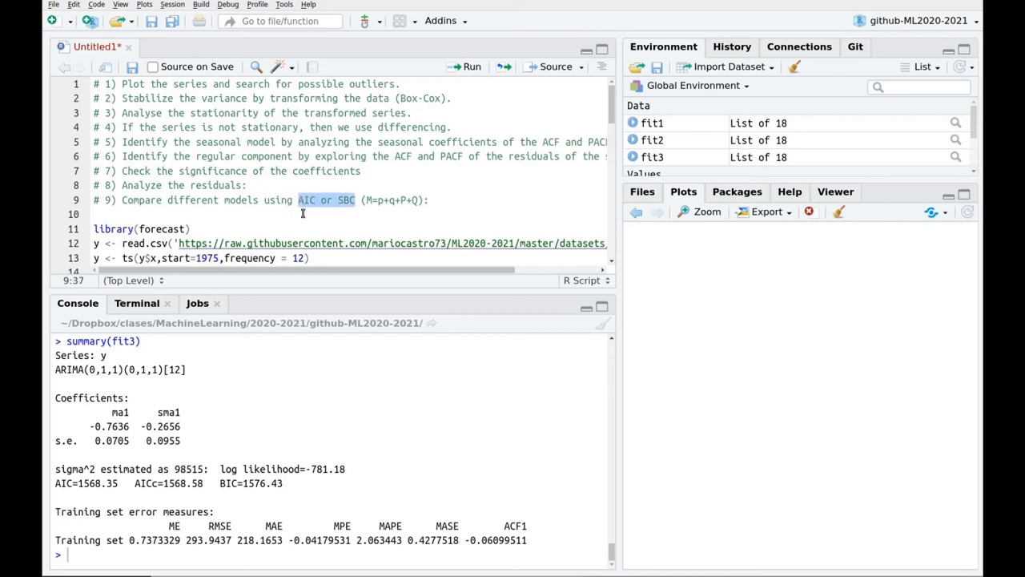
triple_click(241, 199)
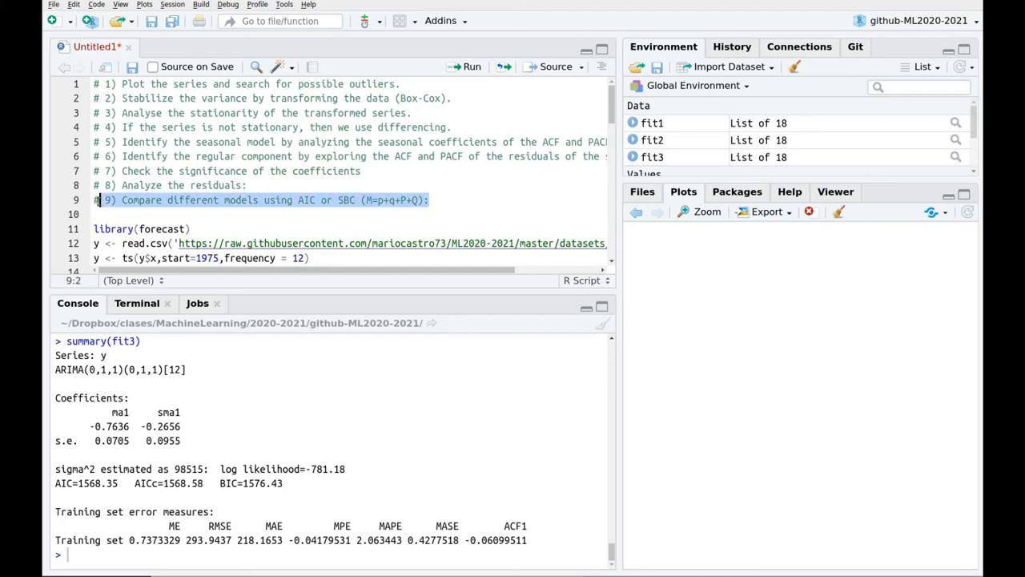
left_click(372, 199)
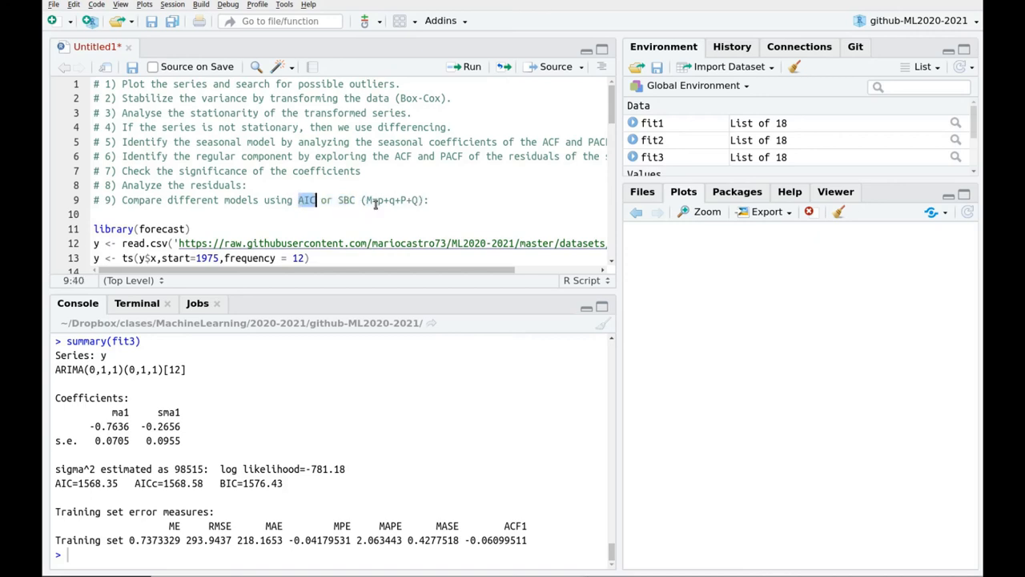
left_click_drag(368, 199, 418, 199)
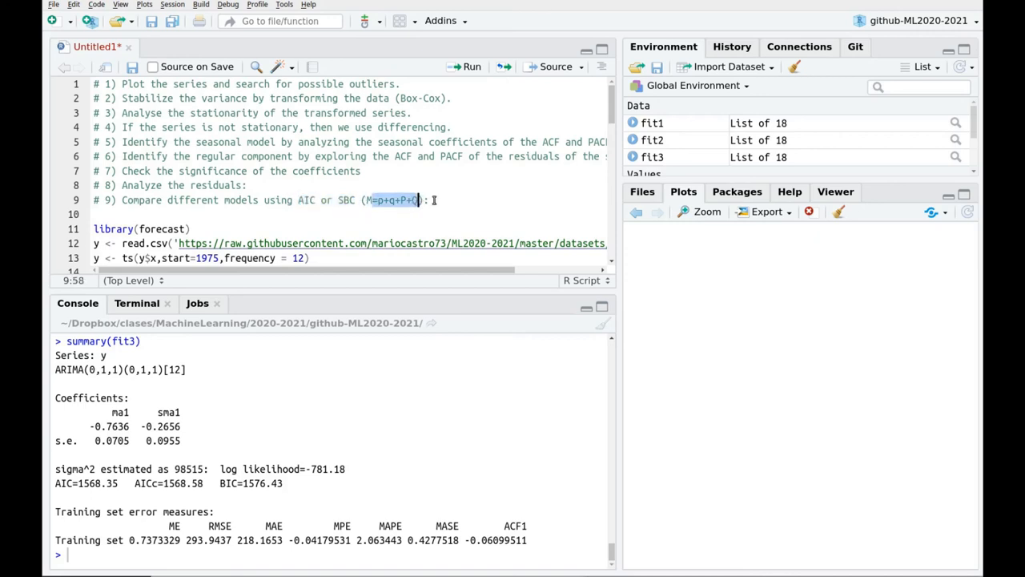
scroll("down", 3)
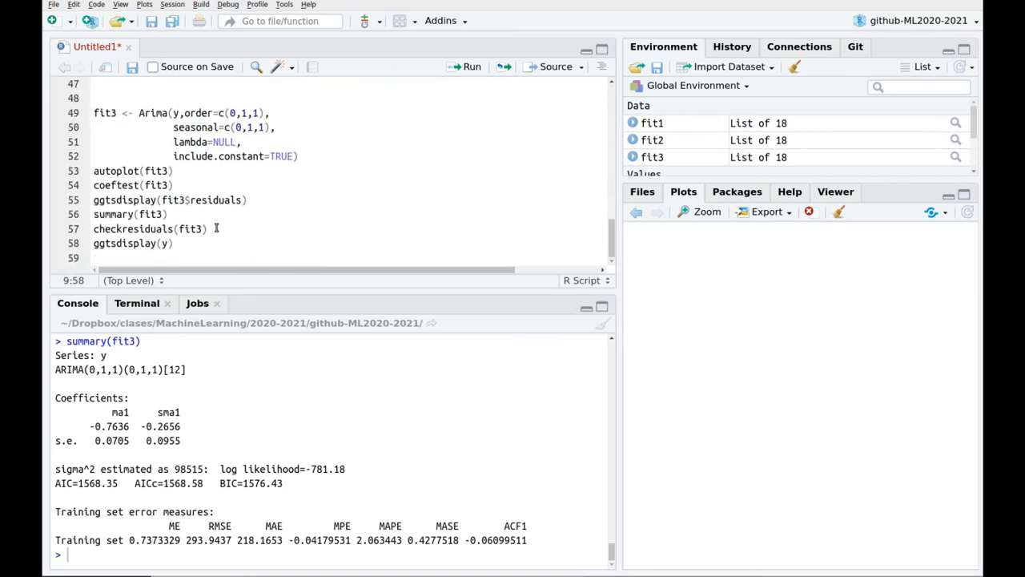
Add a '# Trust your eyes' comment and start an autoplot call below it.
left_click(153, 258)
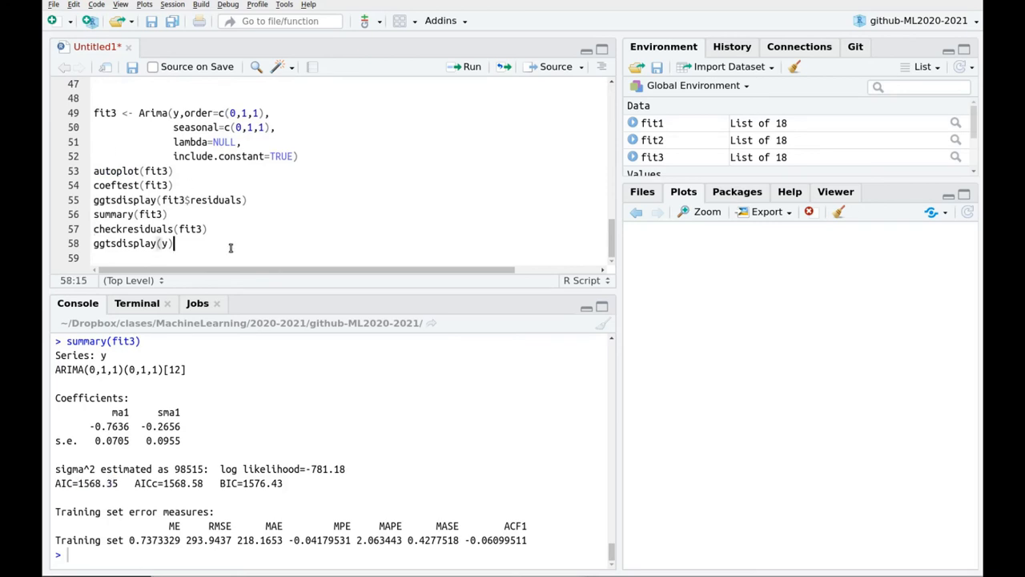
type("# T")
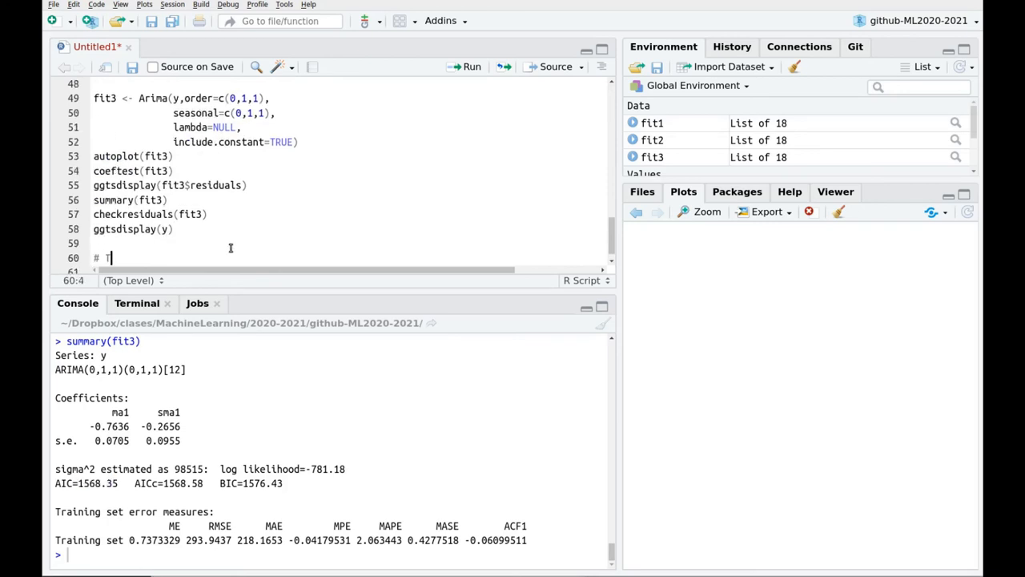
type("Trust")
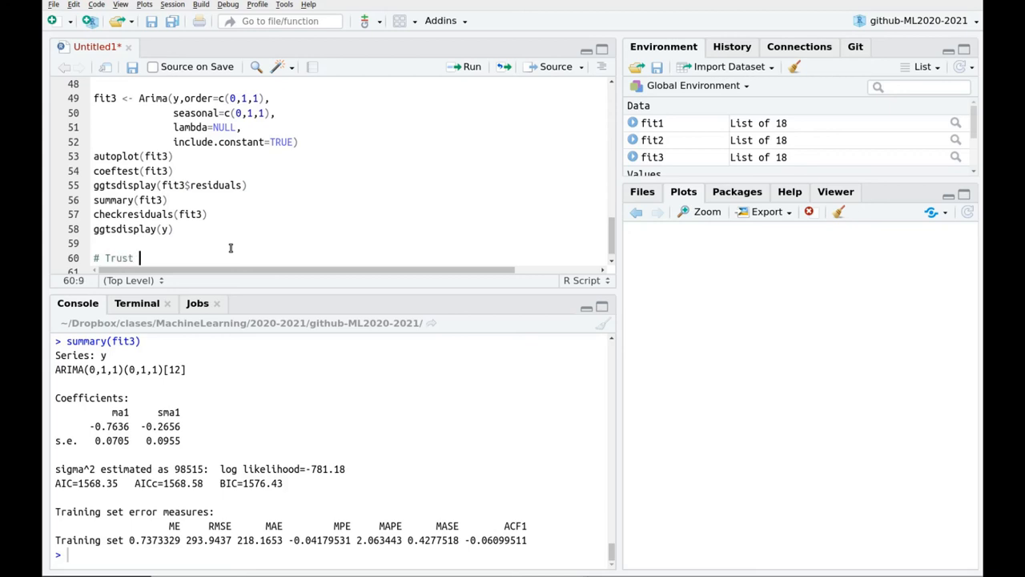
type("your eye")
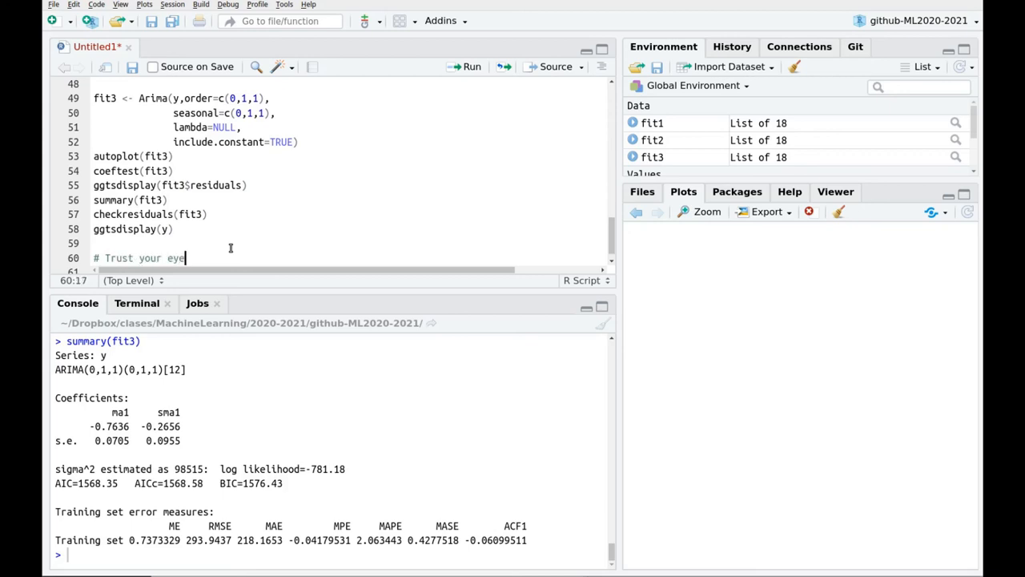
type("s")
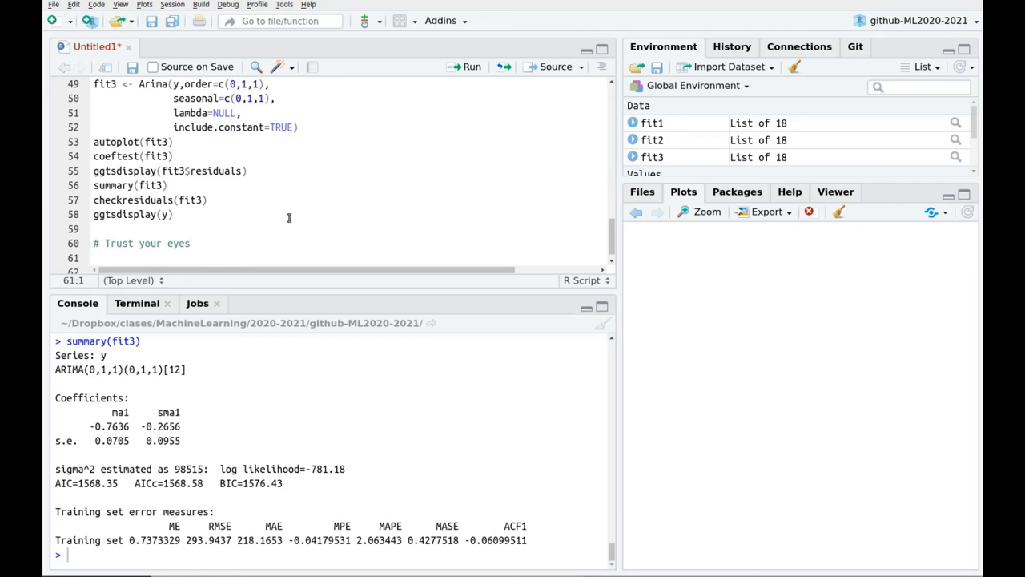
type("autoplot(y")
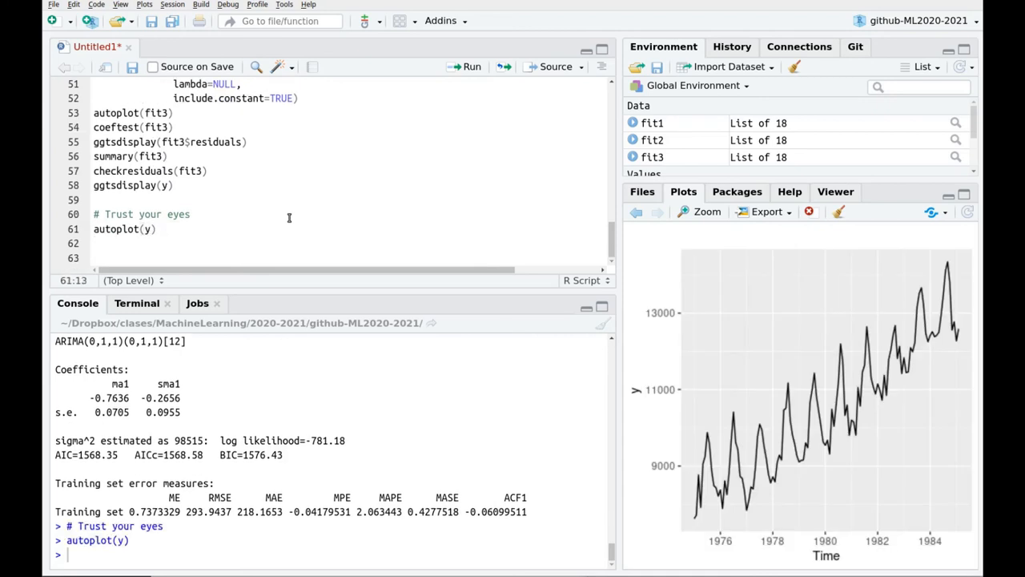
Append an autolayer of fit3's fitted values labelled as an ARIMA(0,1,1) series and rename the label.
type("autolayer(data,series=\"Series\")")
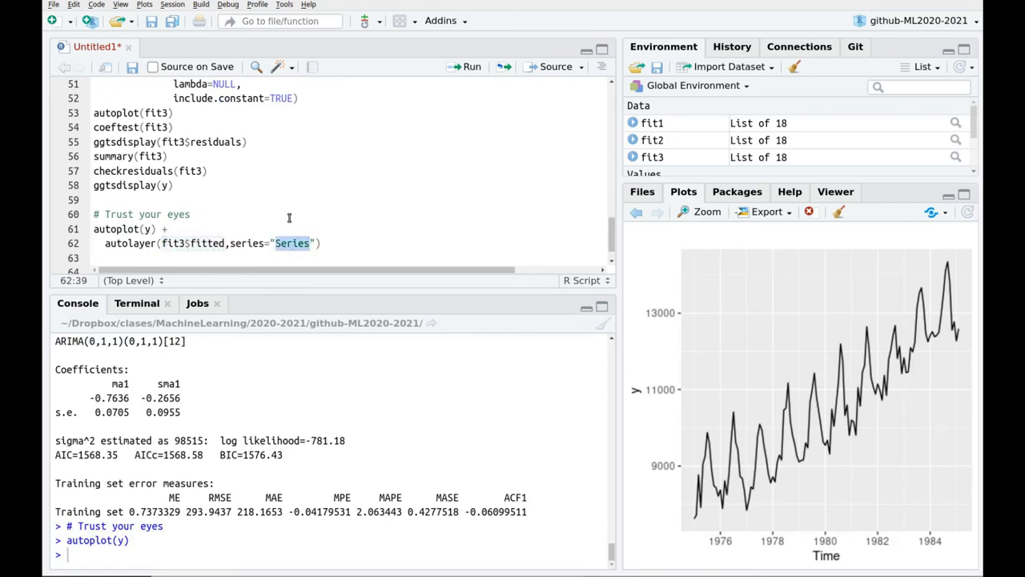
type("Arima(011")
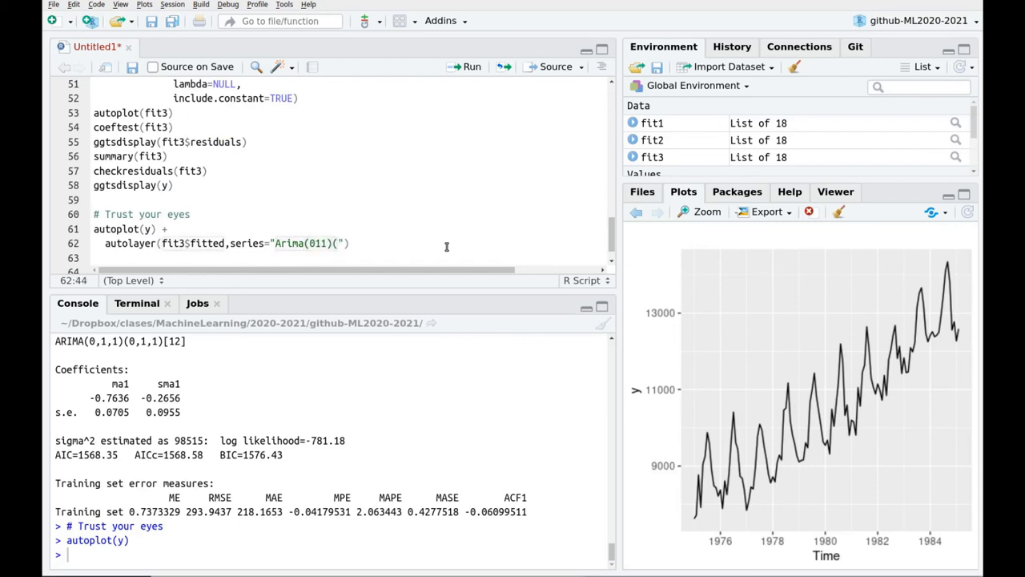
type("(011)12")
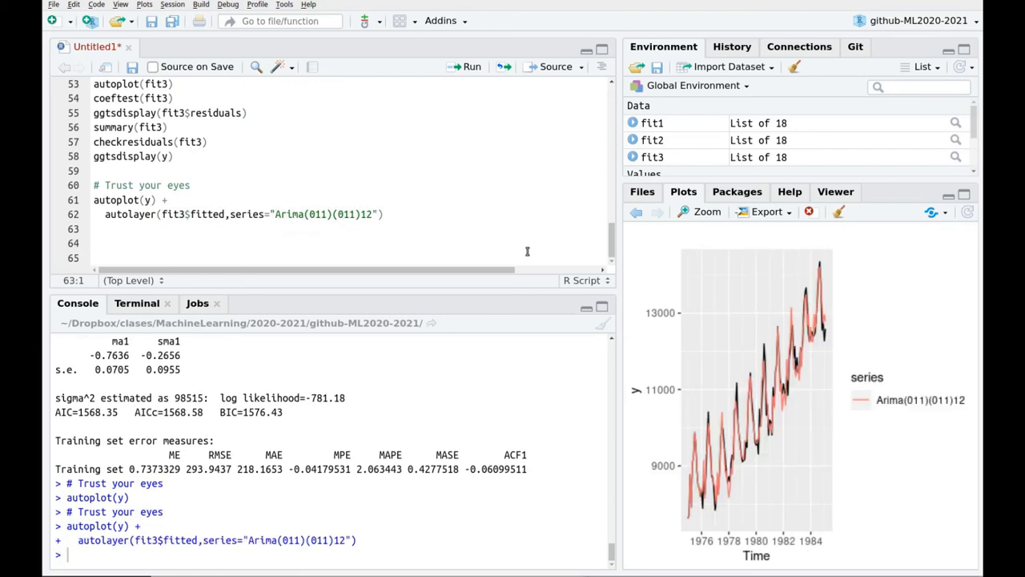
mouse_move(836, 367)
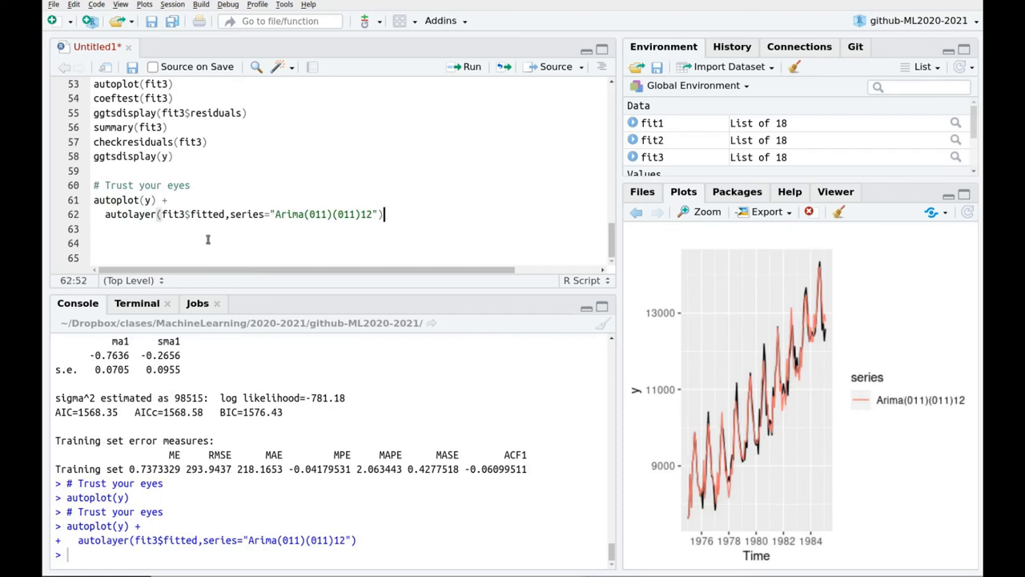
double_click(323, 215)
type("Fit")
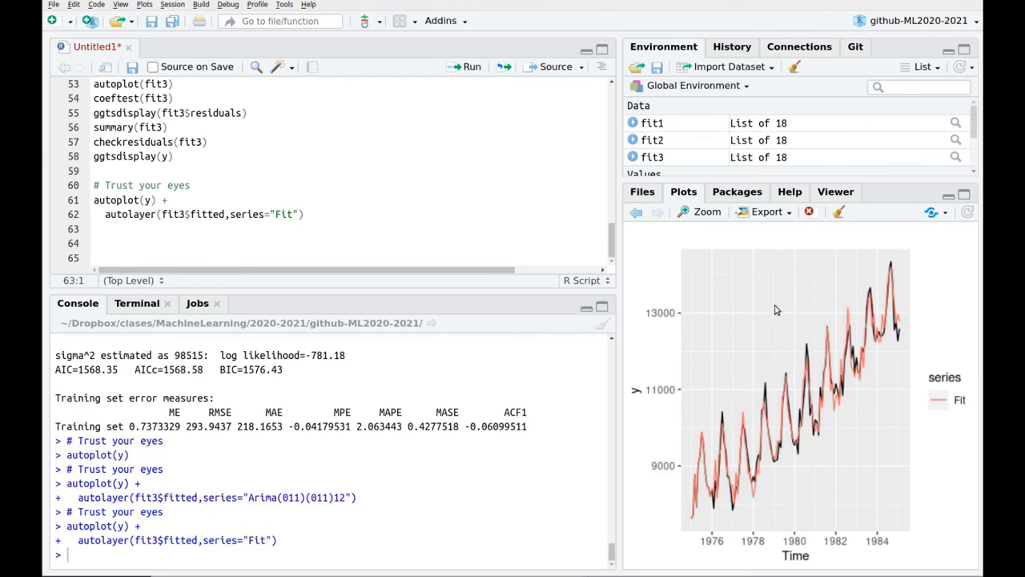
mouse_move(783, 411)
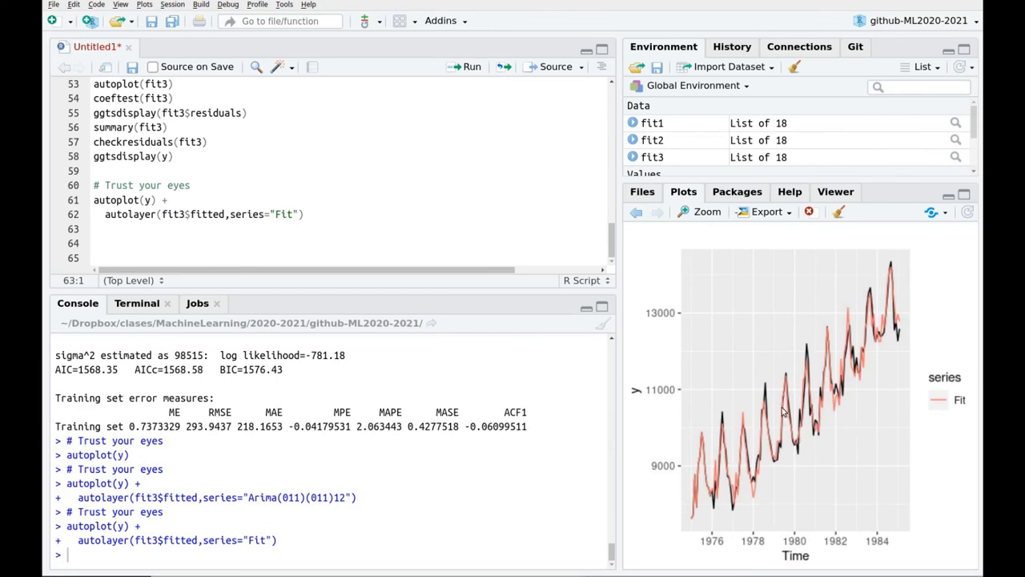
mouse_move(798, 466)
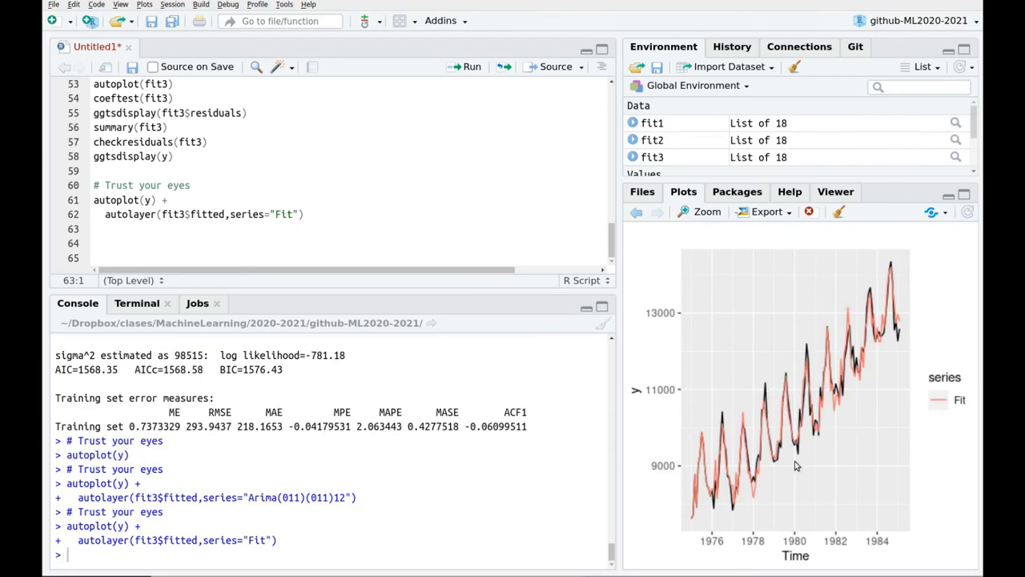
mouse_move(654, 346)
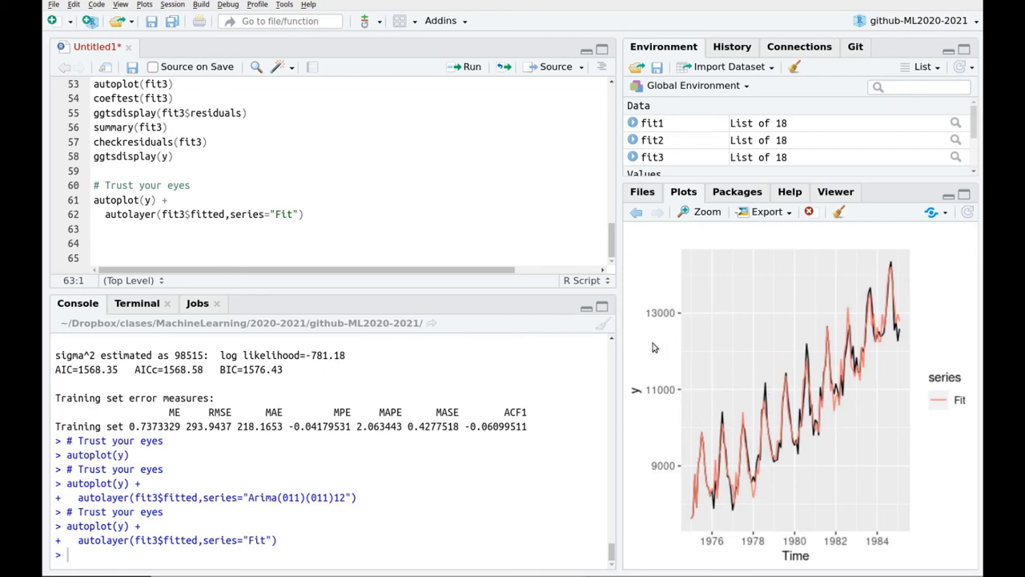
mouse_move(921, 331)
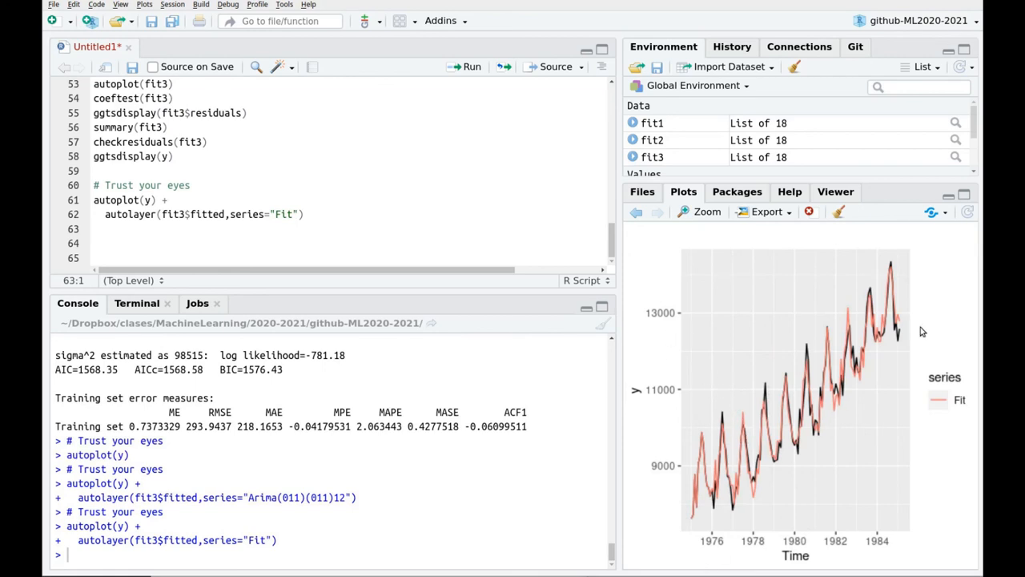
mouse_move(753, 429)
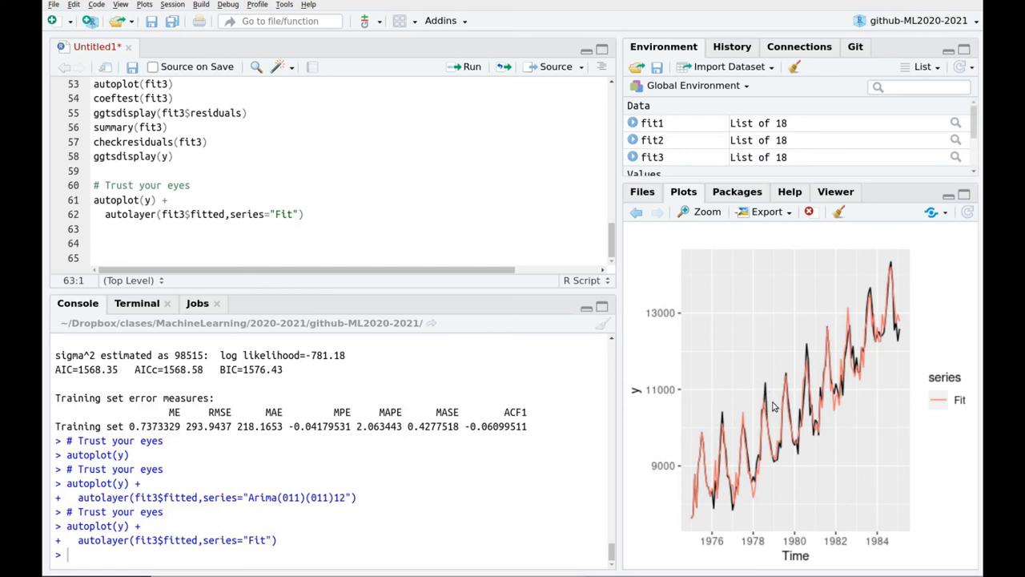
mouse_move(757, 391)
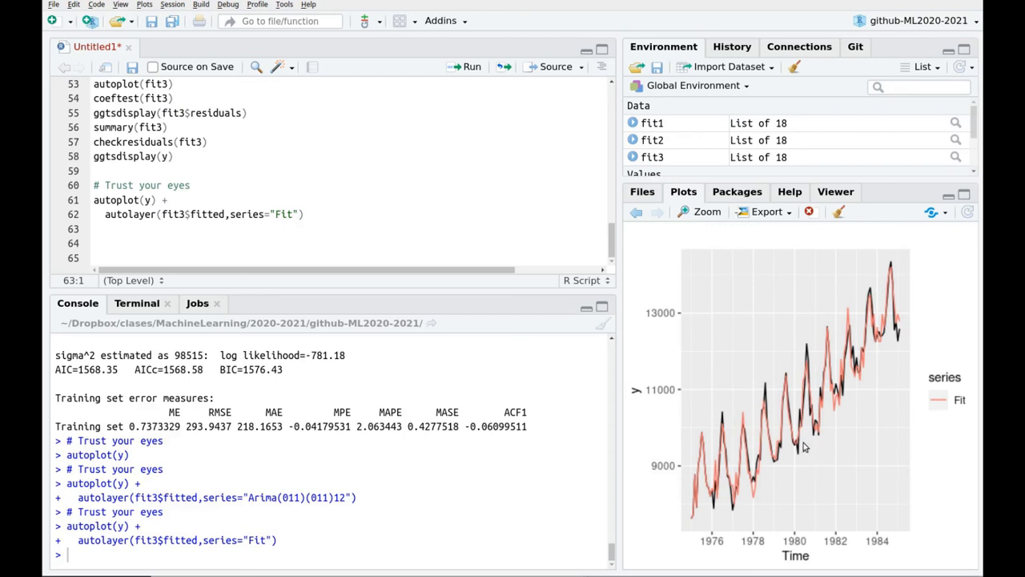
mouse_move(840, 402)
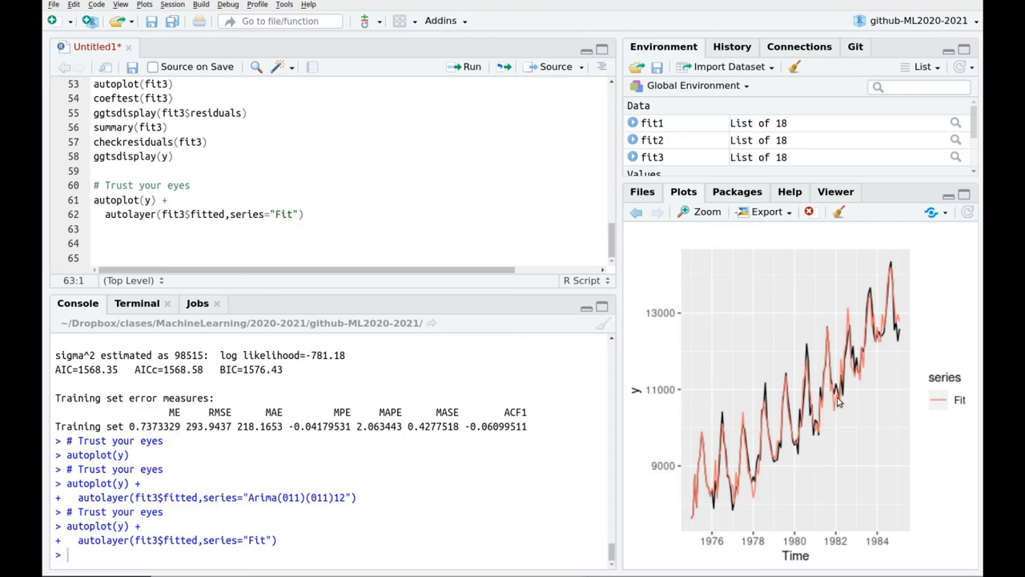
mouse_move(670, 516)
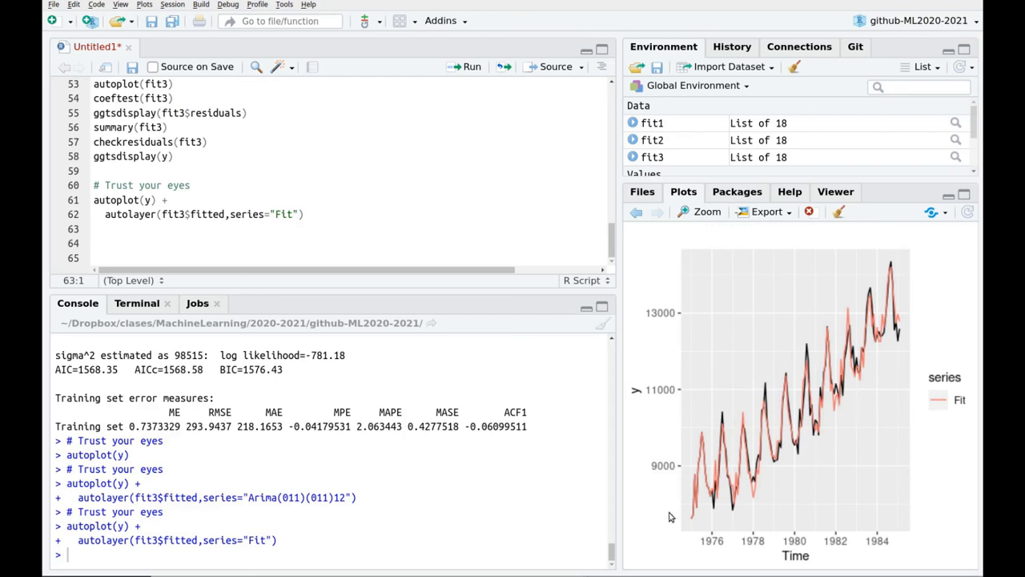
mouse_move(608, 529)
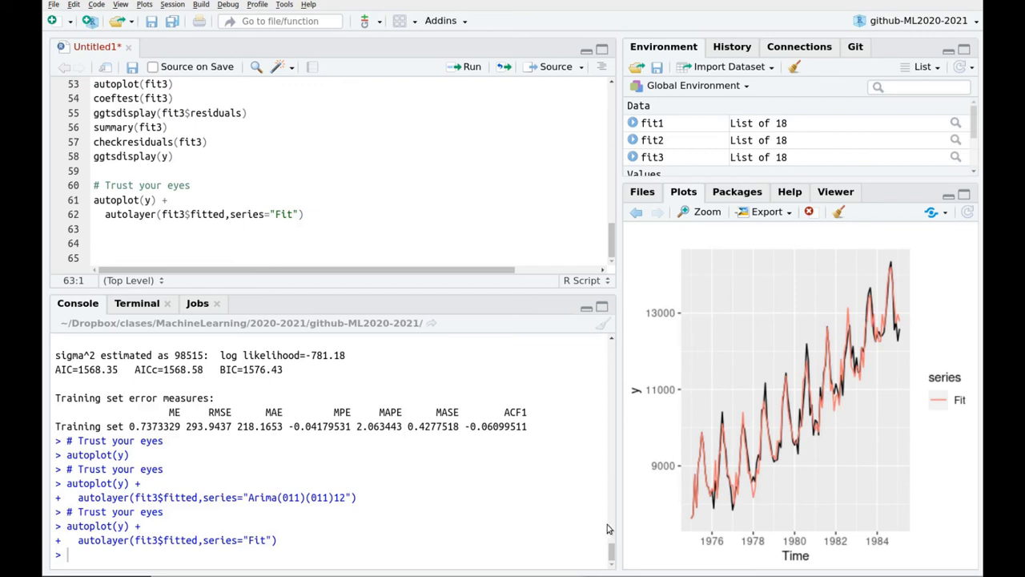
mouse_move(638, 380)
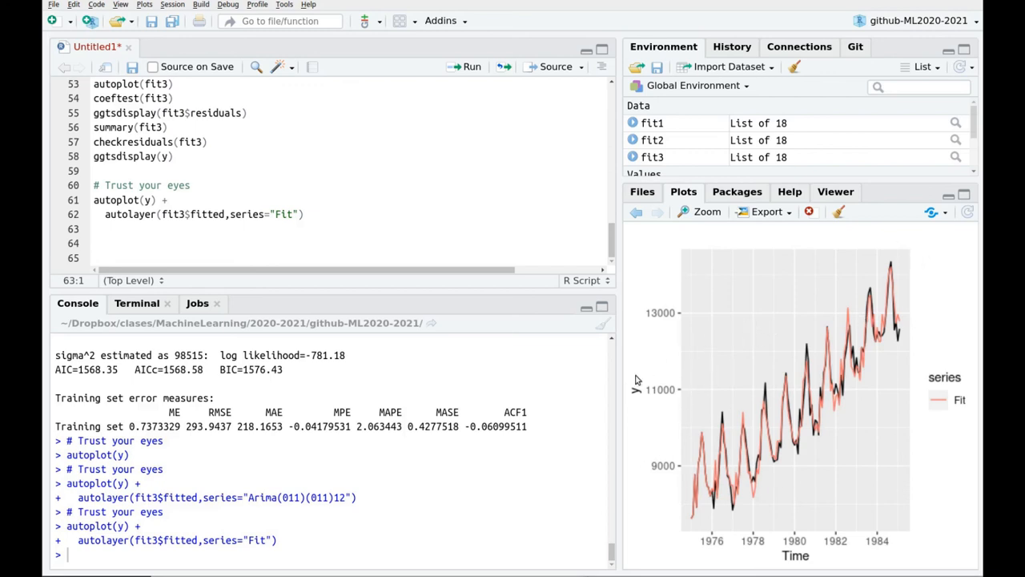
mouse_move(939, 254)
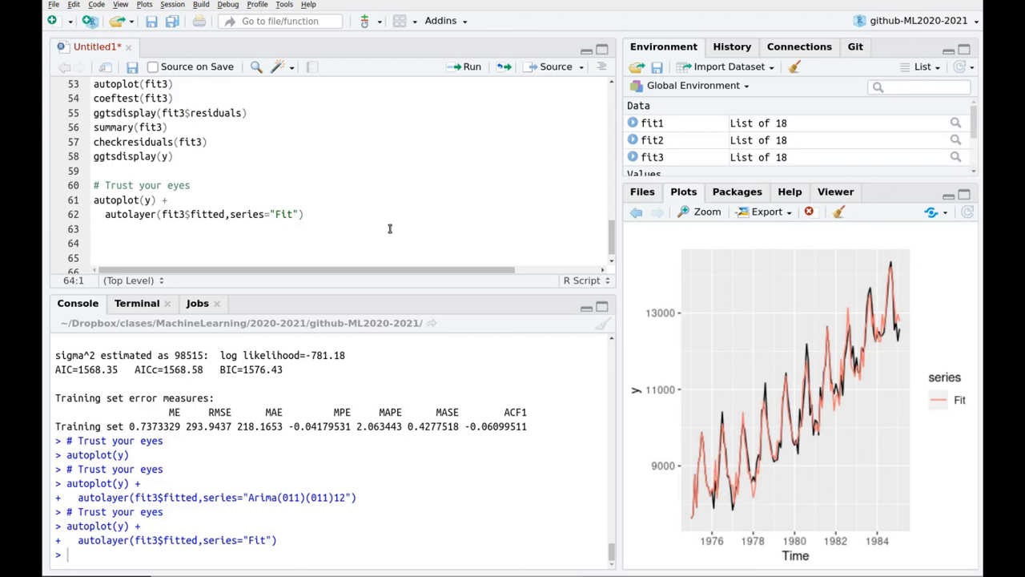
Add auto.arima(y, trace=TRUE) and mark the ma1 standard error 0.0702 in its output.
type("auto.arima(y,trace")
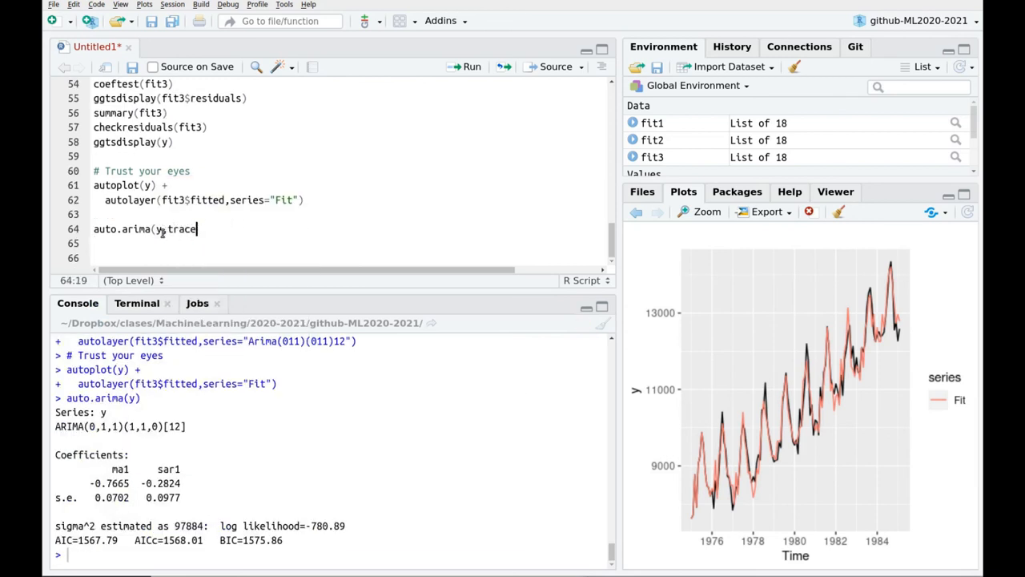
type("=TRUE")
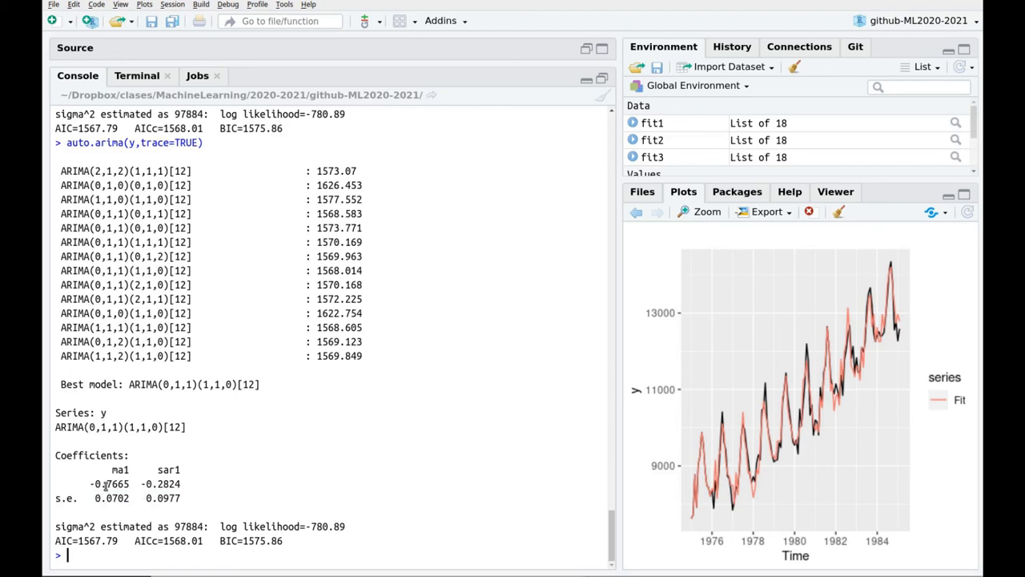
double_click(110, 497)
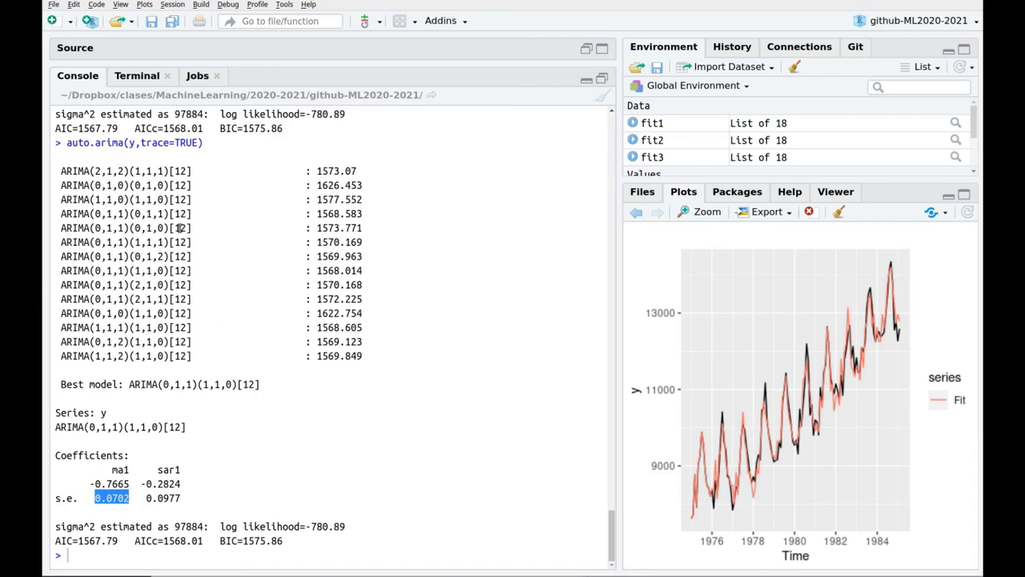
mouse_move(285, 404)
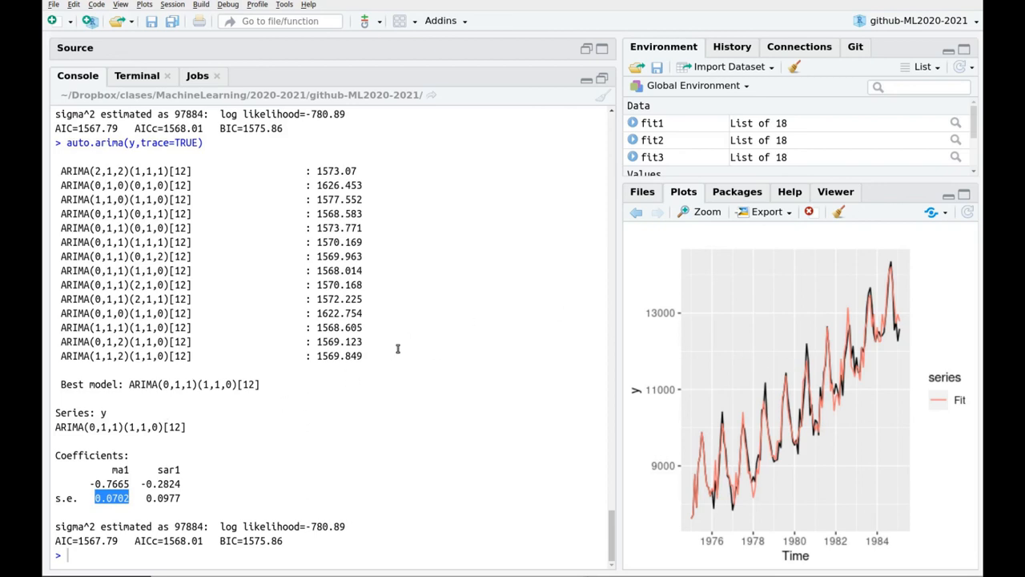
mouse_move(510, 263)
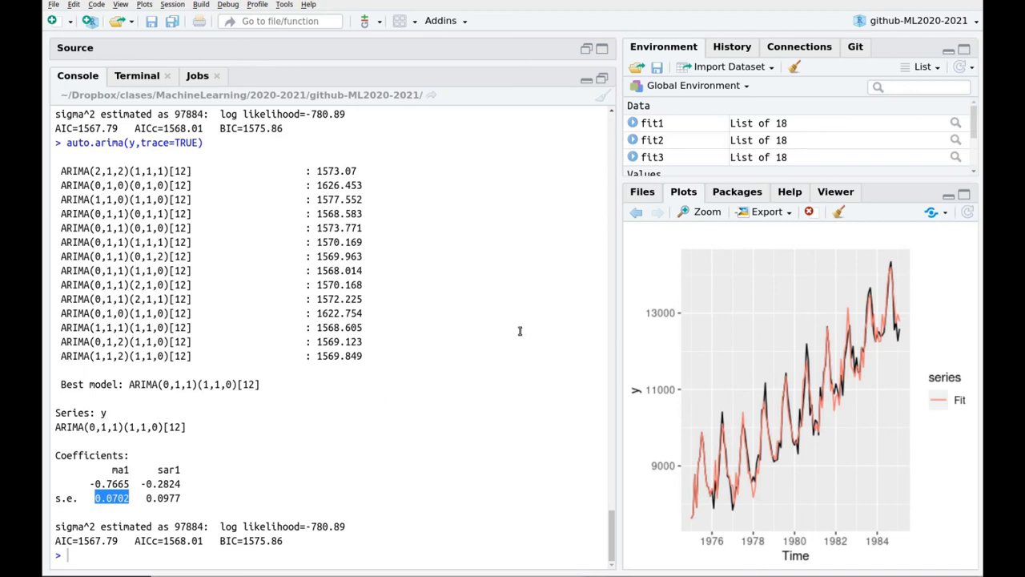
mouse_move(469, 311)
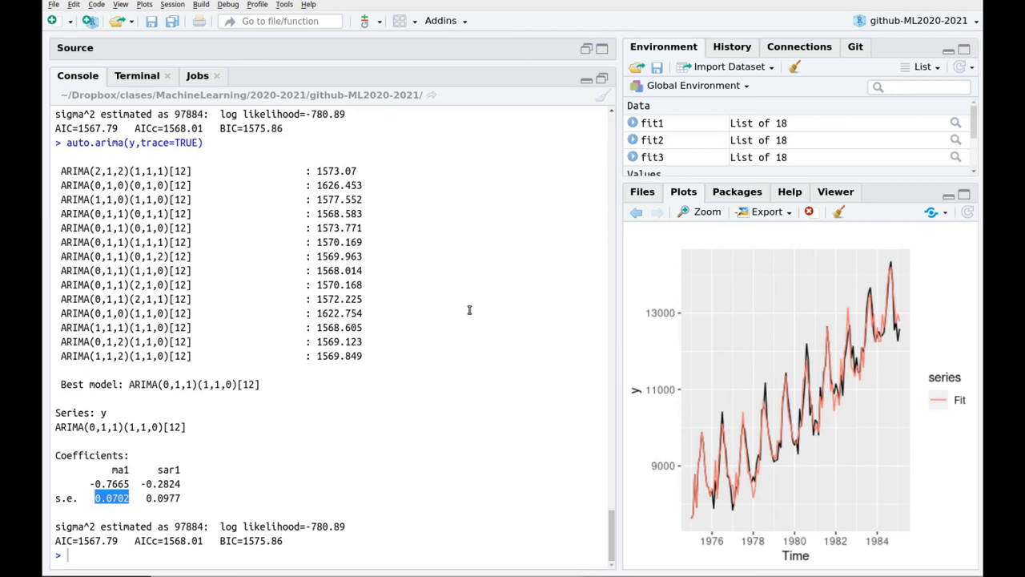